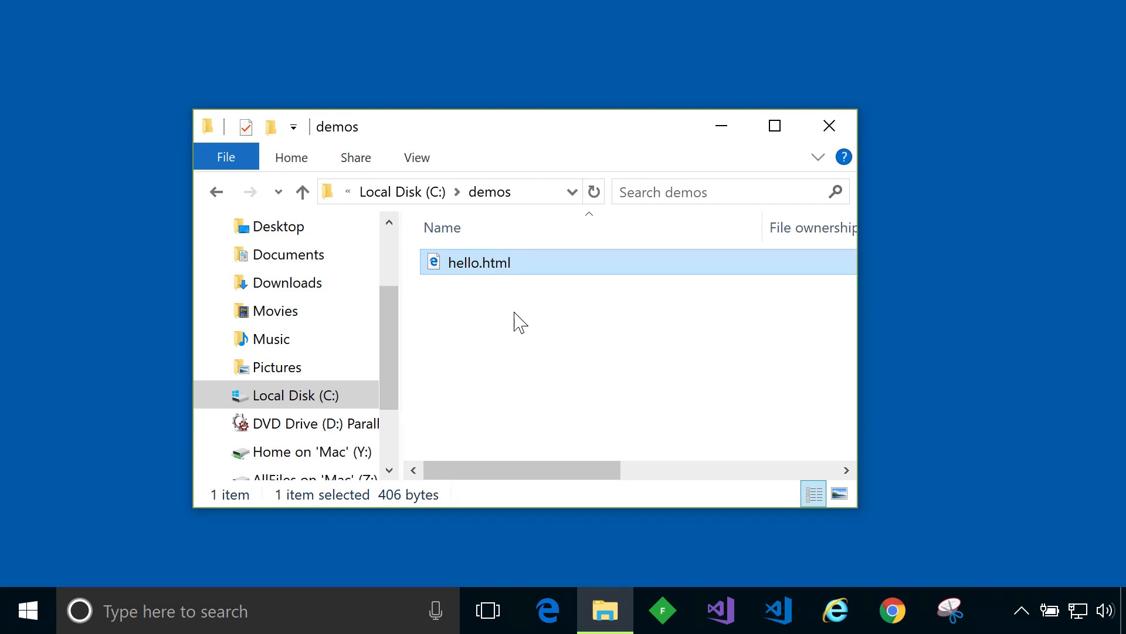
pyautogui.moveTo(470, 291)
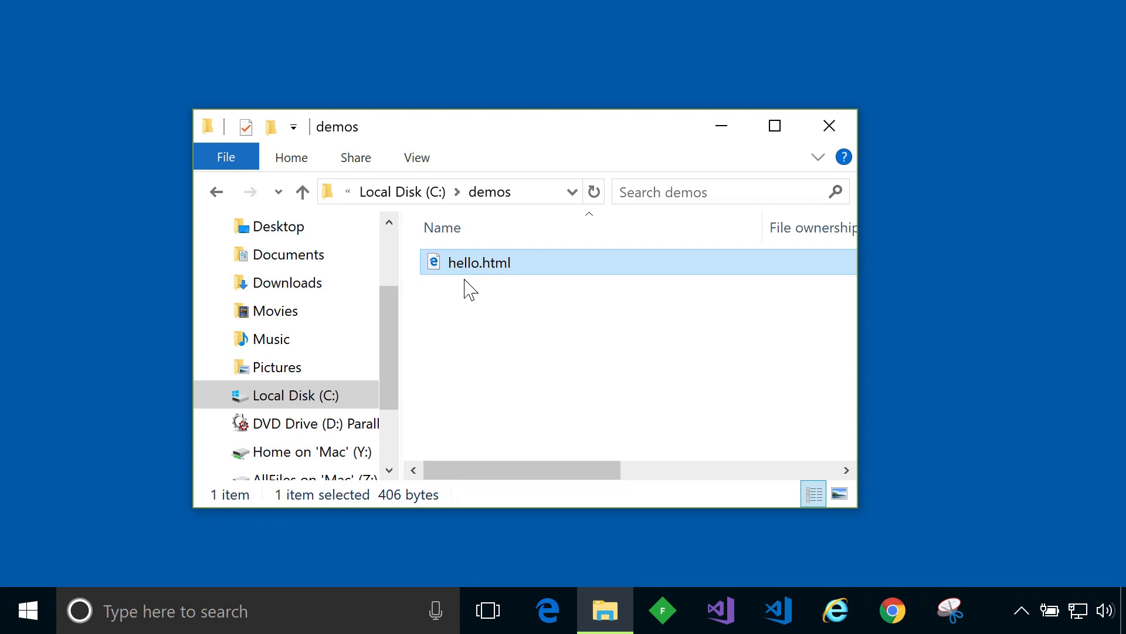
pyautogui.moveTo(488, 279)
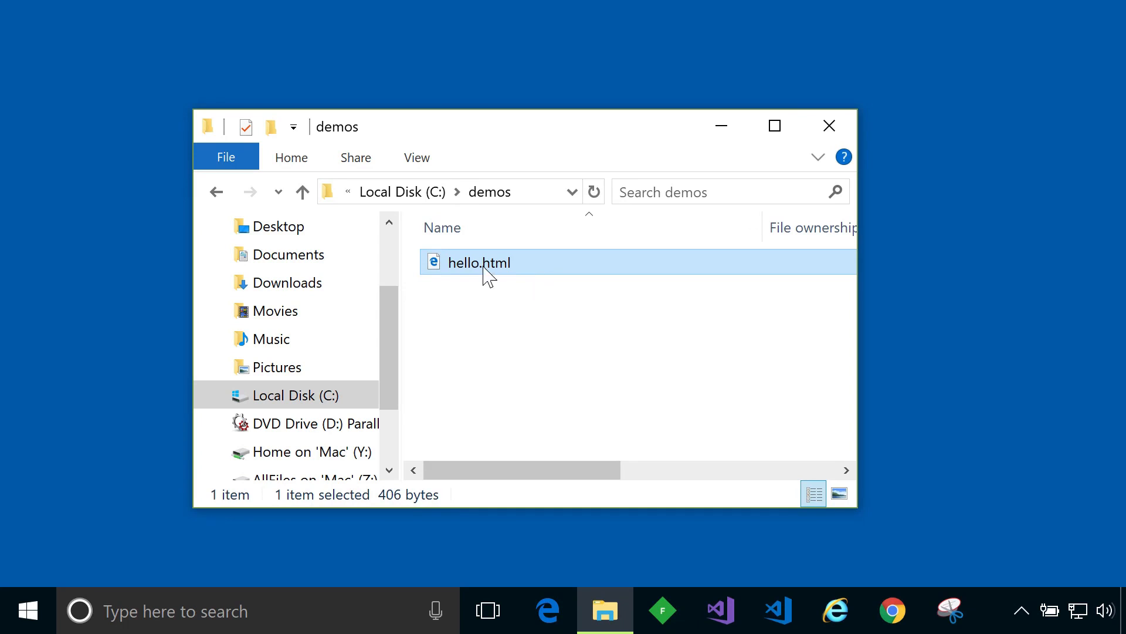
# Open hello.html from the demos folder with Microsoft Edge via the context menu.
pyautogui.click(499, 308)
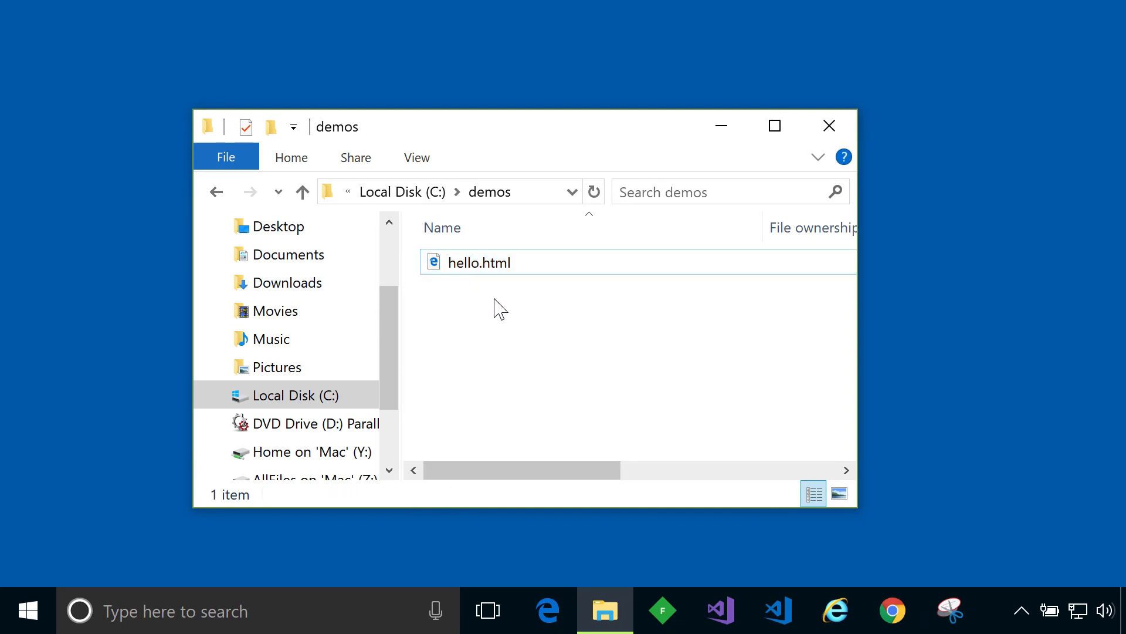
pyautogui.click(479, 262)
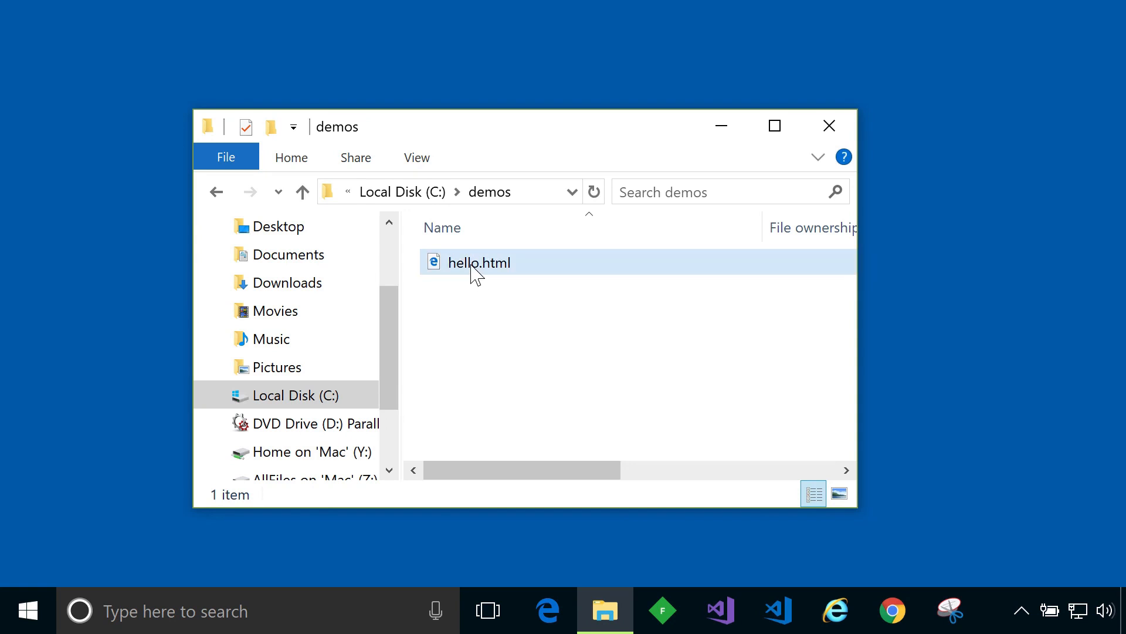
pyautogui.rightClick(477, 261)
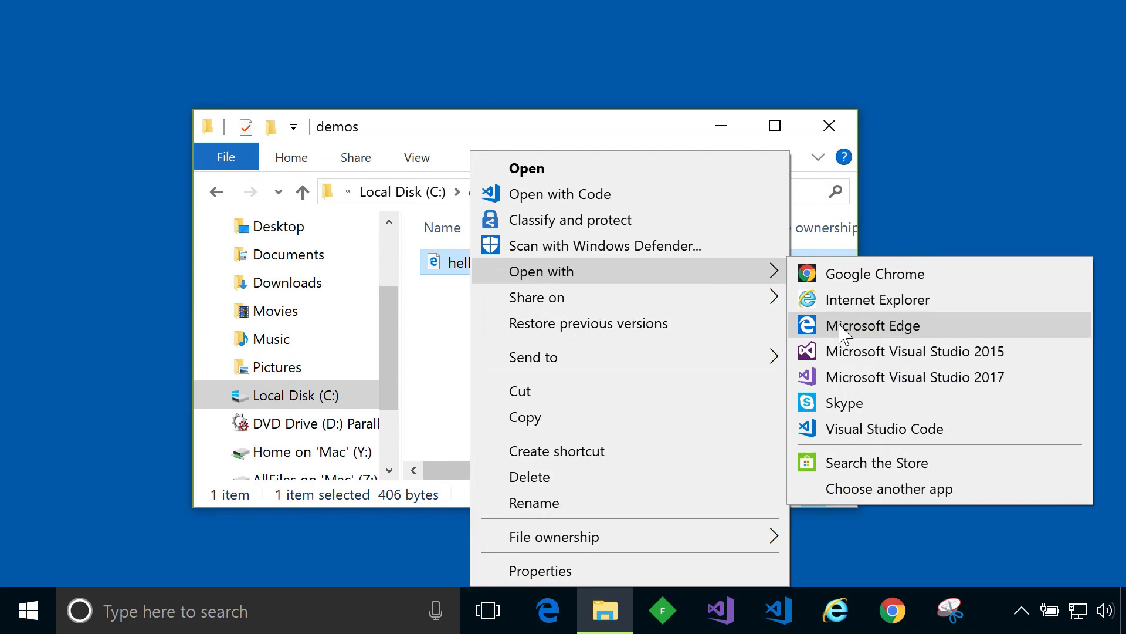
pyautogui.click(873, 325)
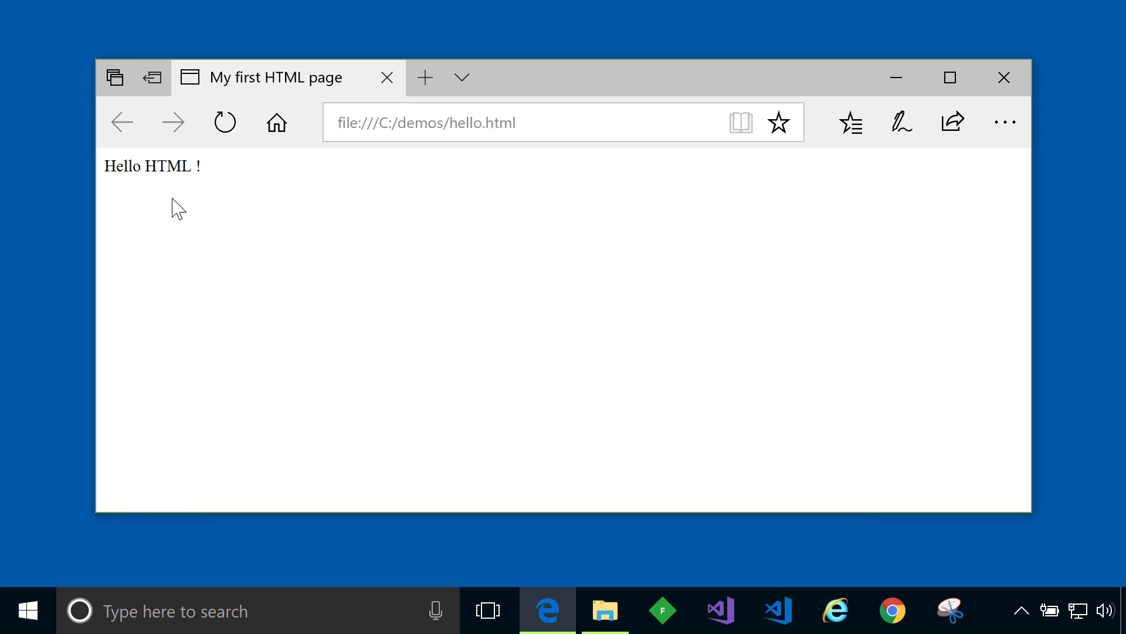
pyautogui.moveTo(129, 175)
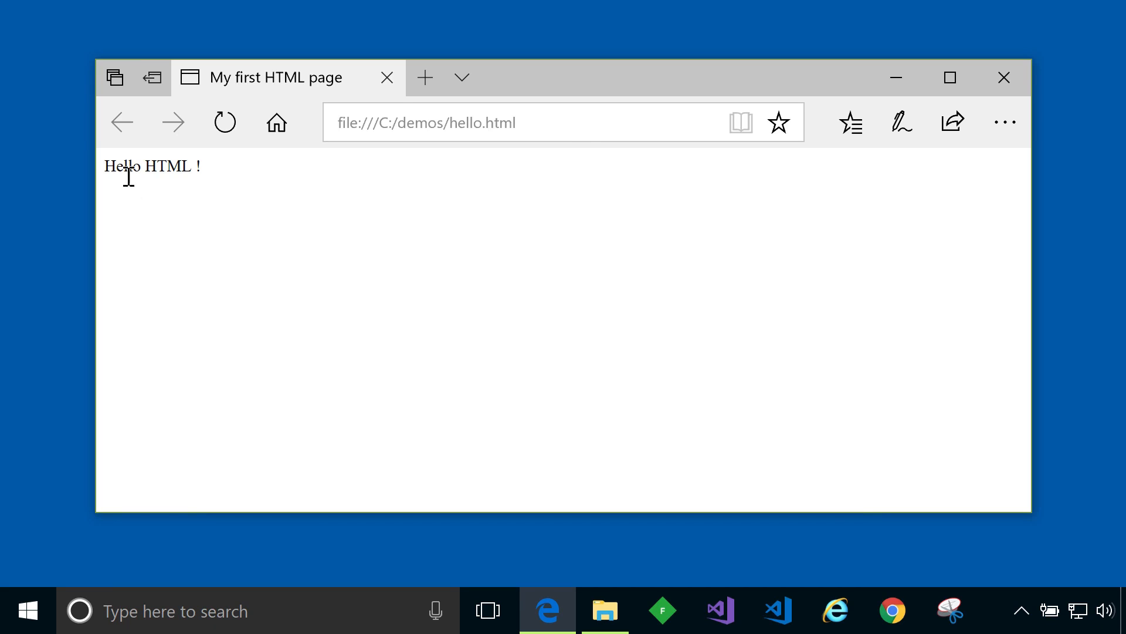
pyautogui.moveTo(161, 166)
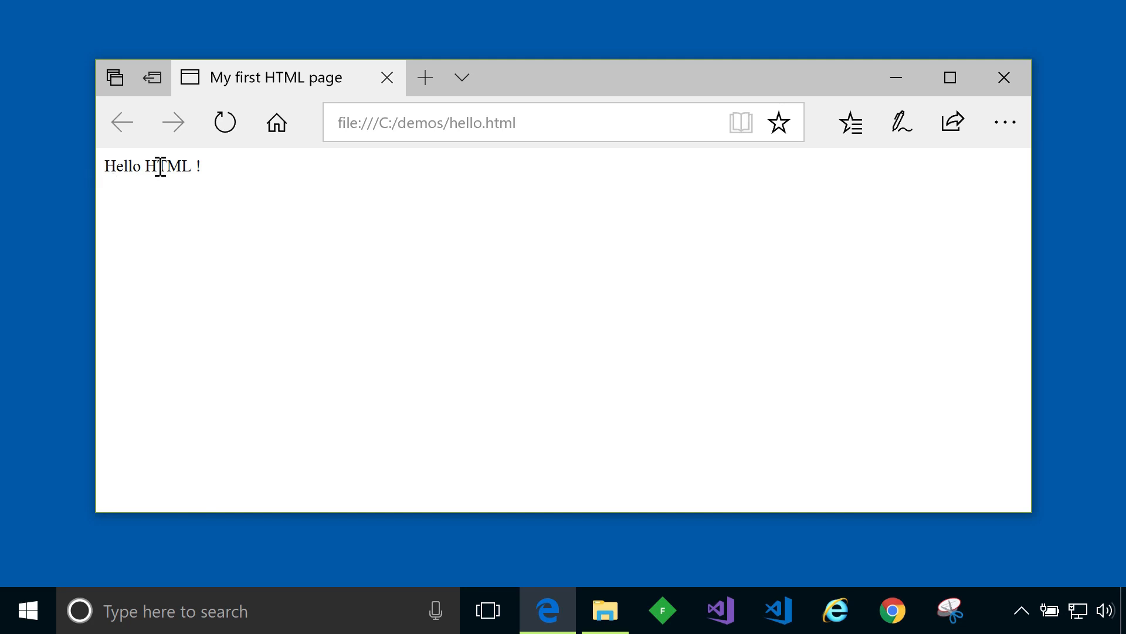
pyautogui.moveTo(265, 98)
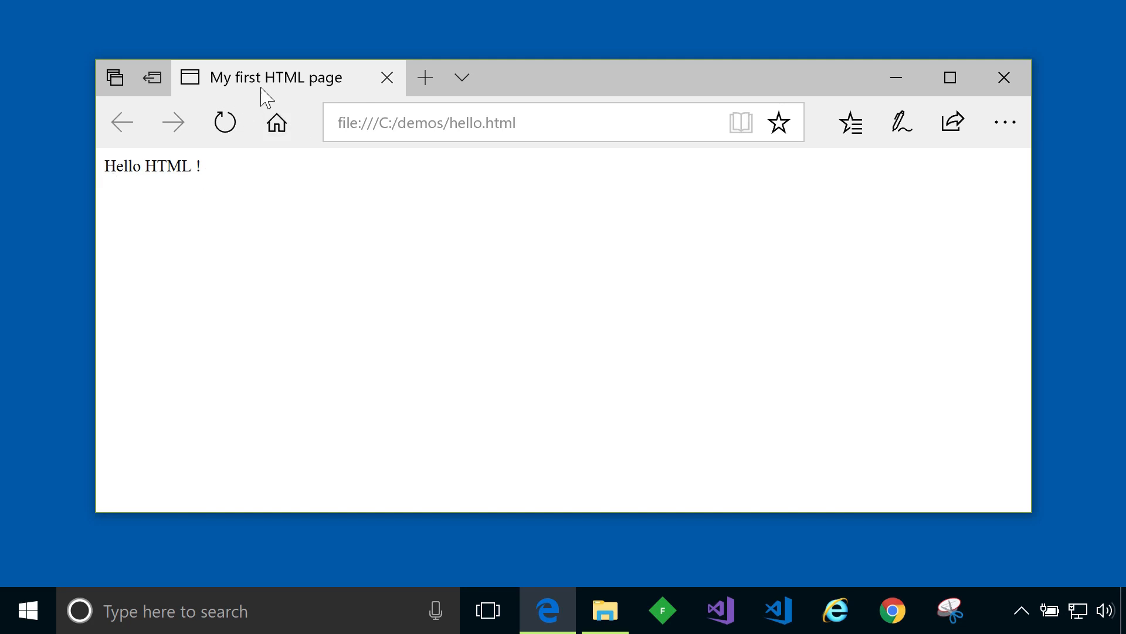
pyautogui.moveTo(301, 97)
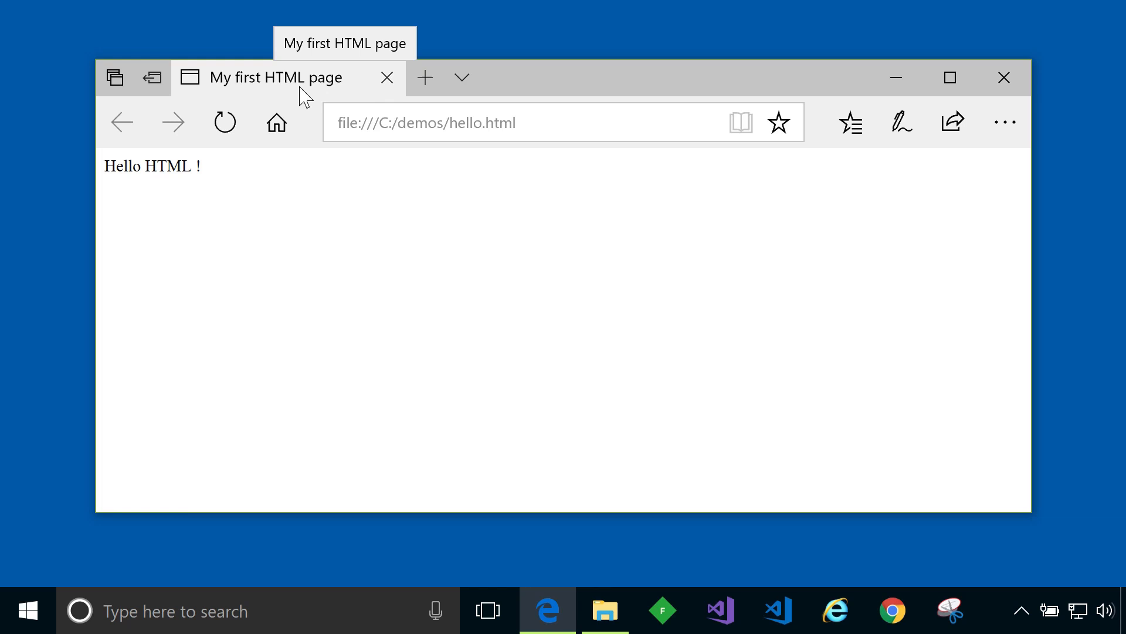
pyautogui.moveTo(297, 222)
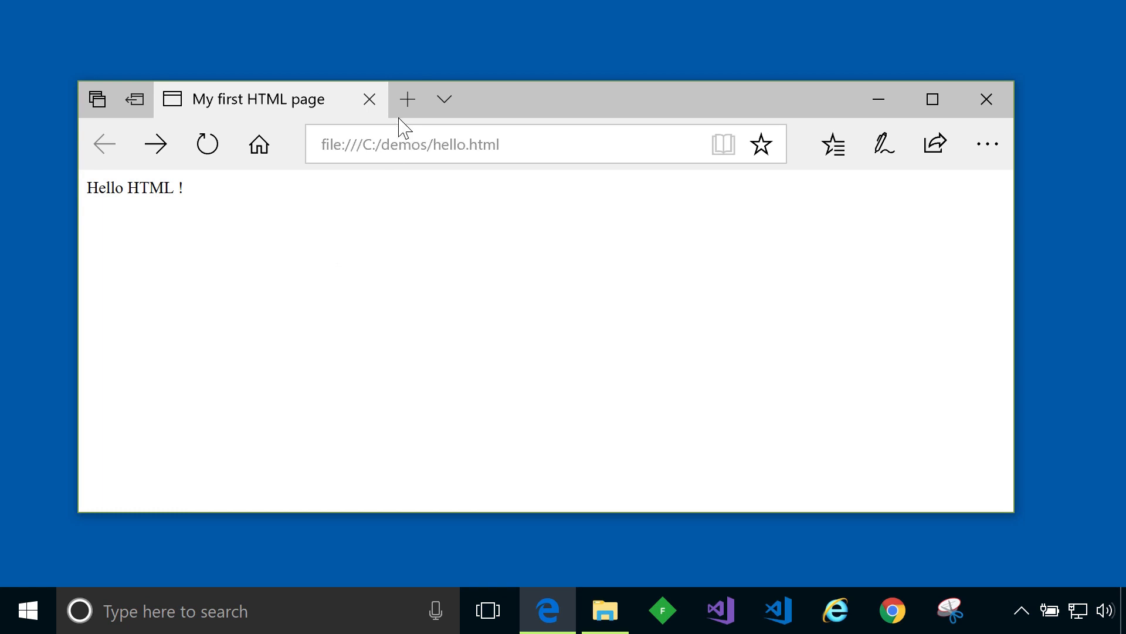
pyautogui.moveTo(407, 99)
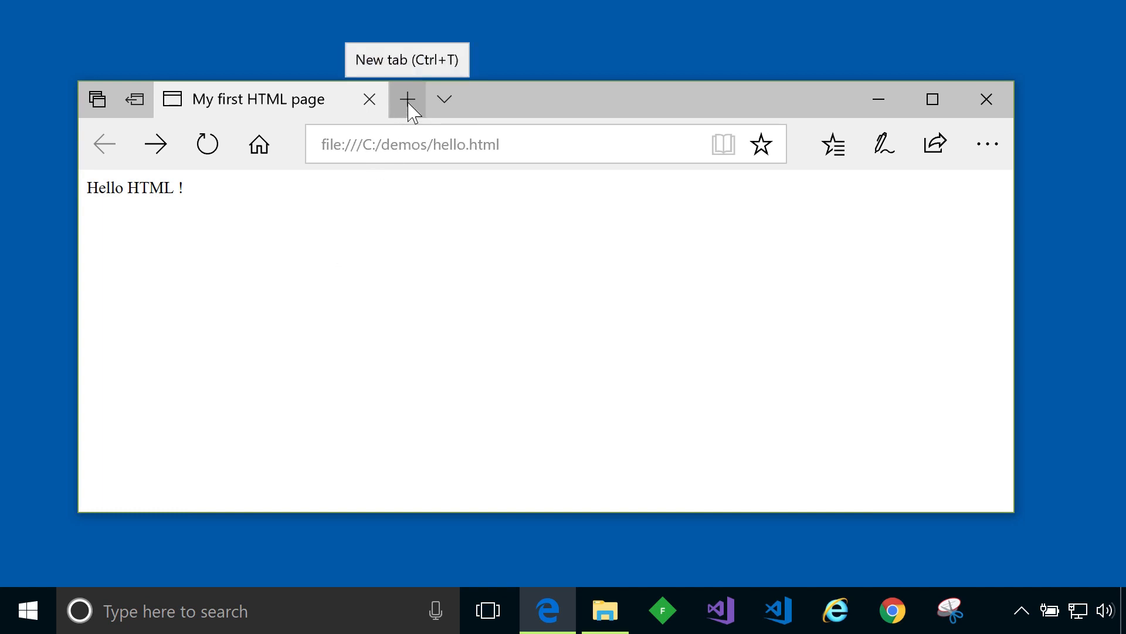
# Open jsbin.com/ in a new browser tab beside the Hello HTML page.
pyautogui.click(408, 98)
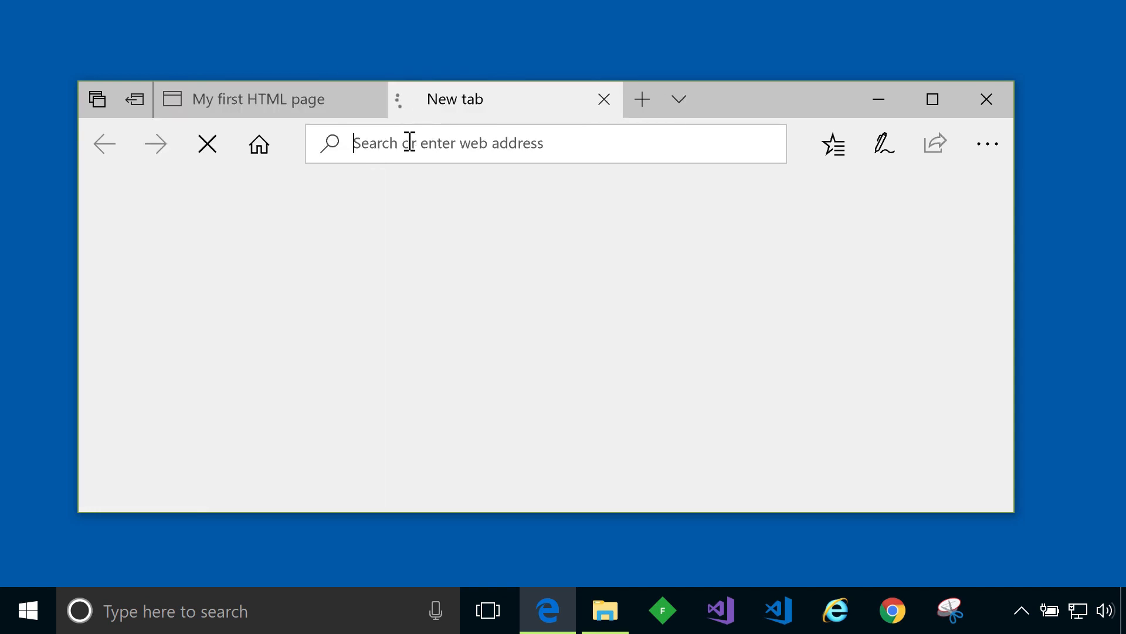
pyautogui.write('jsbin.com/?html,output')
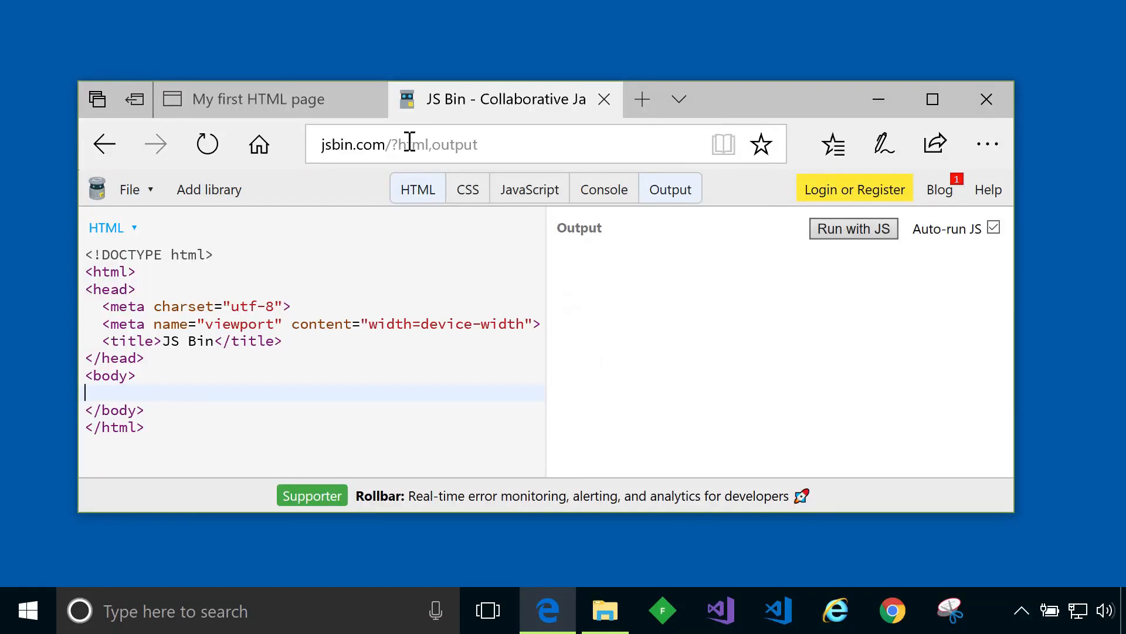
pyautogui.moveTo(290, 270)
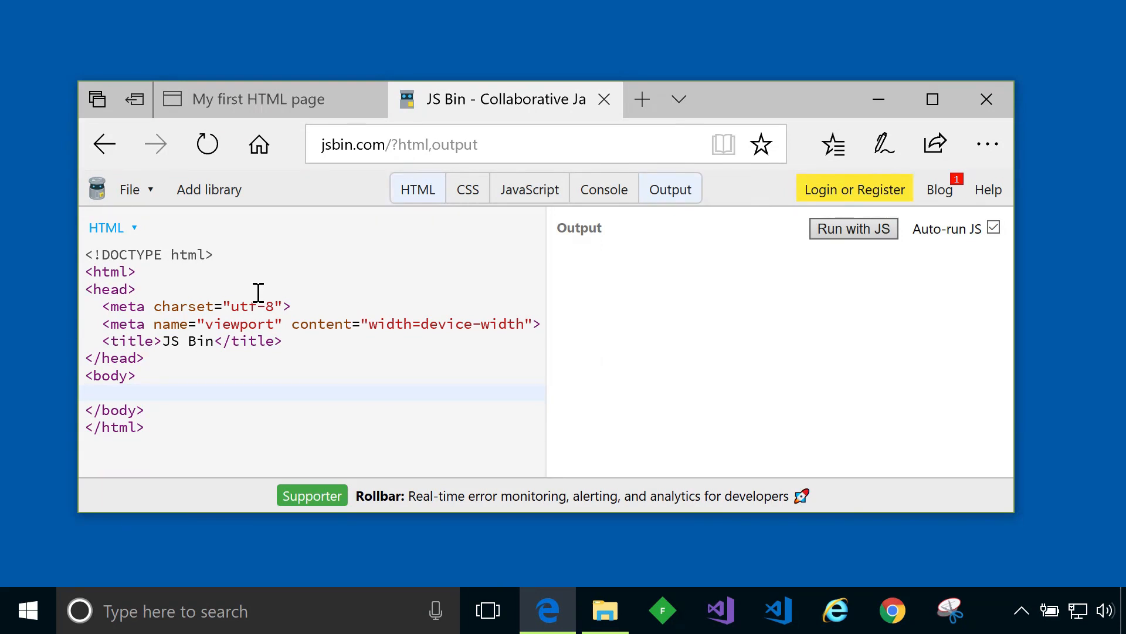
pyautogui.moveTo(668, 332)
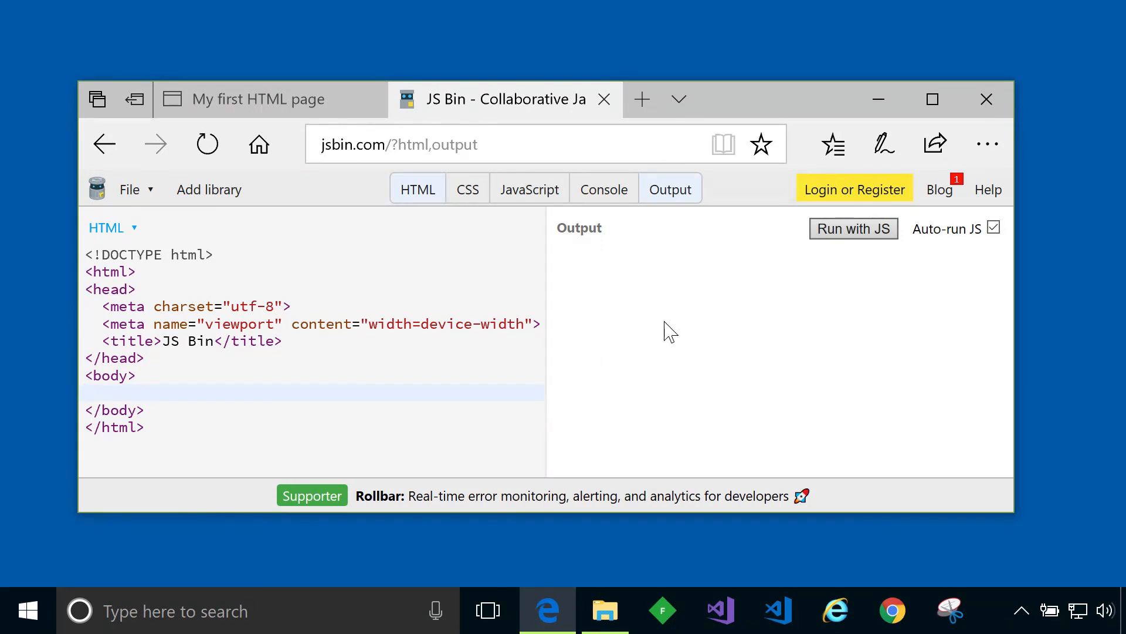
pyautogui.click(93, 392)
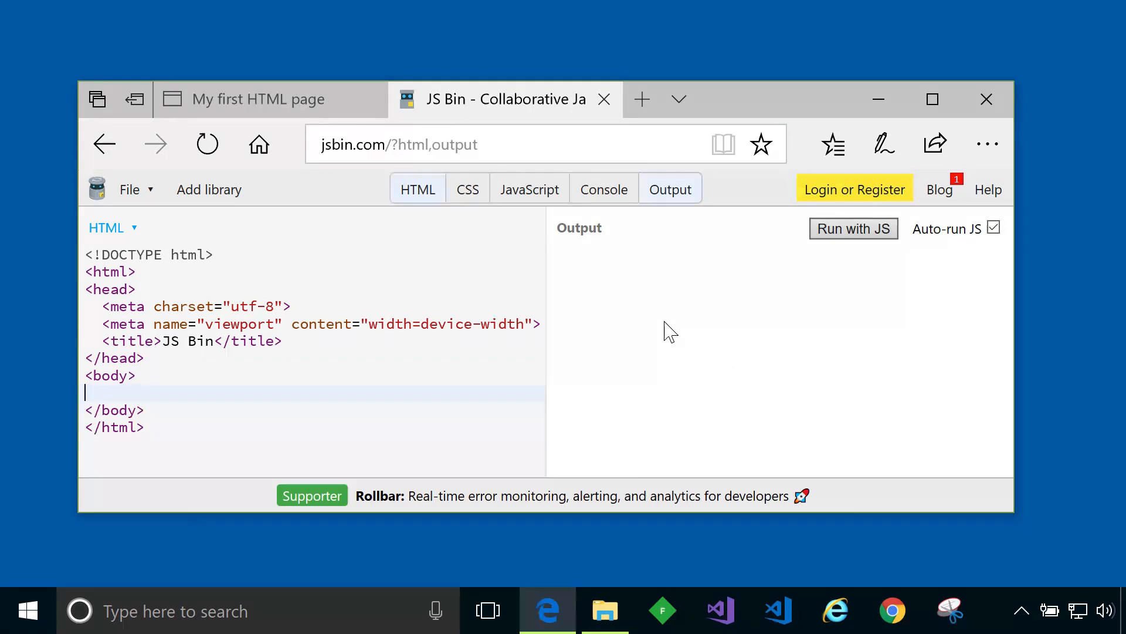
pyautogui.moveTo(318, 345)
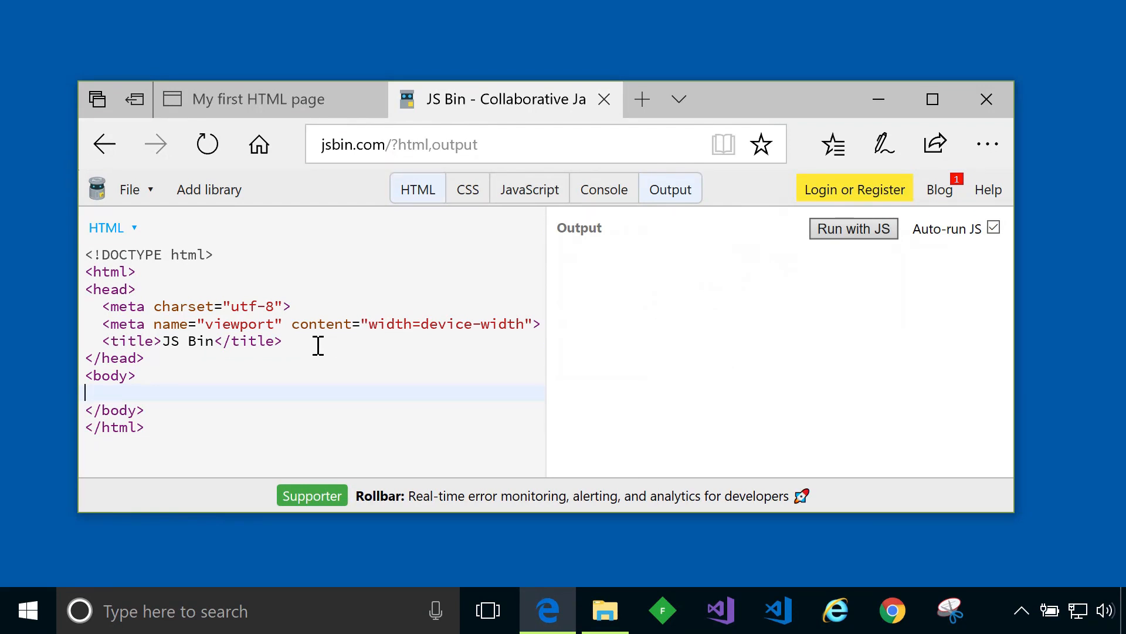
pyautogui.moveTo(433, 322)
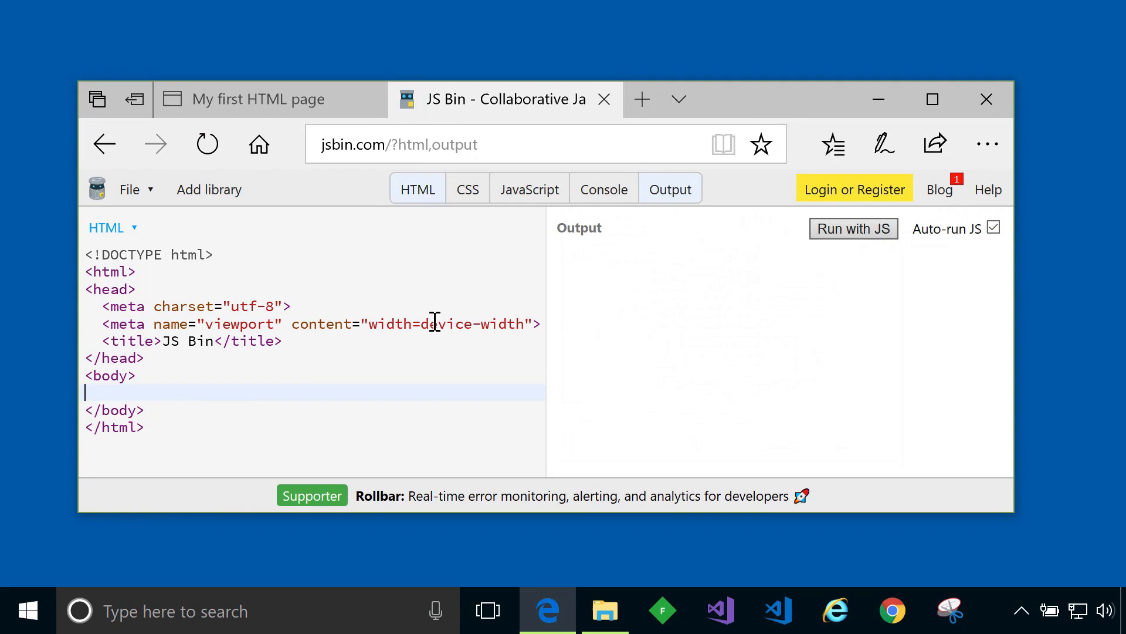
pyautogui.moveTo(521, 213)
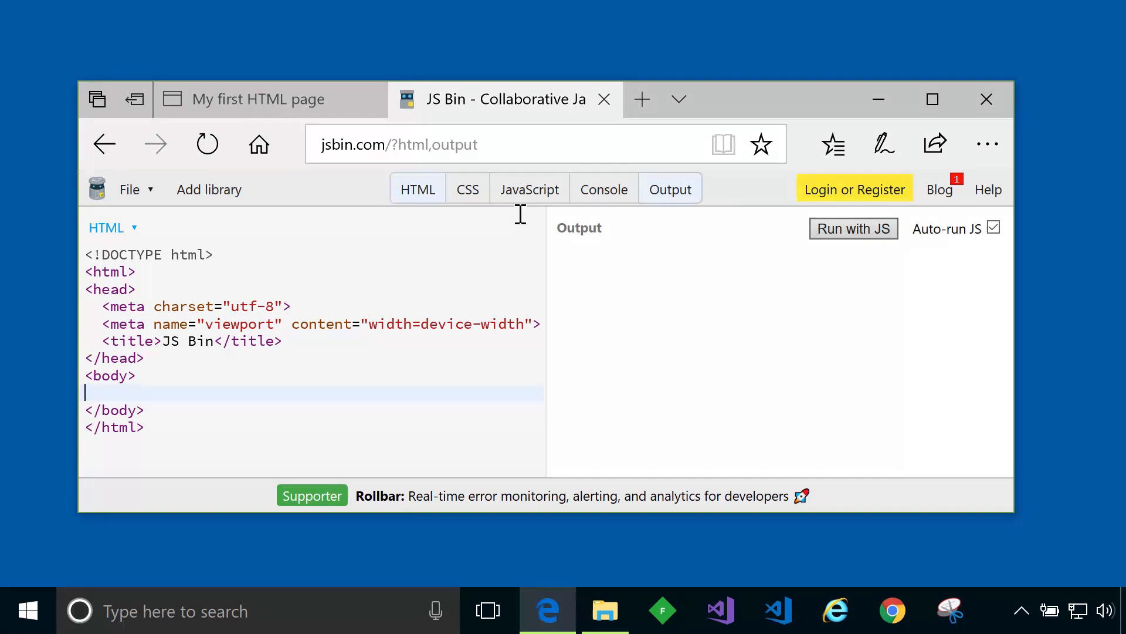
pyautogui.moveTo(479, 253)
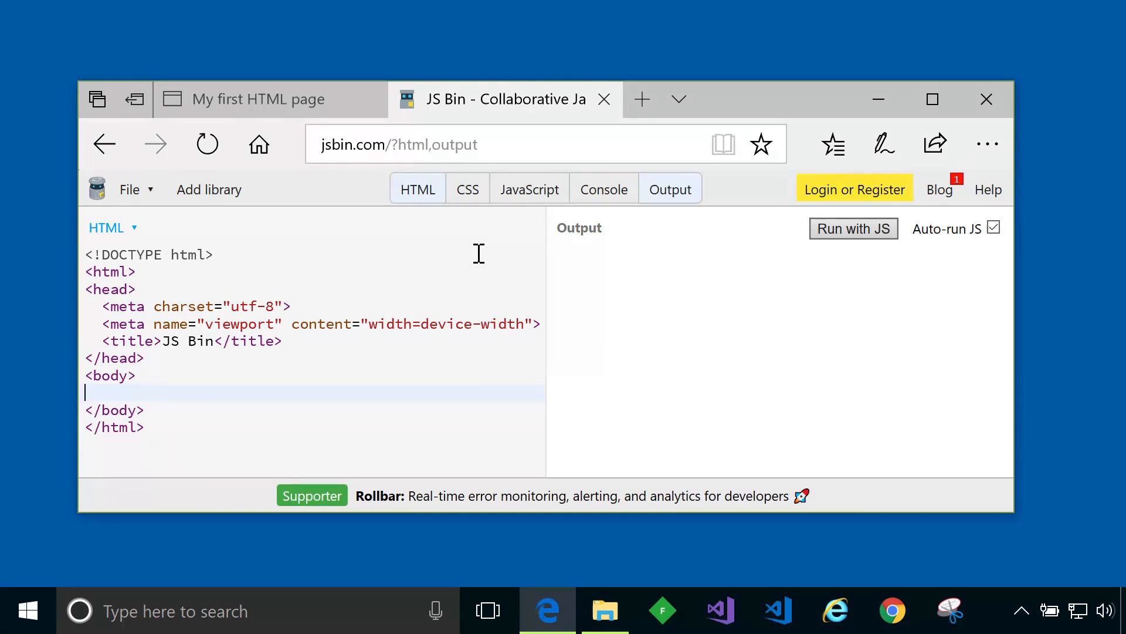
pyautogui.moveTo(164, 366)
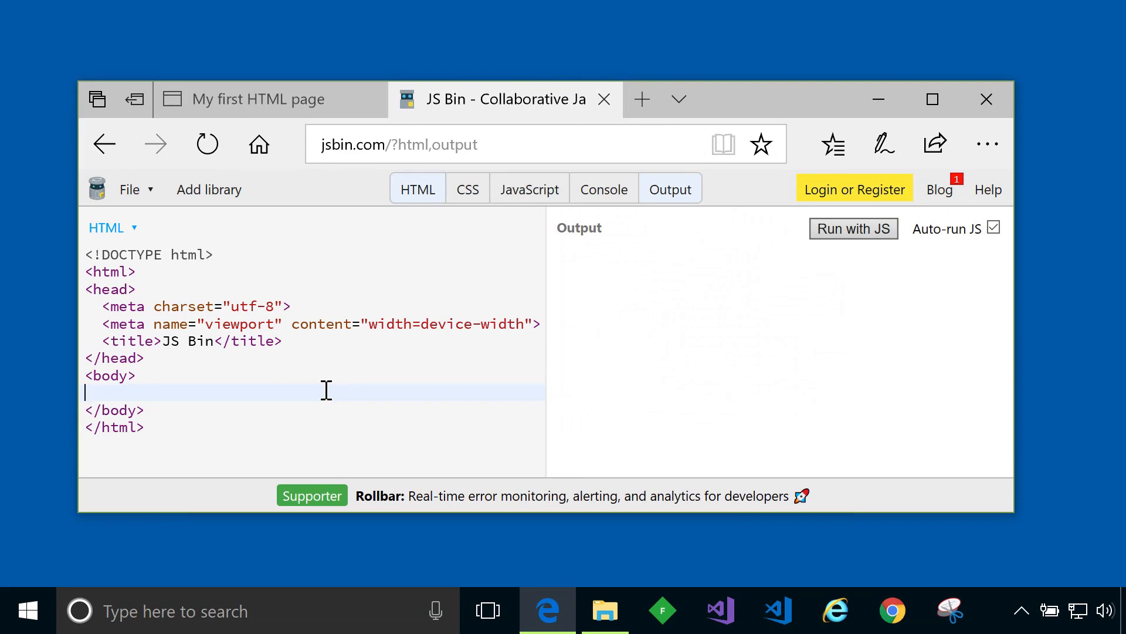
pyautogui.moveTo(635, 301)
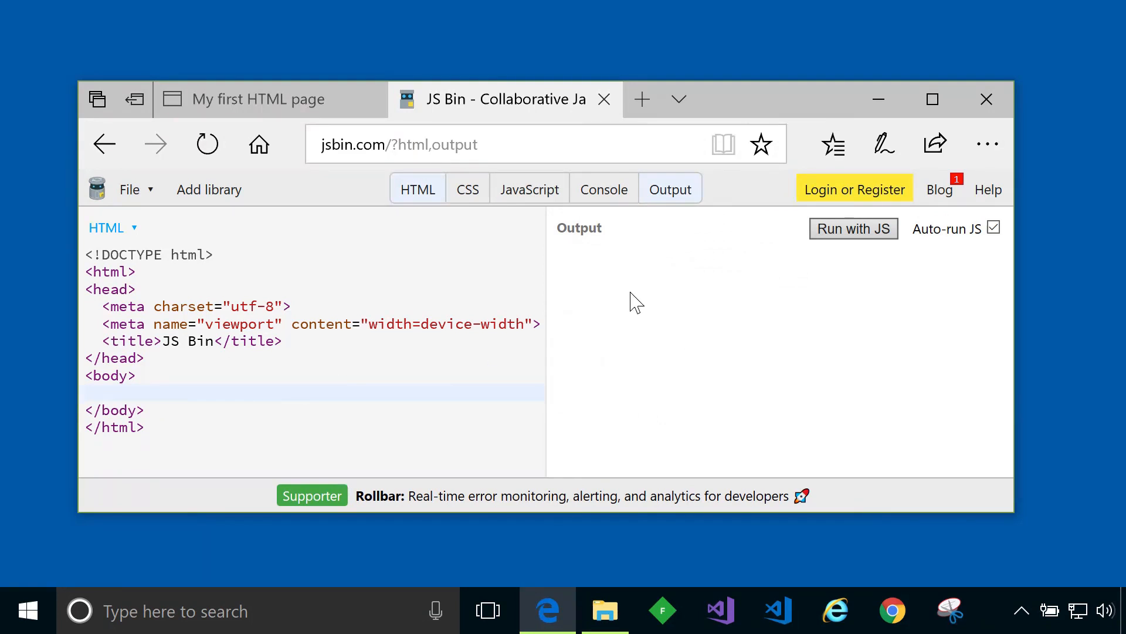
pyautogui.moveTo(332, 366)
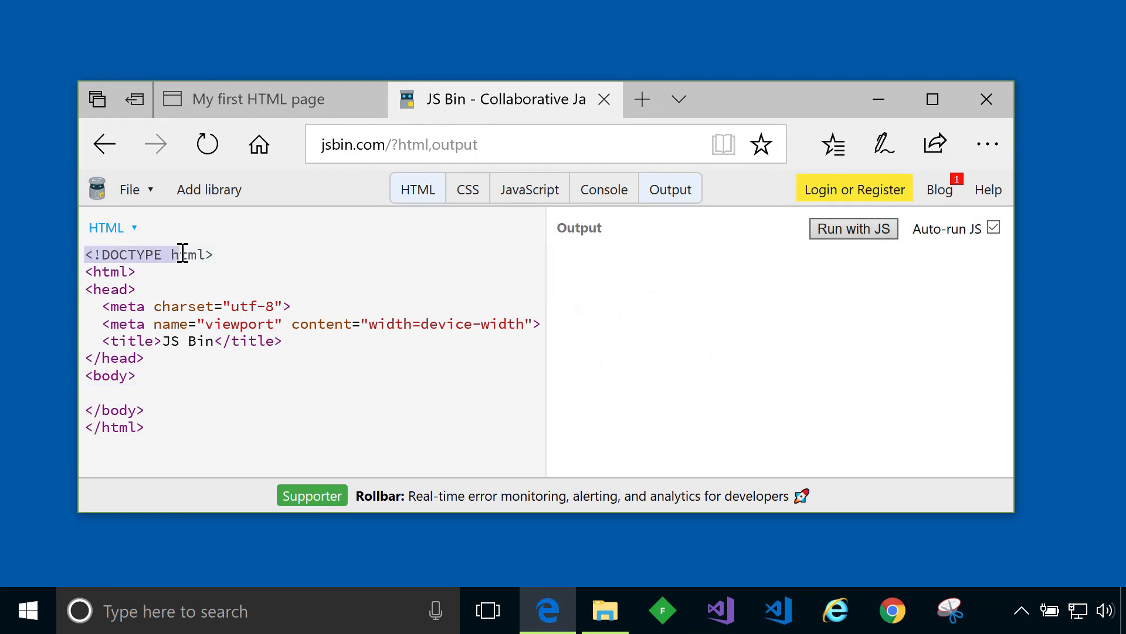
pyautogui.tripleClick(143, 253)
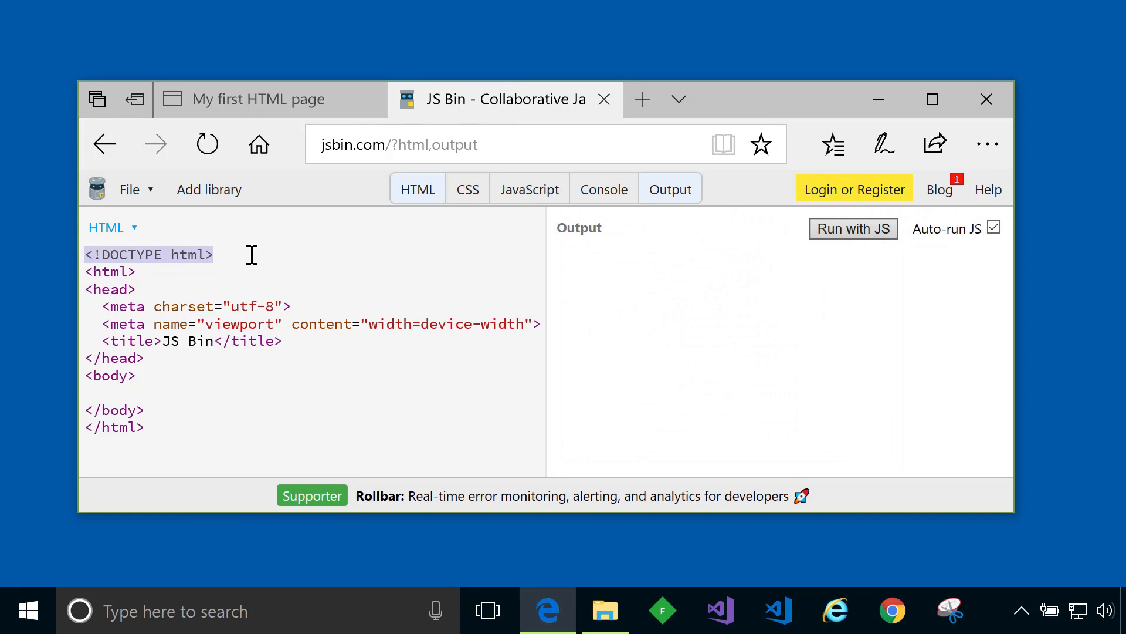
pyautogui.moveTo(249, 262)
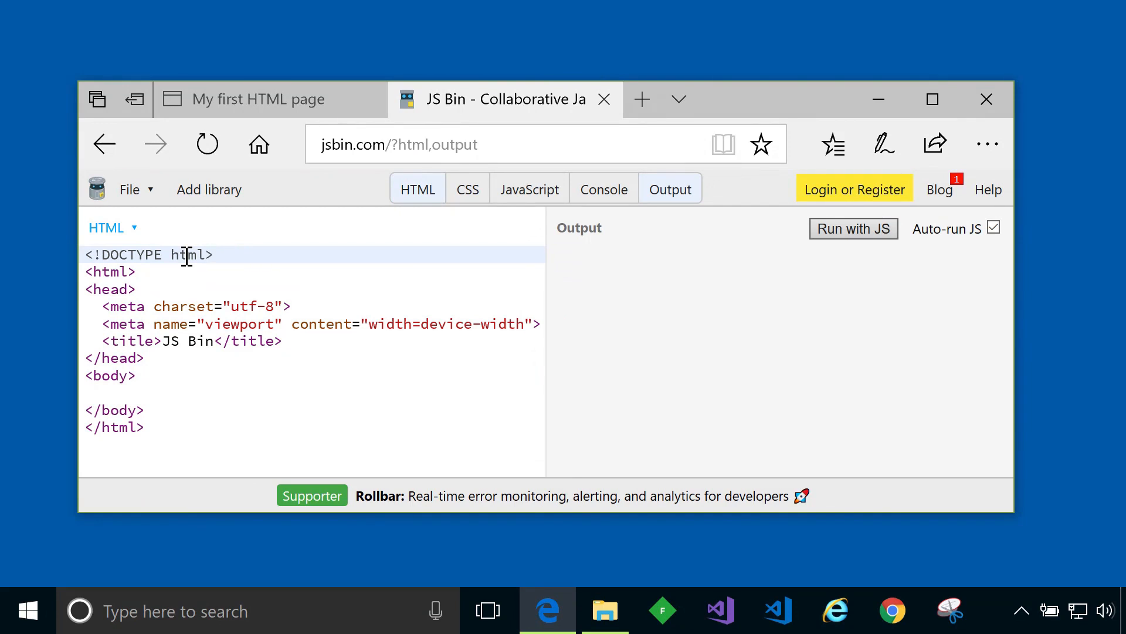
pyautogui.doubleClick(188, 255)
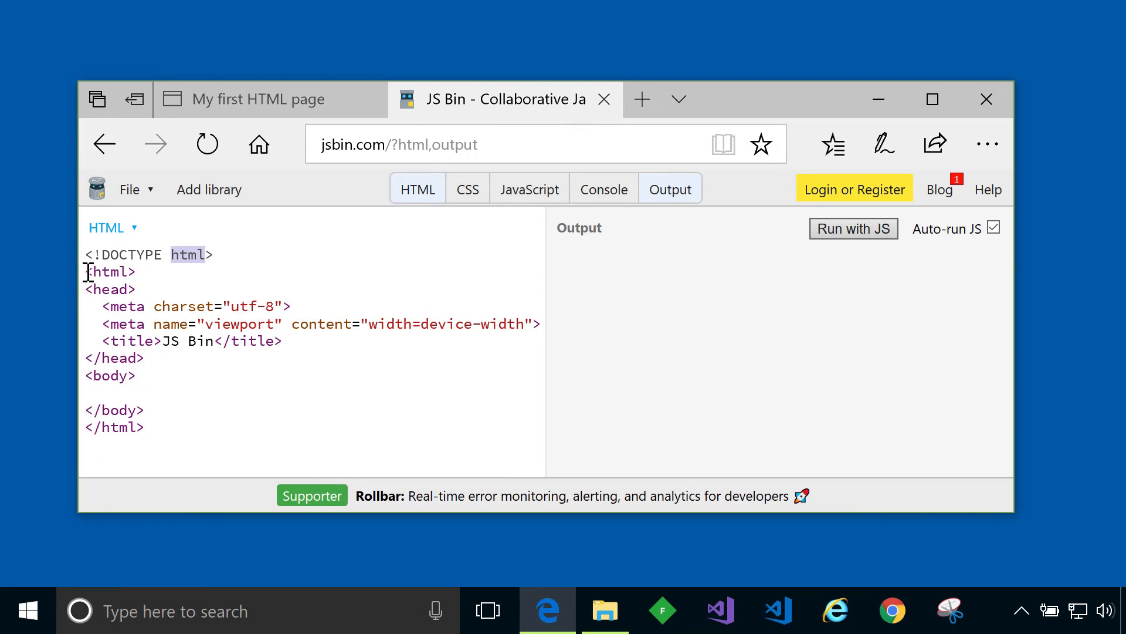
pyautogui.doubleClick(109, 272)
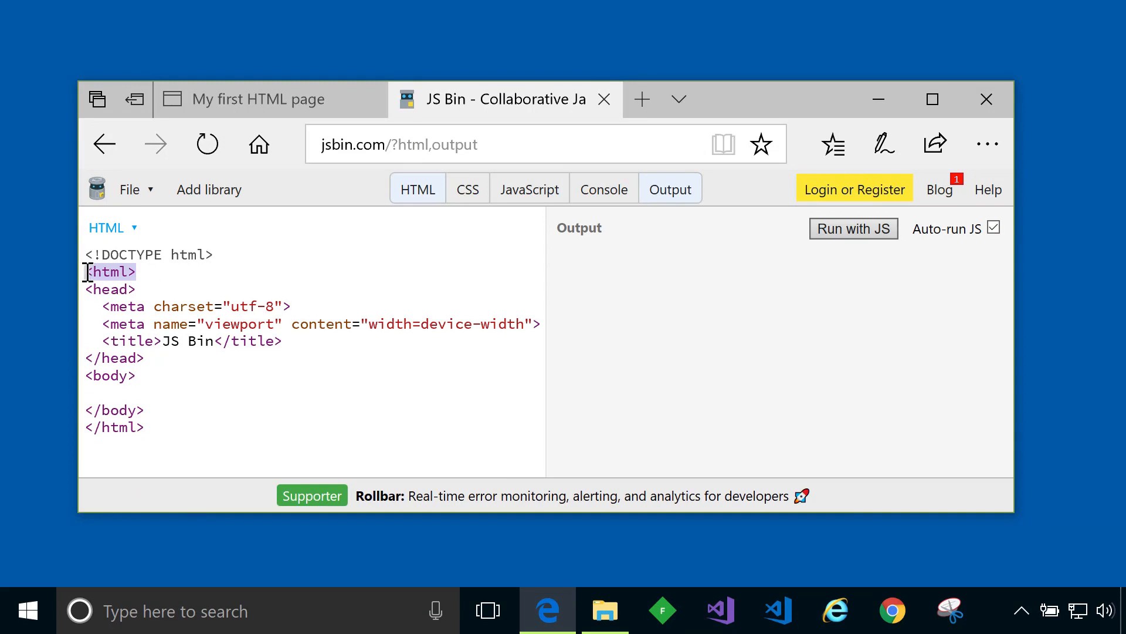
pyautogui.click(115, 427)
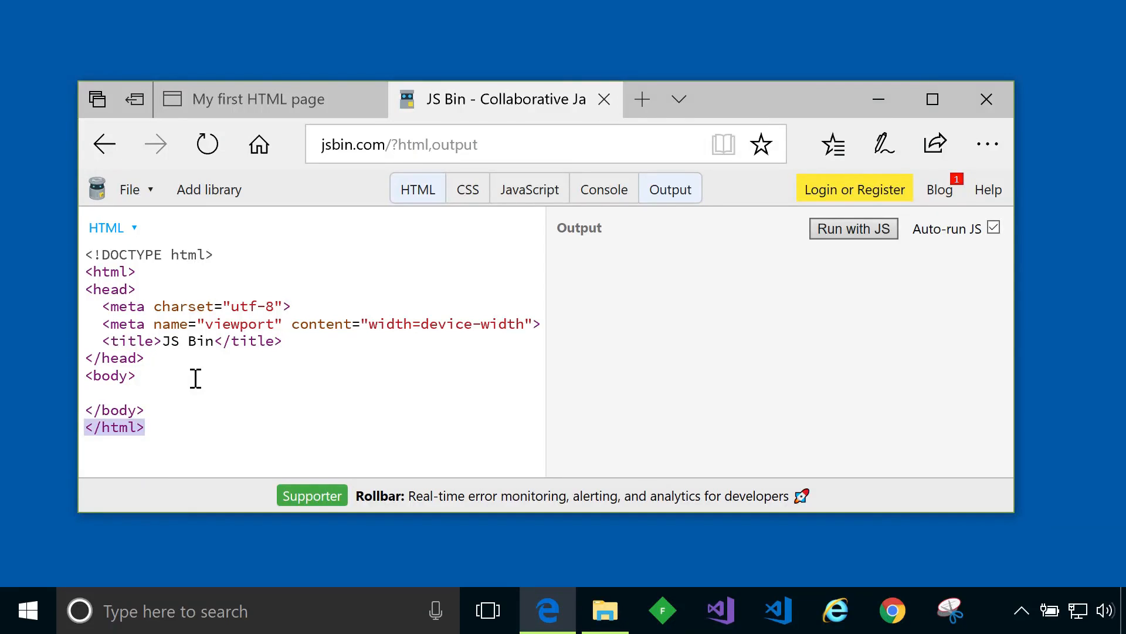
pyautogui.moveTo(140, 271)
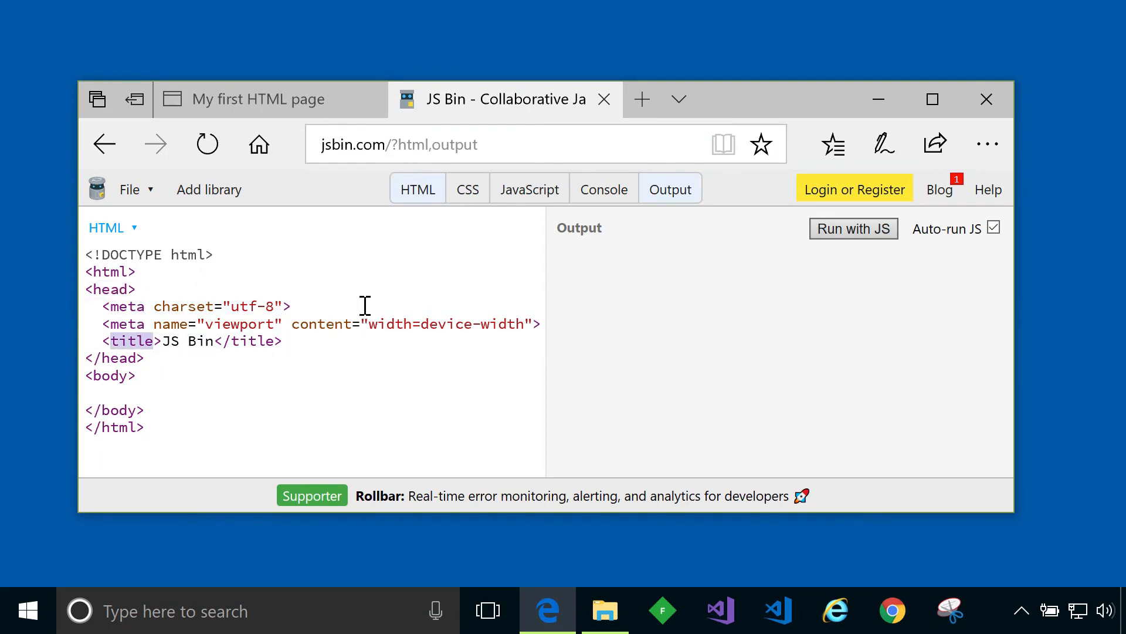
pyautogui.moveTo(291, 328)
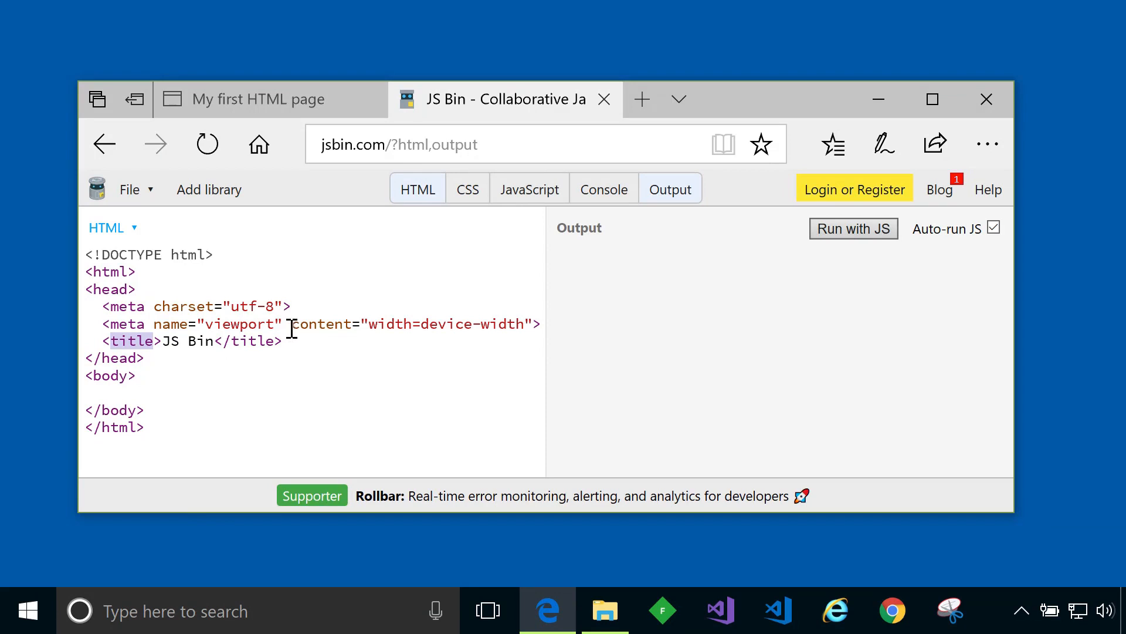
pyautogui.moveTo(148, 344)
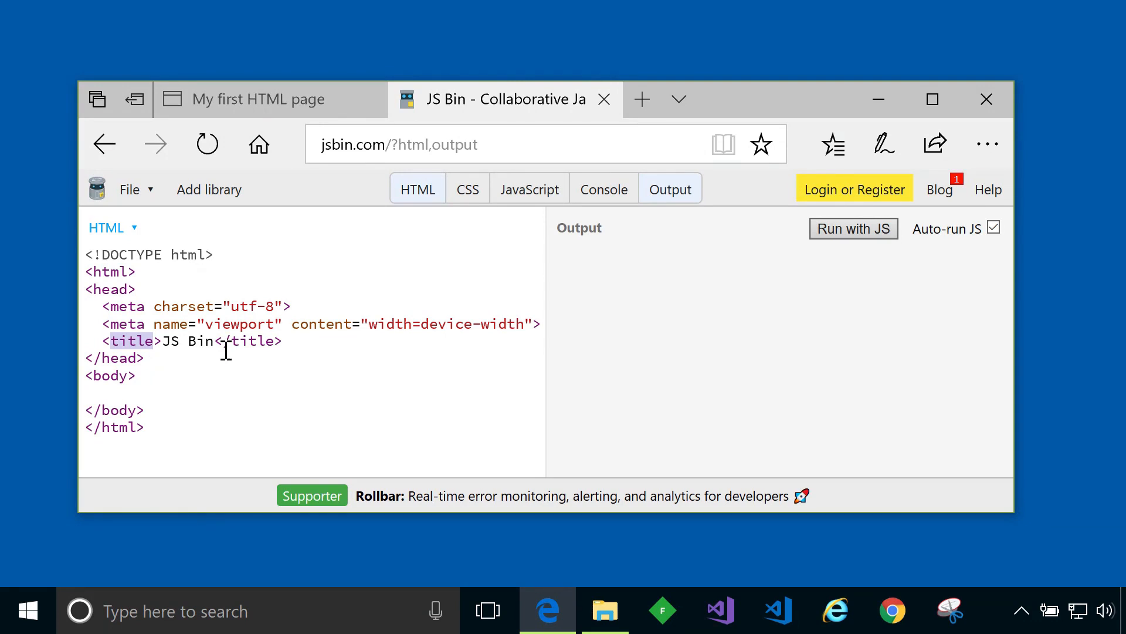
pyautogui.moveTo(260, 348)
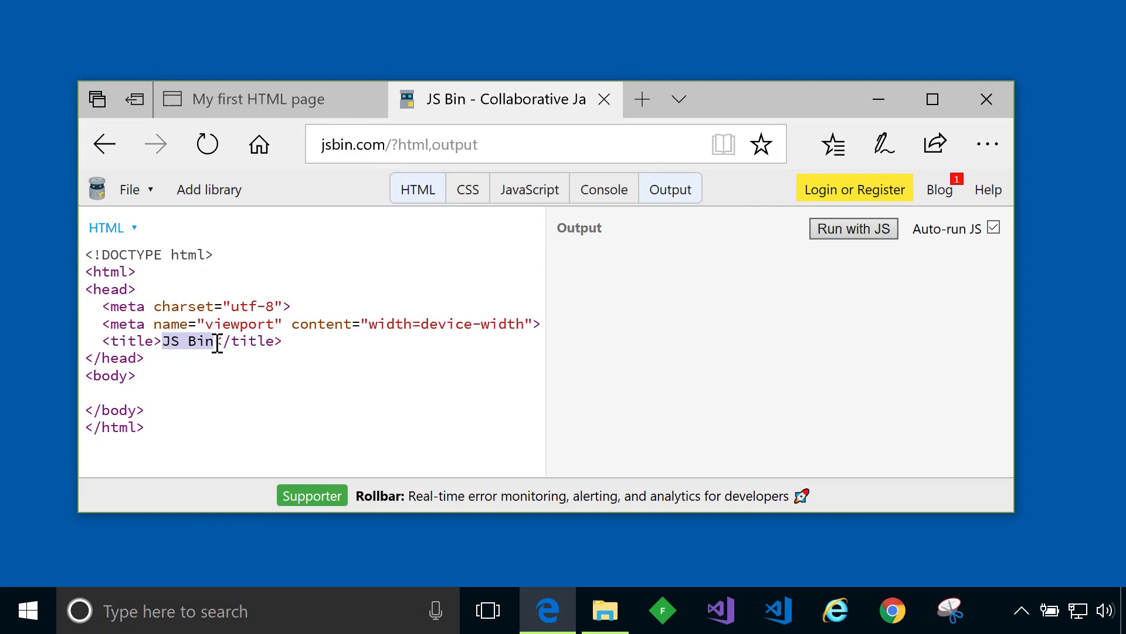
# Replace the title tag text with 'My first HTML page'.
pyautogui.write('My')
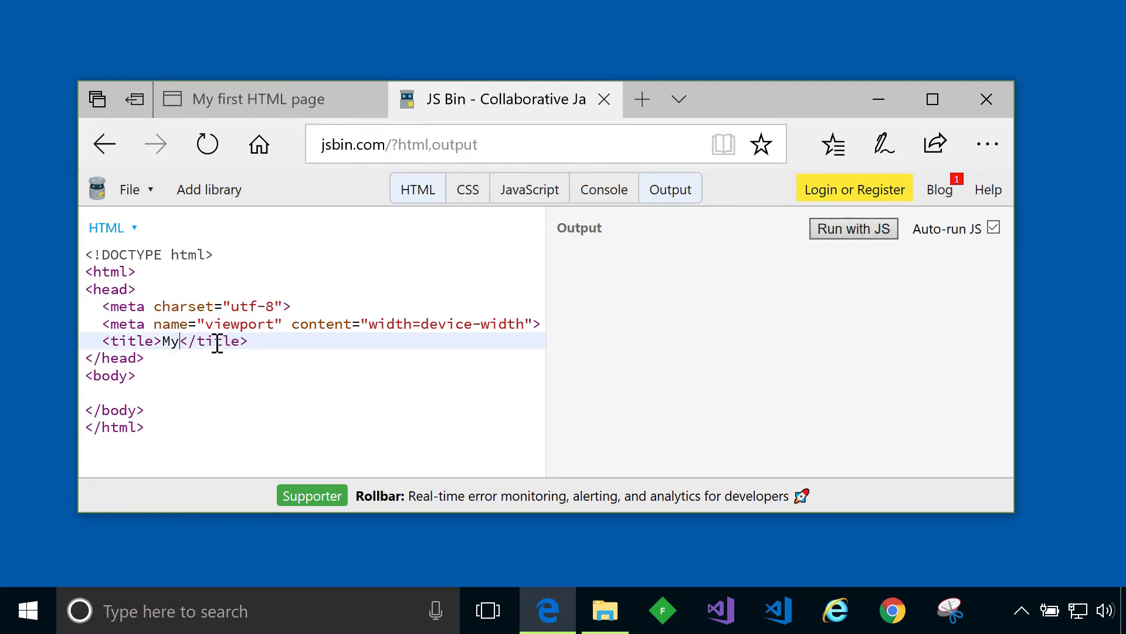
pyautogui.write('first')
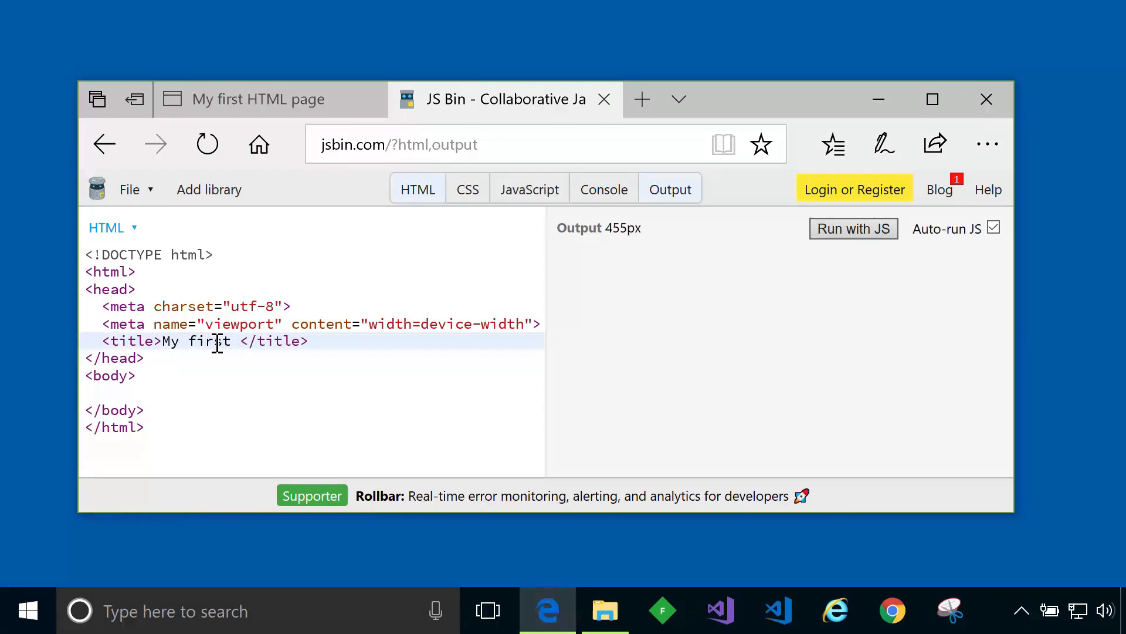
pyautogui.write('HTML page')
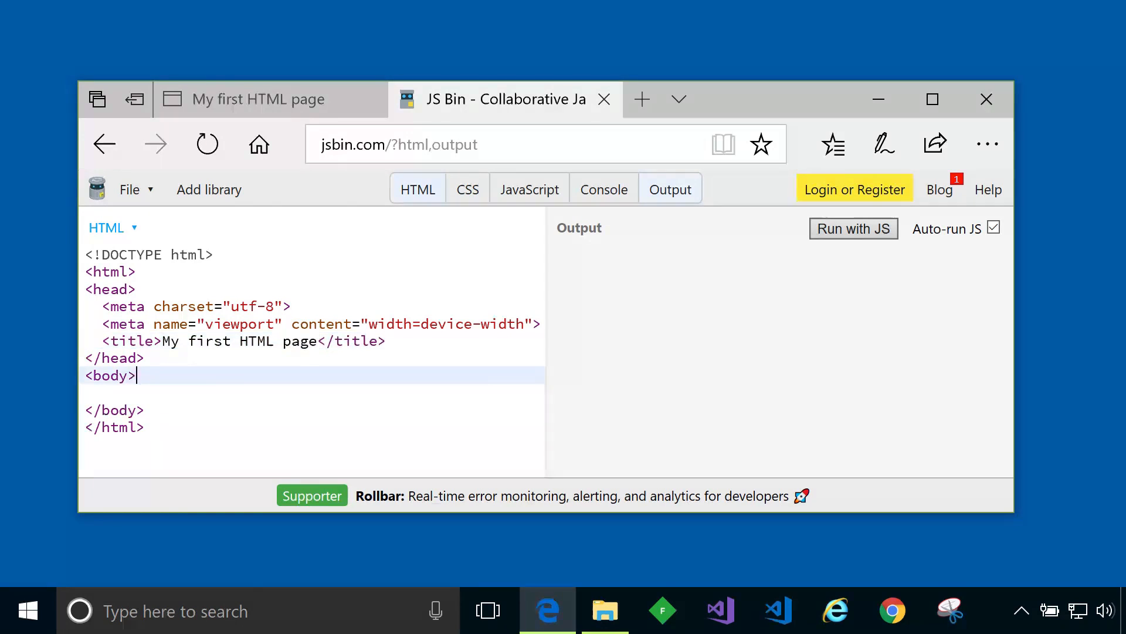
pyautogui.moveTo(202, 402)
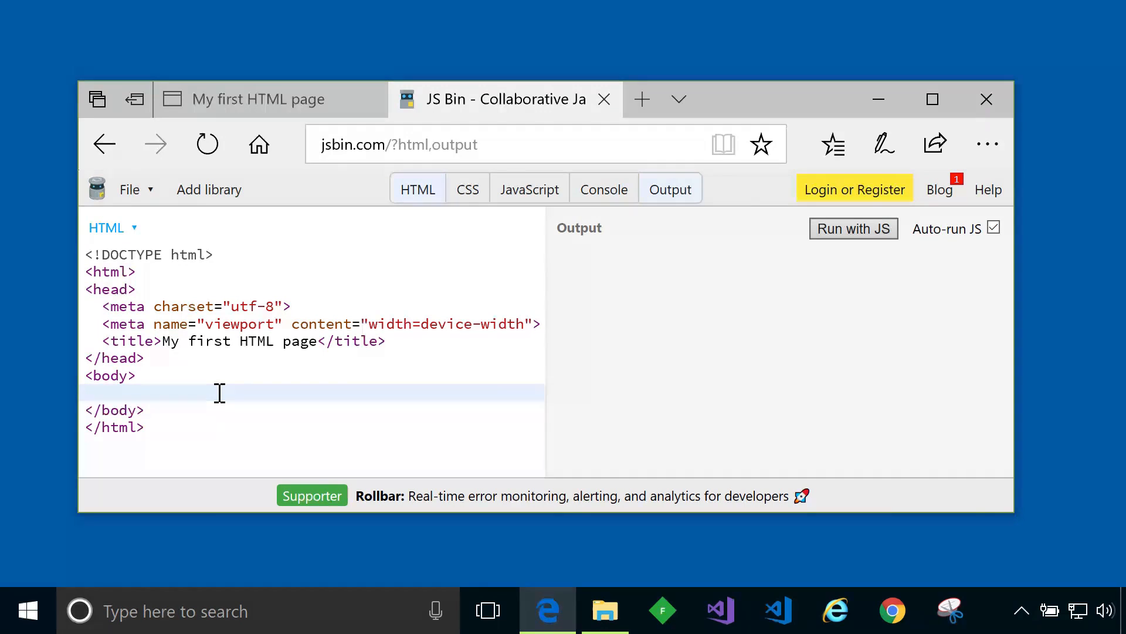
# Write 'Hello HTML!' in the body so the live output shows it, then view the local hello.html tab.
pyautogui.click(88, 392)
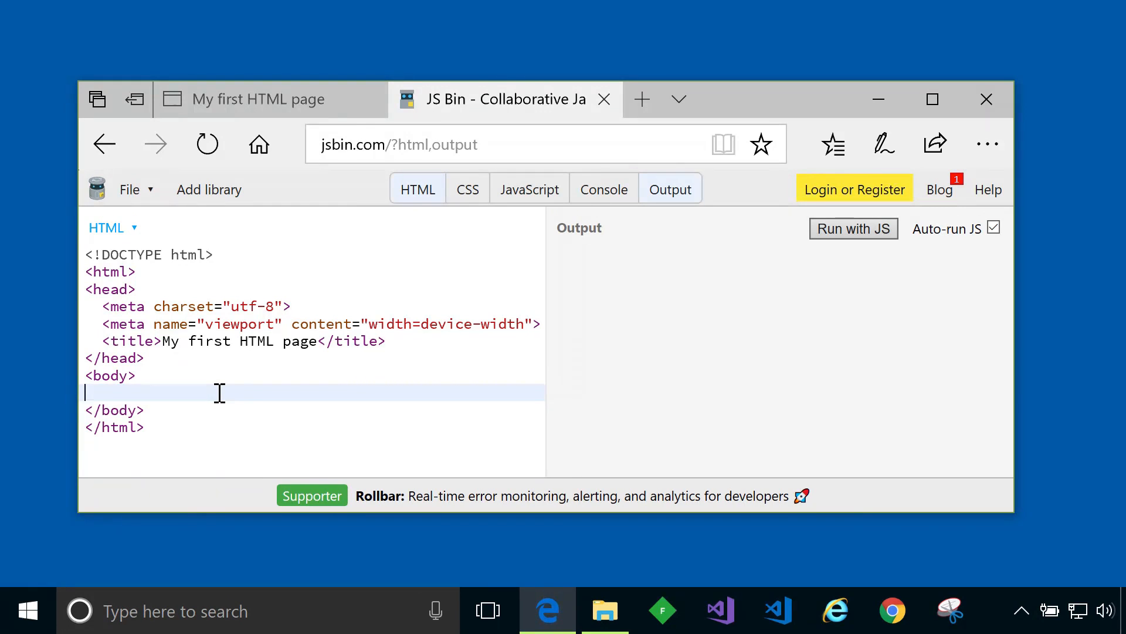
pyautogui.write('Hellow')
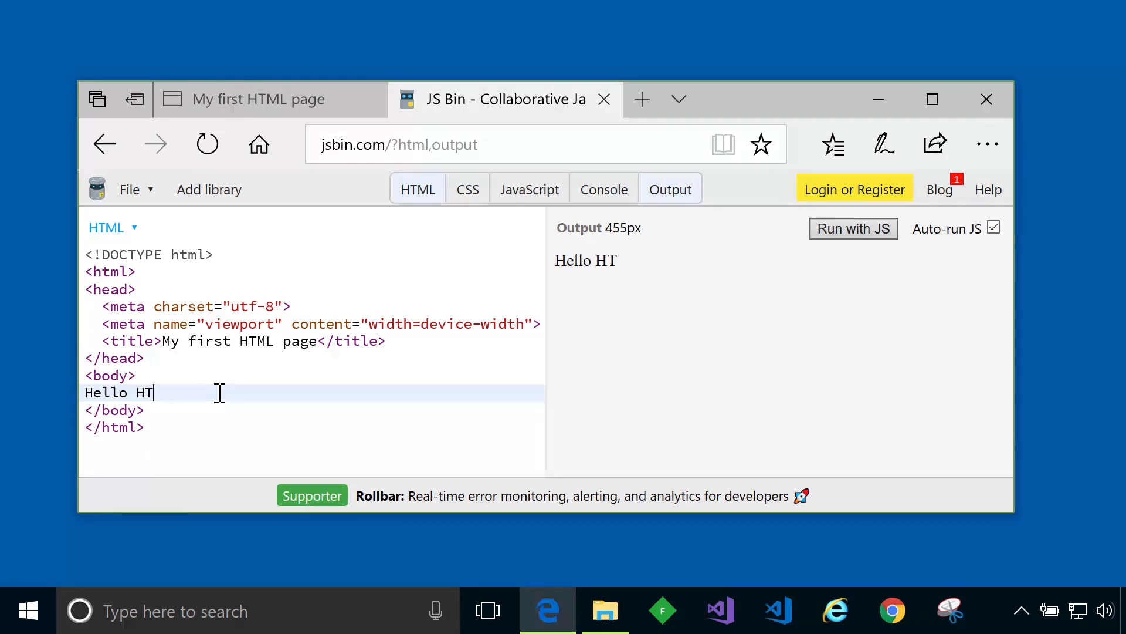
pyautogui.write('ML!')
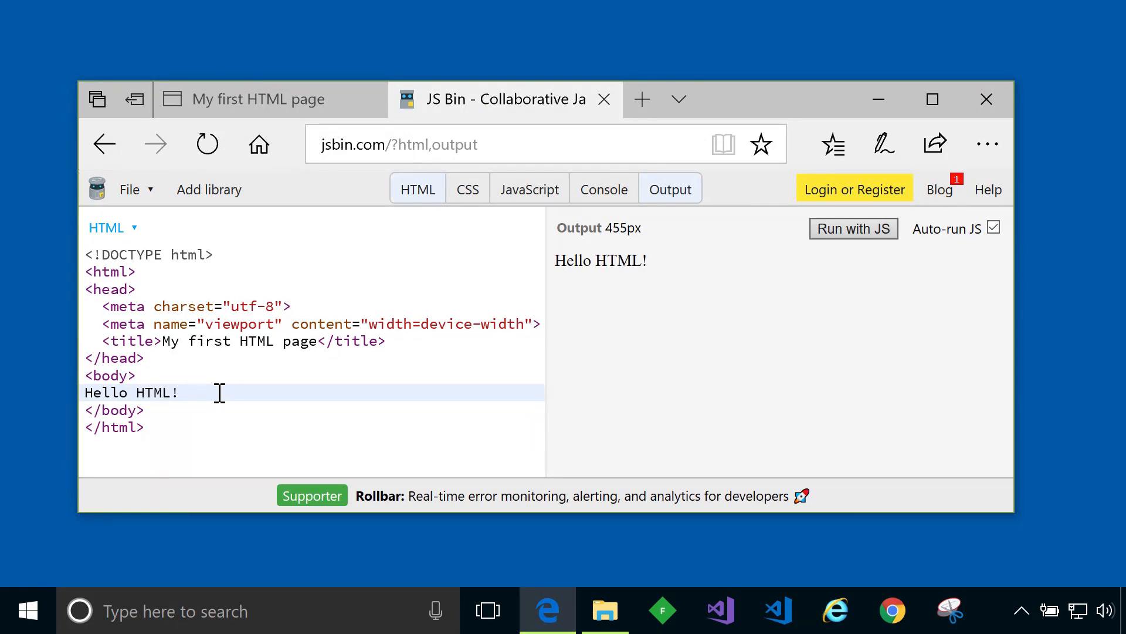
pyautogui.moveTo(125, 396)
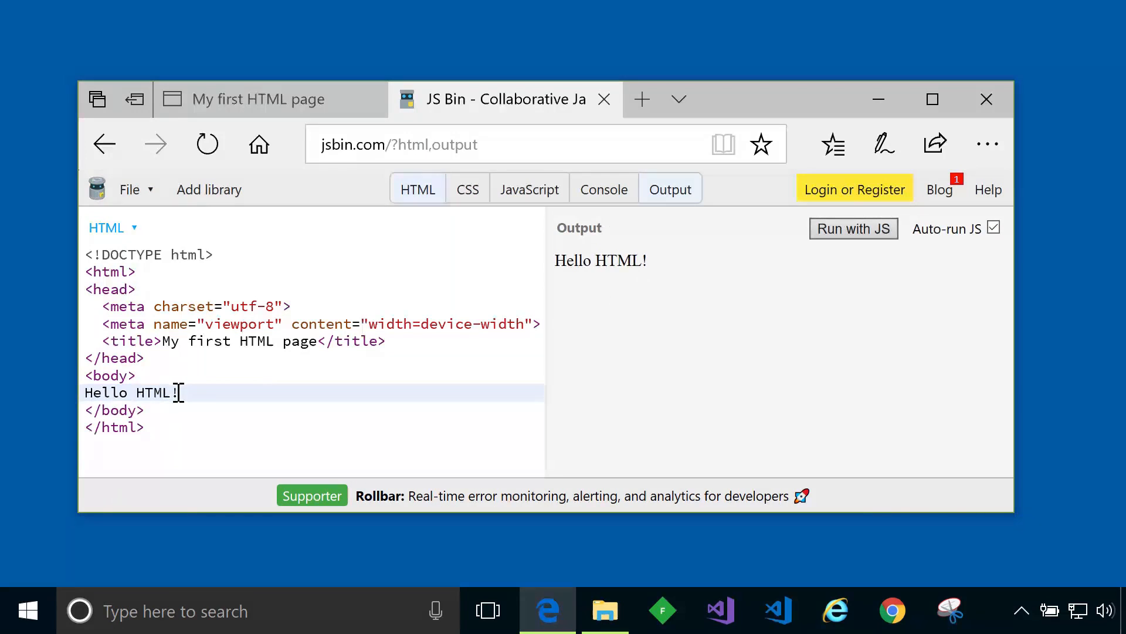
pyautogui.click(82, 392)
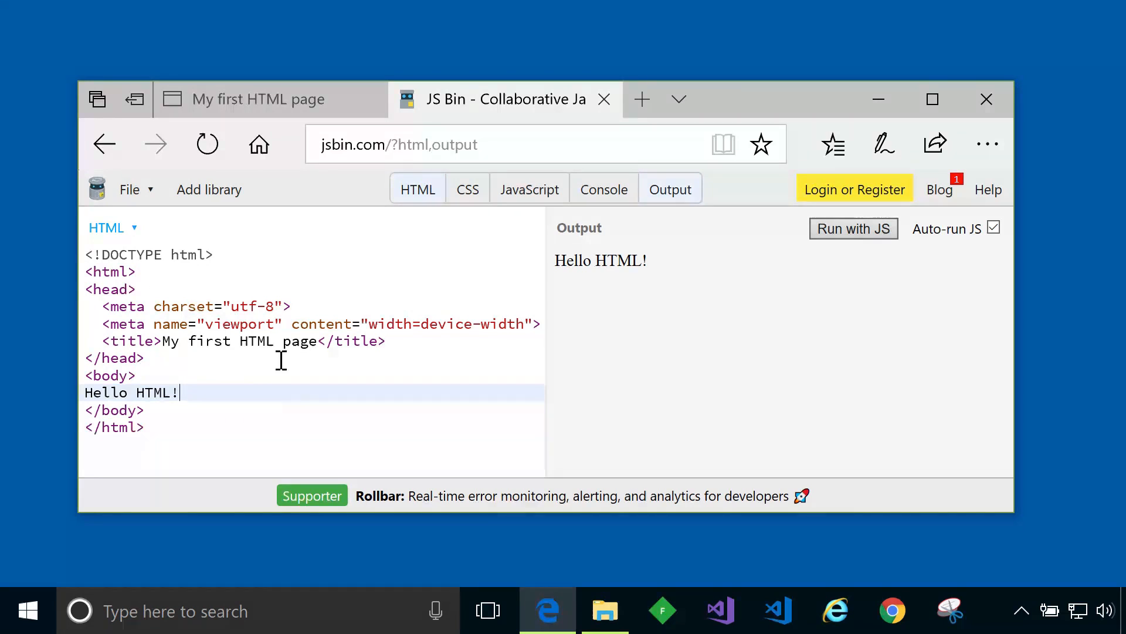
pyautogui.moveTo(165, 342)
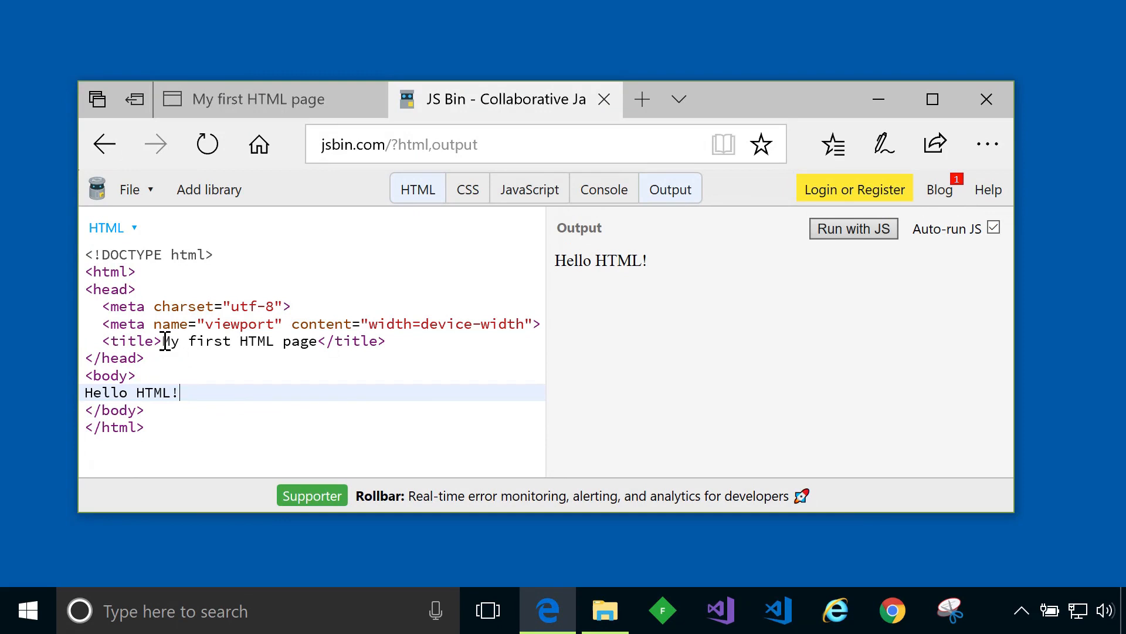
pyautogui.click(257, 99)
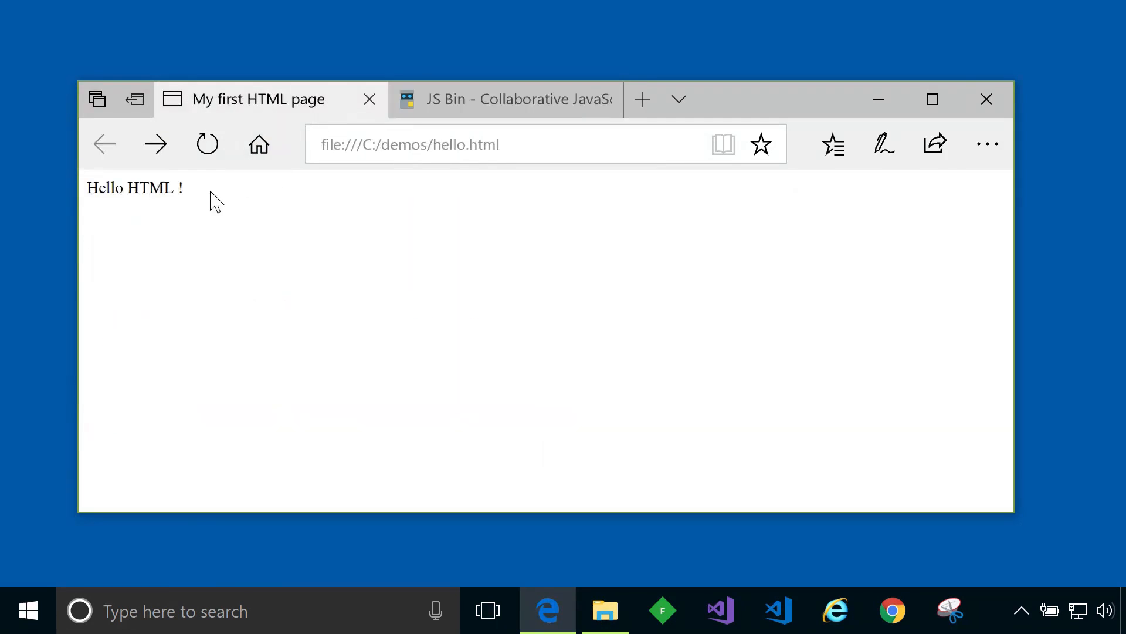
pyautogui.moveTo(111, 194)
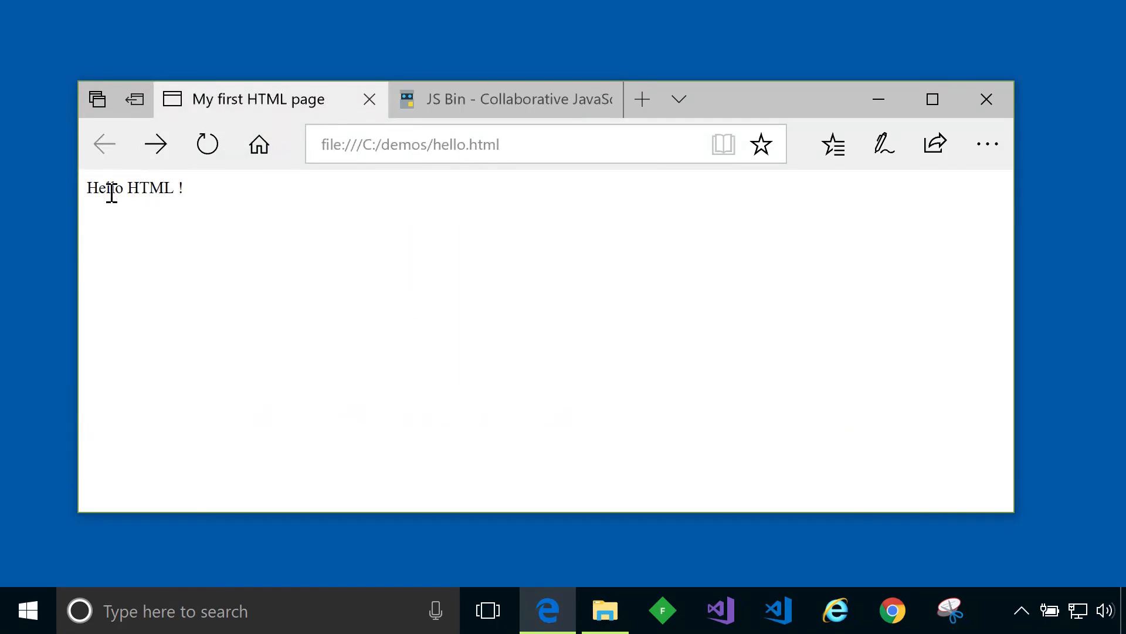
pyautogui.moveTo(280, 115)
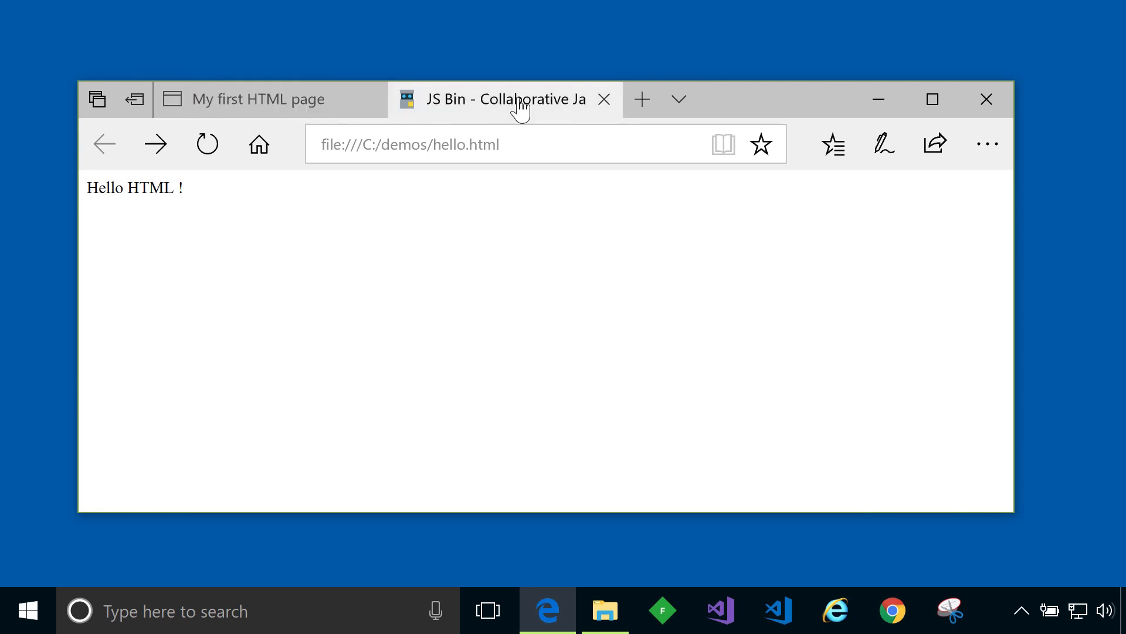
# Switch from the local hello.html tab back to the JS Bin tab.
pyautogui.click(505, 98)
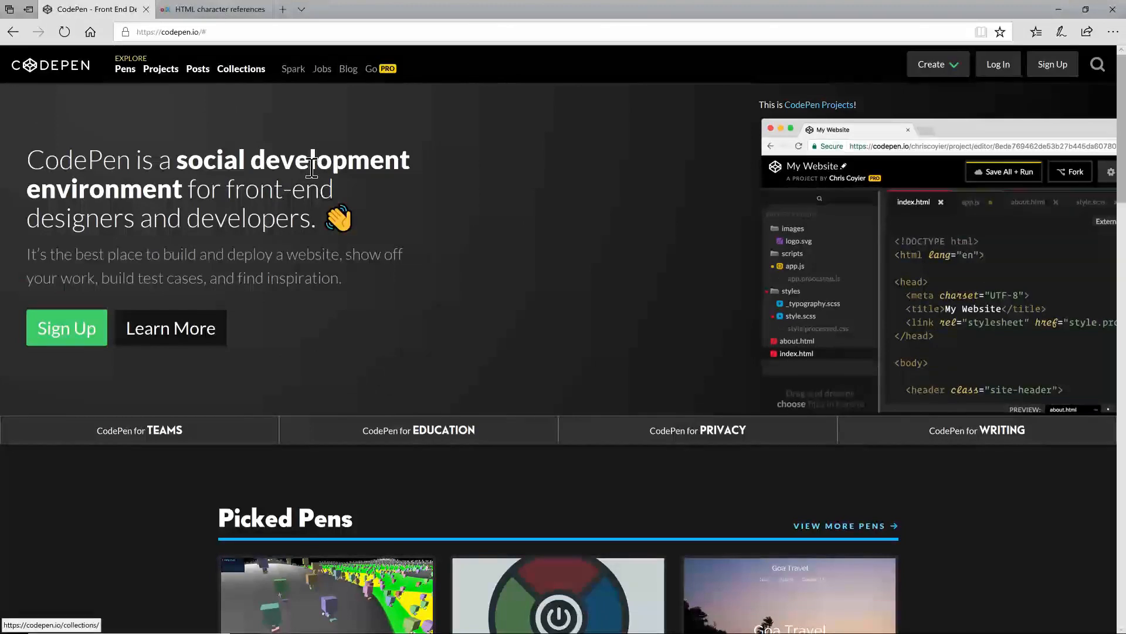
pyautogui.moveTo(508, 260)
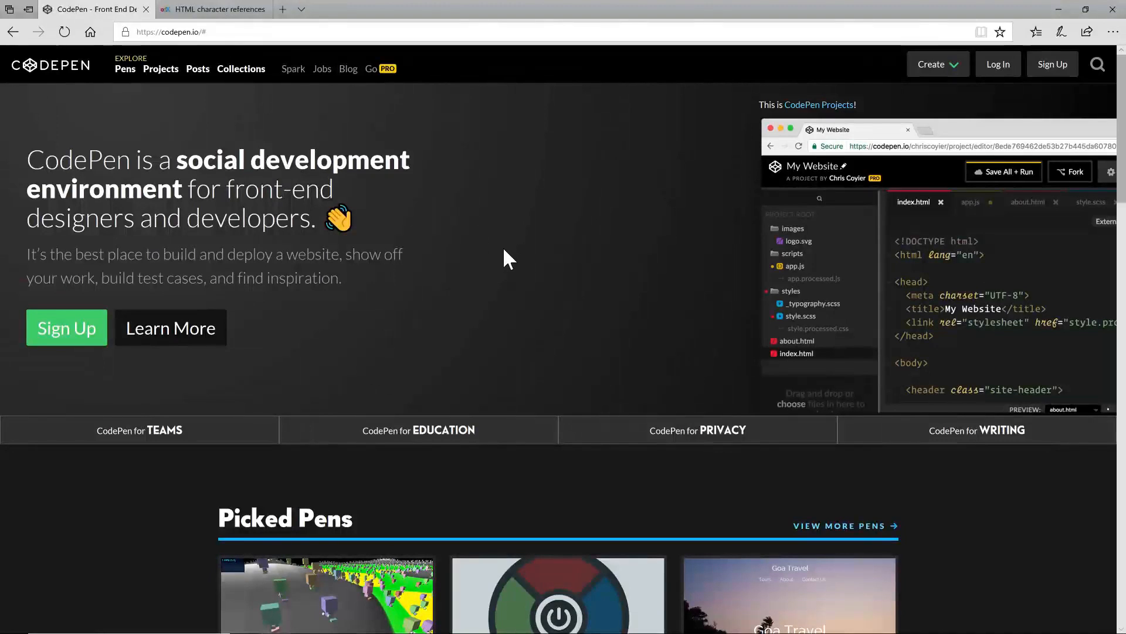
pyautogui.moveTo(457, 218)
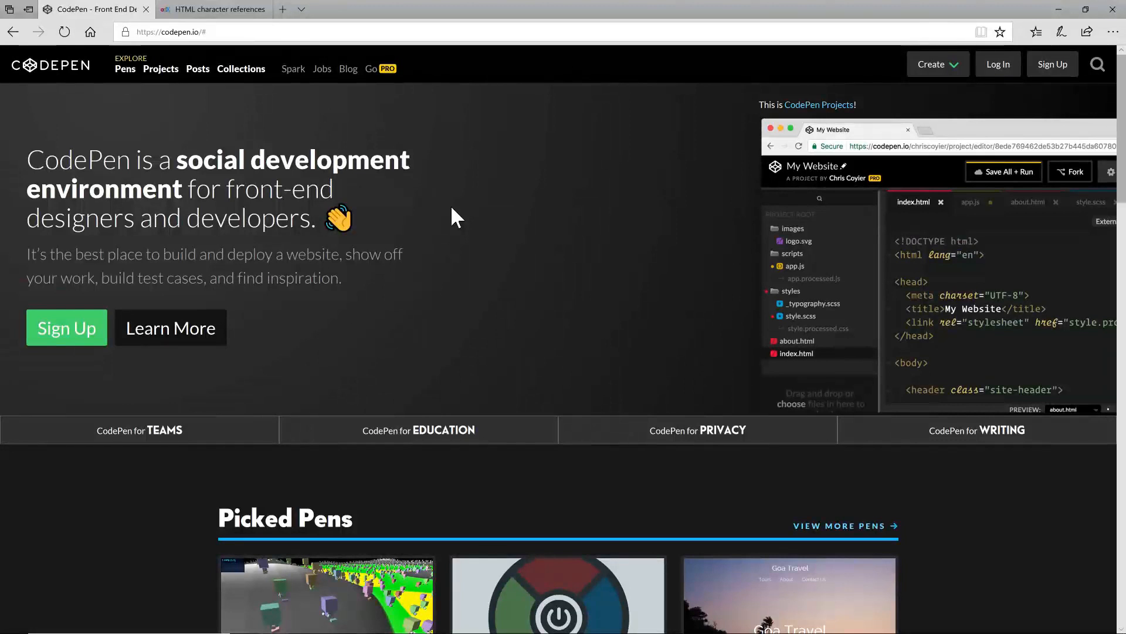
pyautogui.moveTo(440, 220)
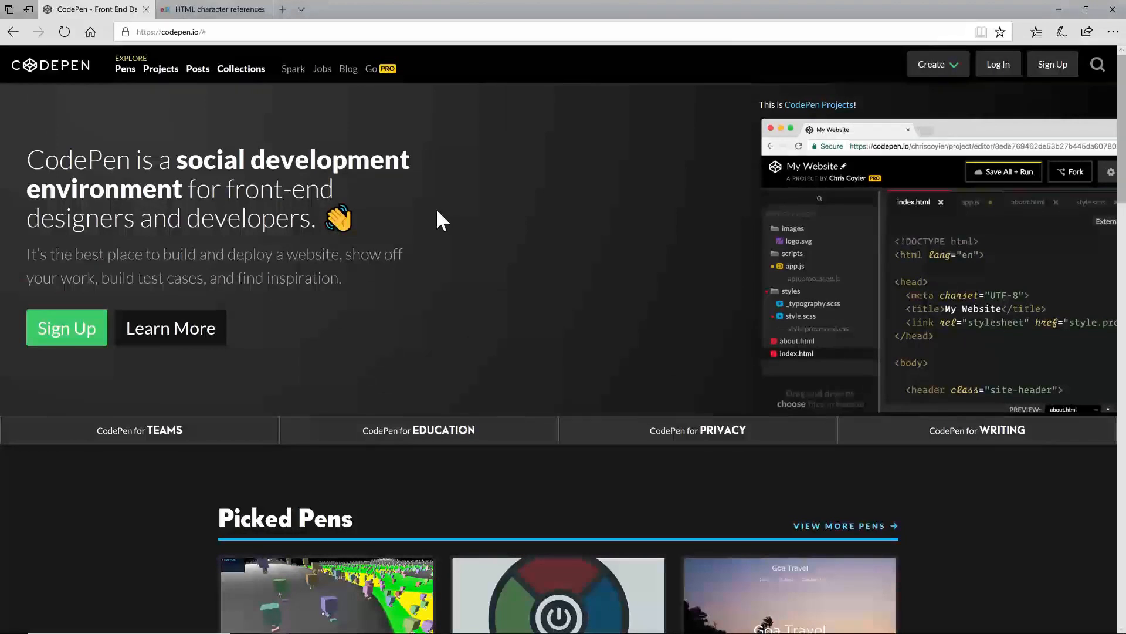
pyautogui.moveTo(437, 233)
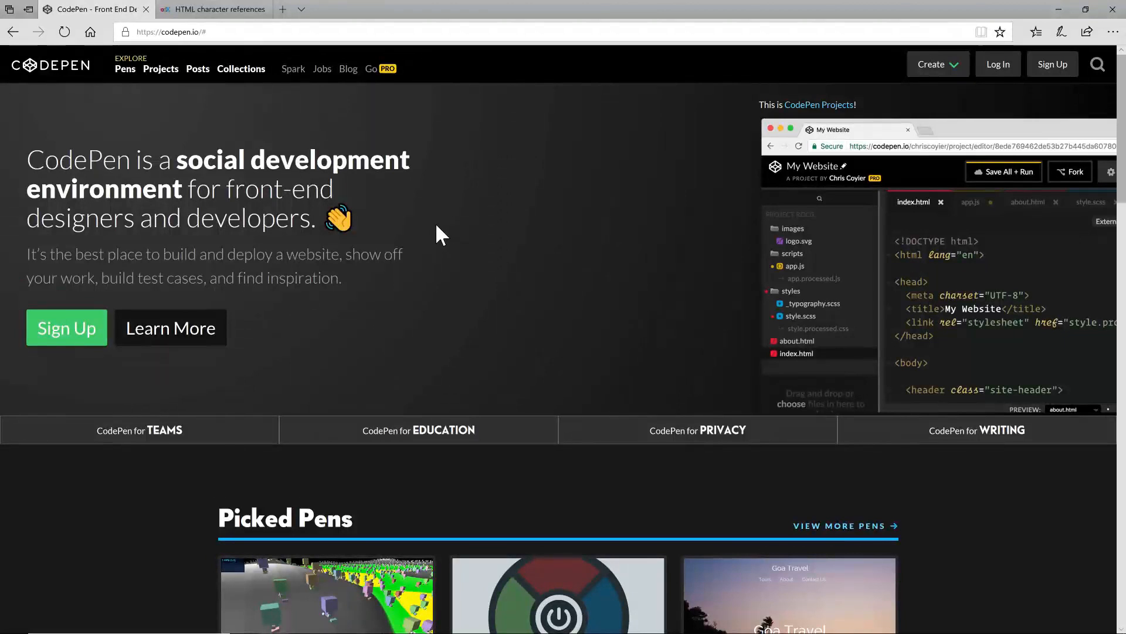
pyautogui.moveTo(1051, 94)
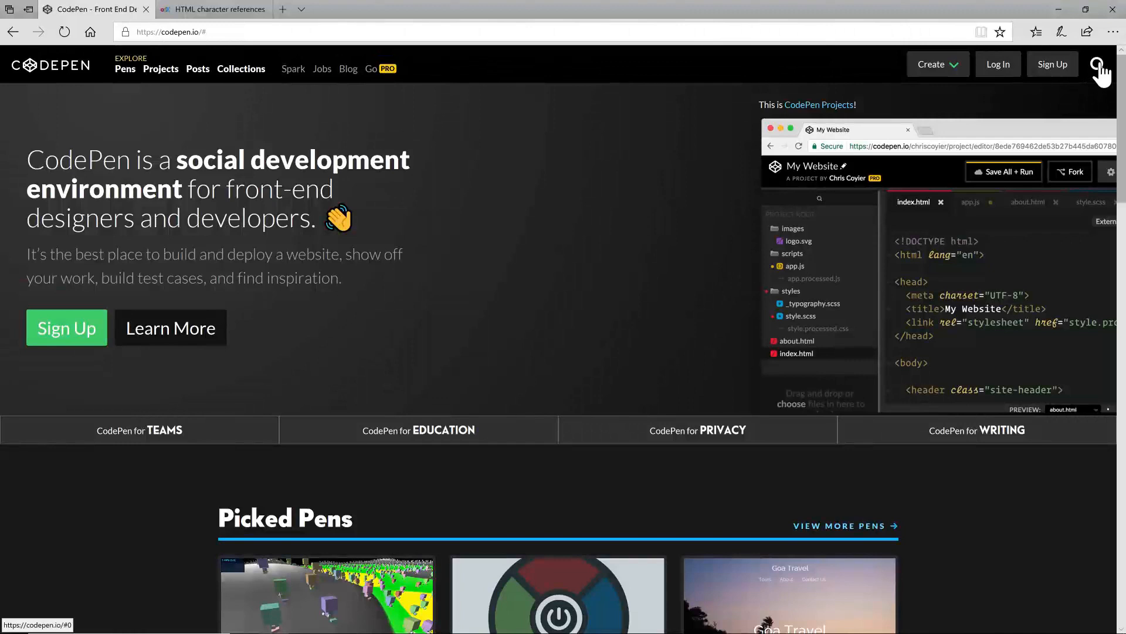
# Bring up the CodePen search overlay from the homepage magnifier.
pyautogui.click(1099, 63)
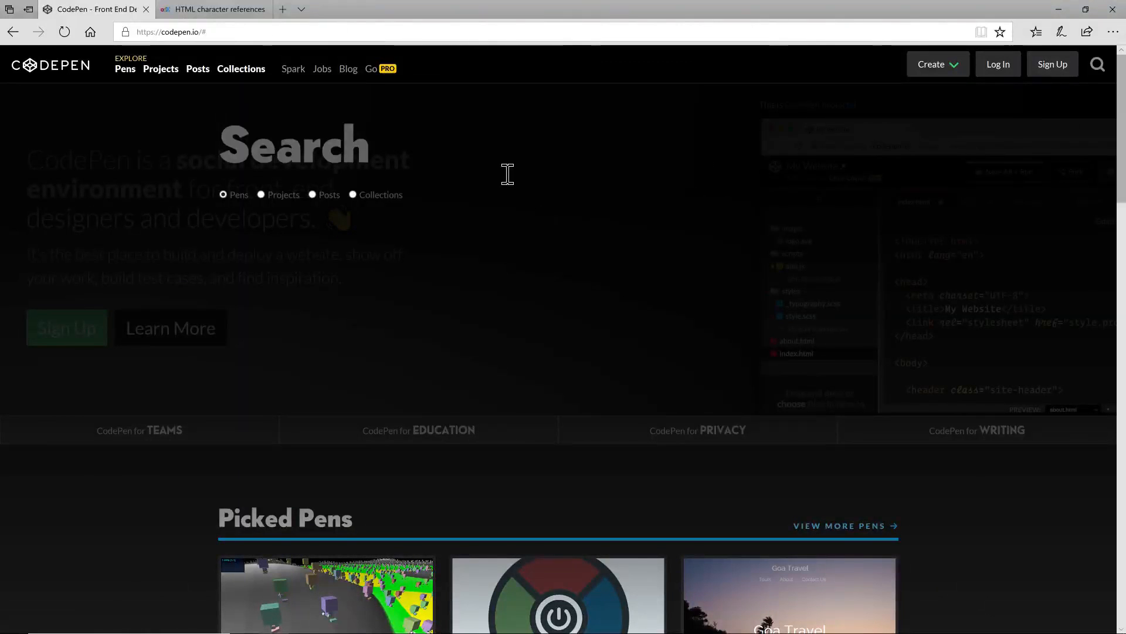
# Search CodePen pens for 'button' and show the results.
pyautogui.write('but')
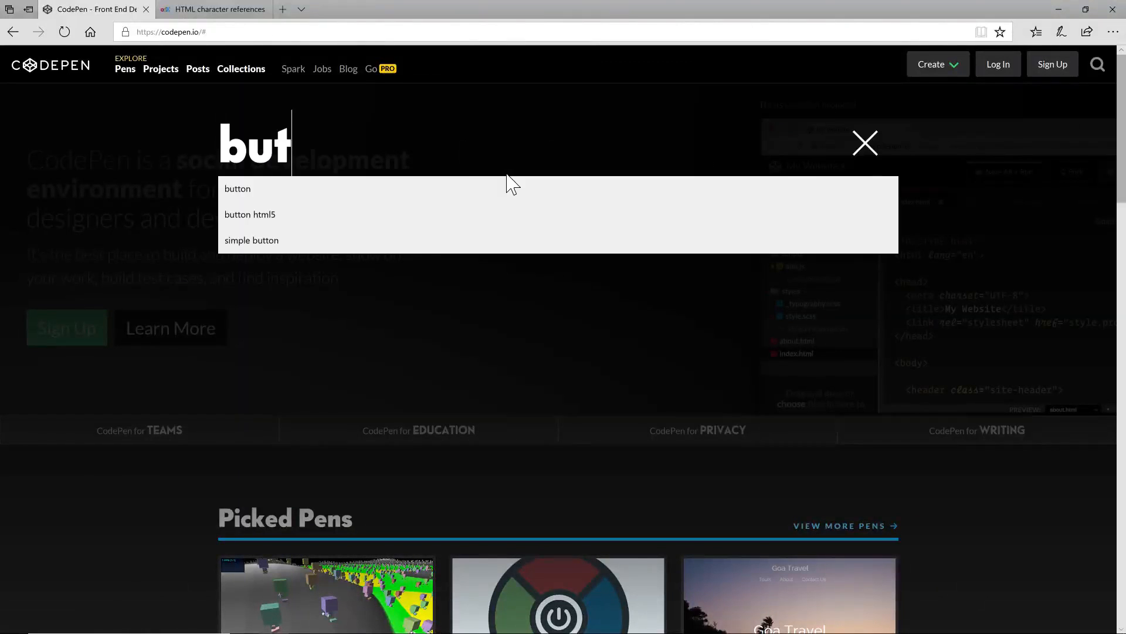
pyautogui.click(237, 188)
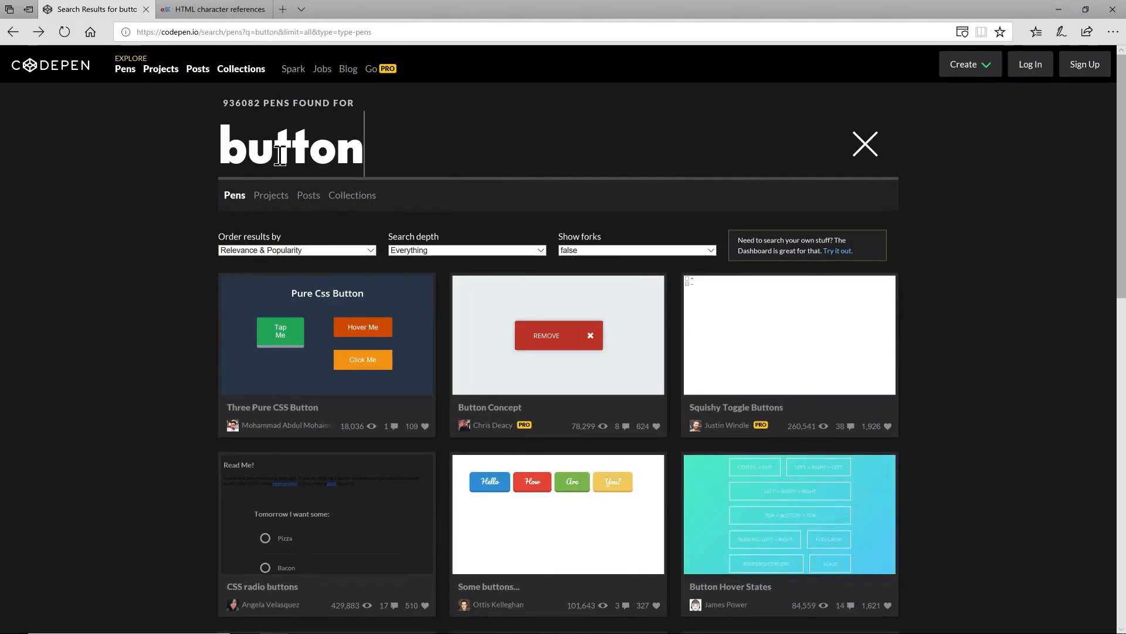
pyautogui.moveTo(241, 103)
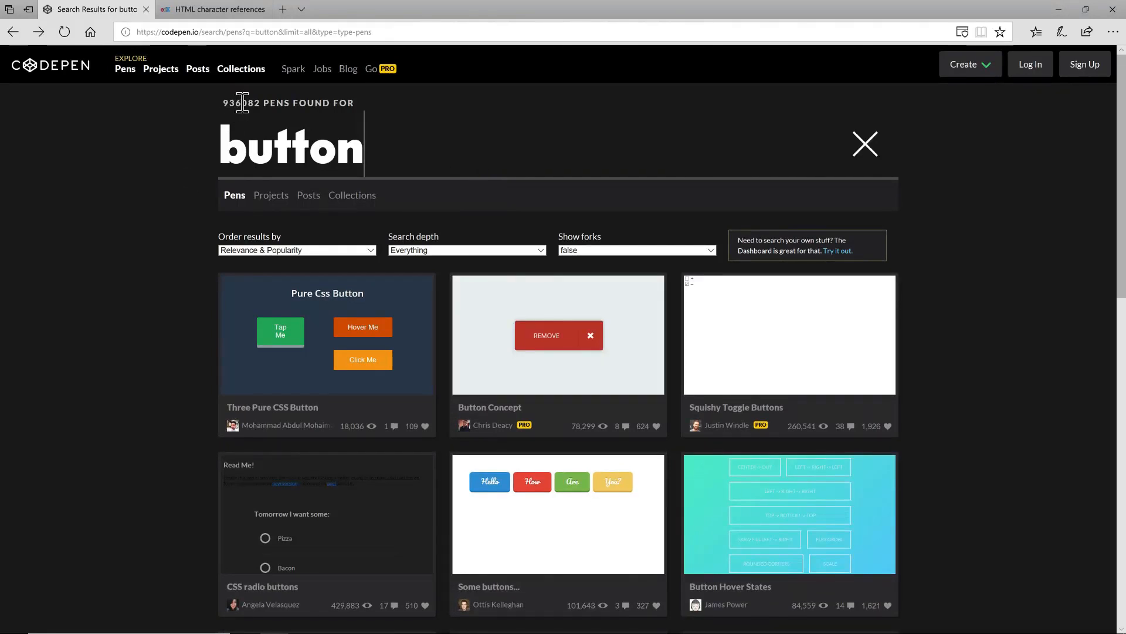
pyautogui.moveTo(145, 257)
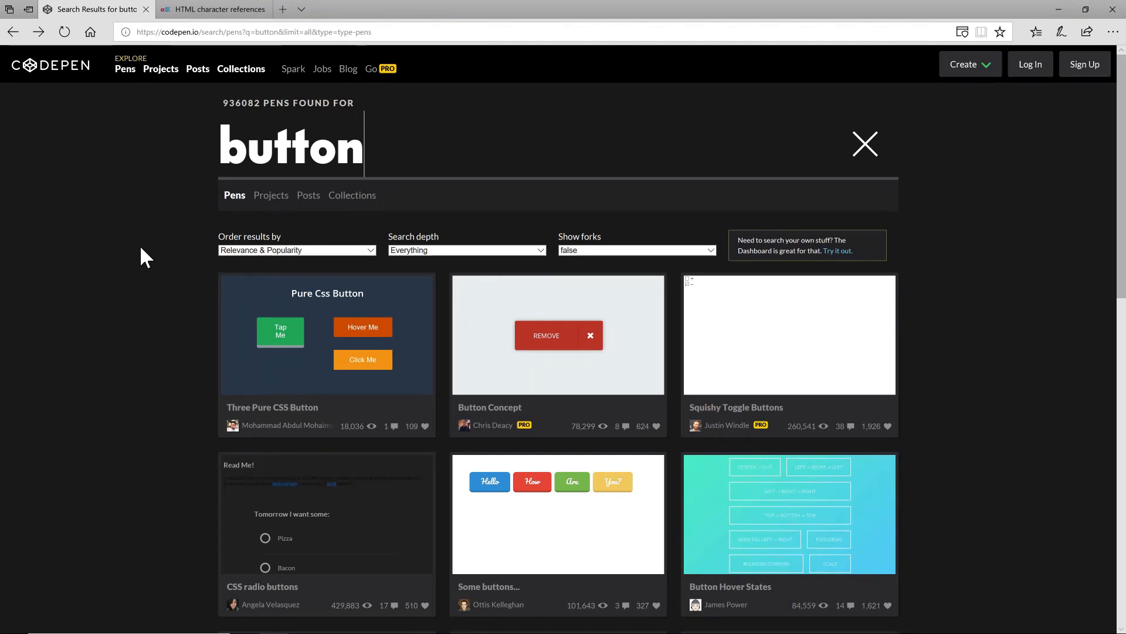
pyautogui.moveTo(328, 334)
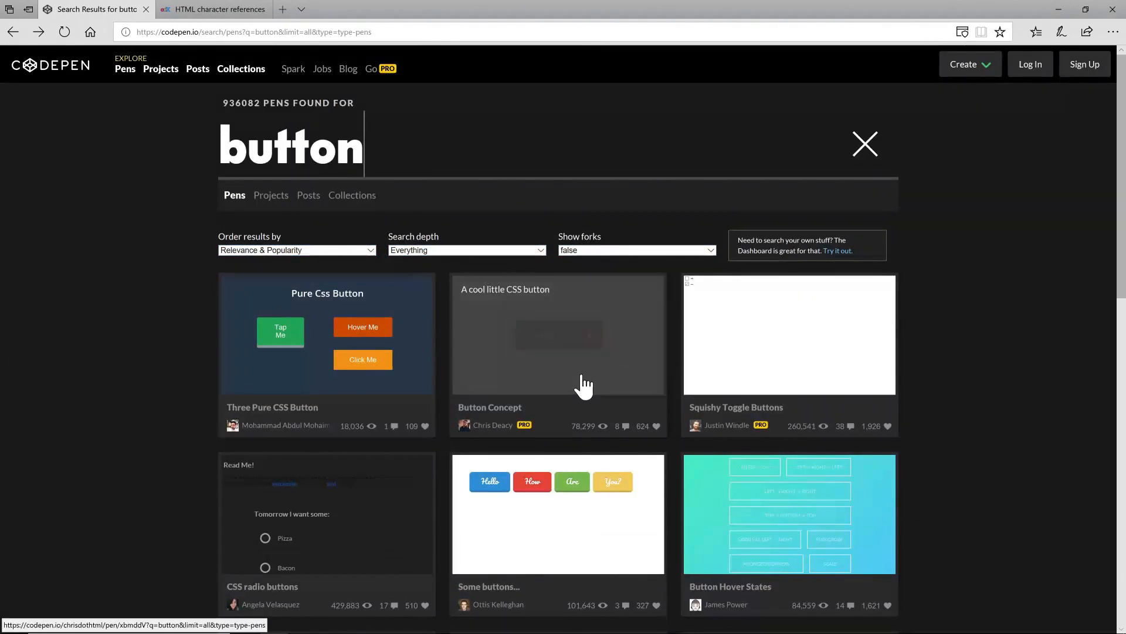
pyautogui.moveTo(570, 379)
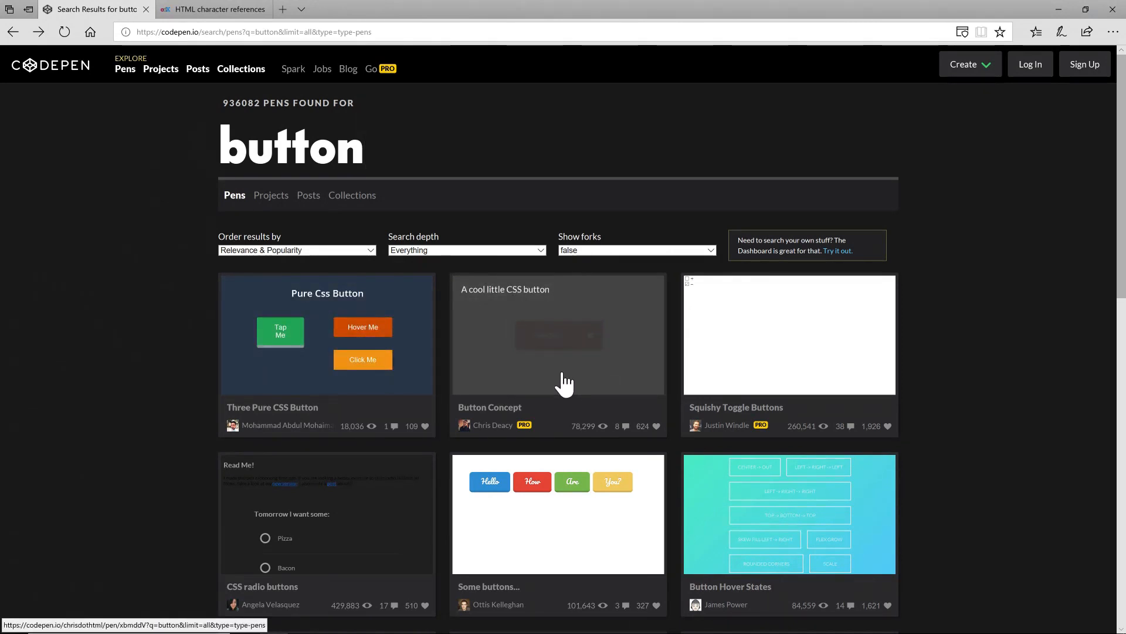
pyautogui.moveTo(569, 373)
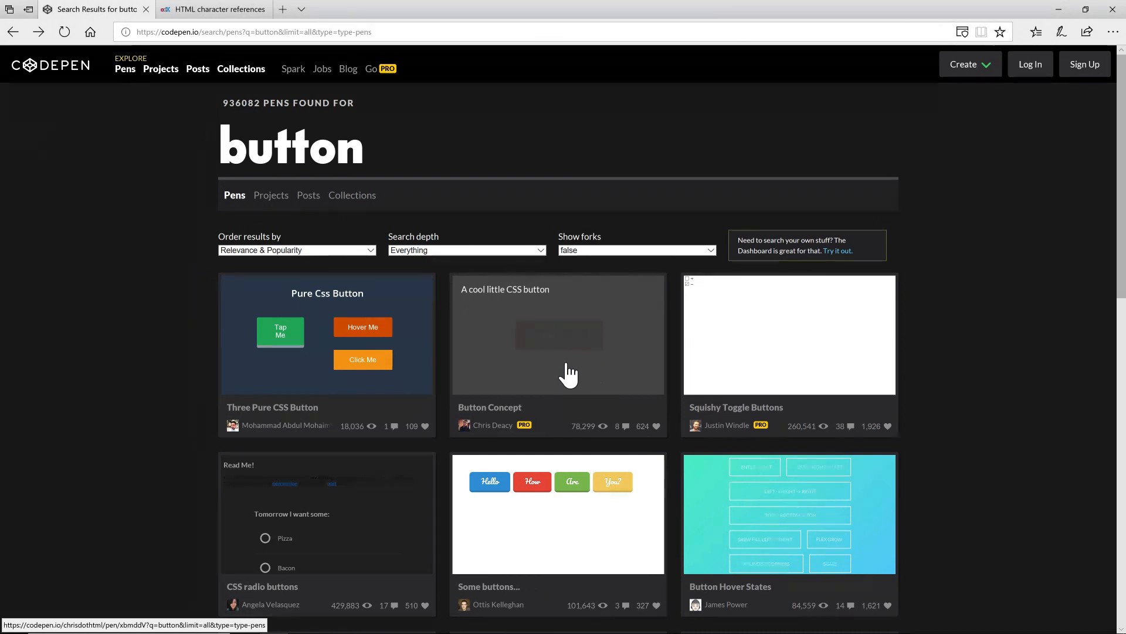
# Open the Button Concept pen and trigger its REMOVE button animation several times in the preview.
pyautogui.click(558, 334)
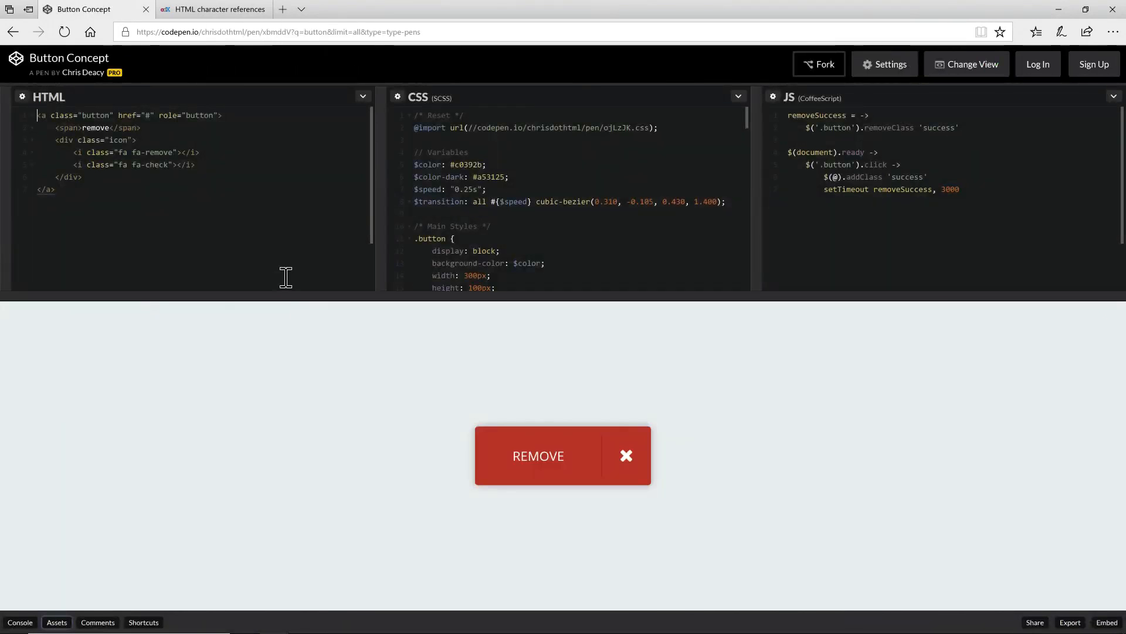
pyautogui.moveTo(166, 119)
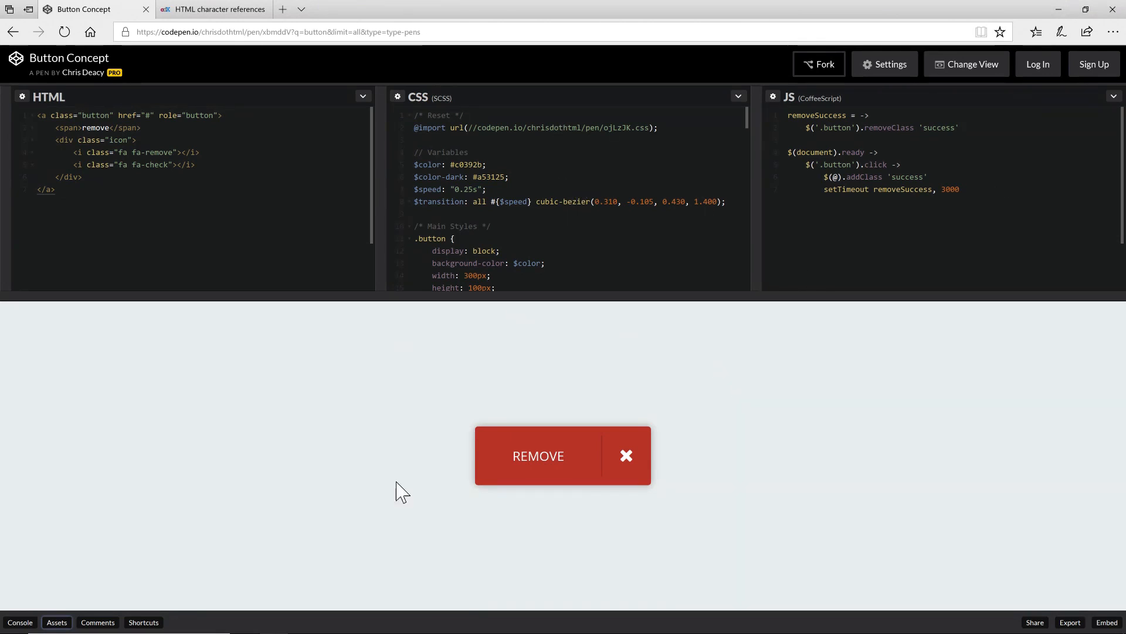
pyautogui.moveTo(616, 389)
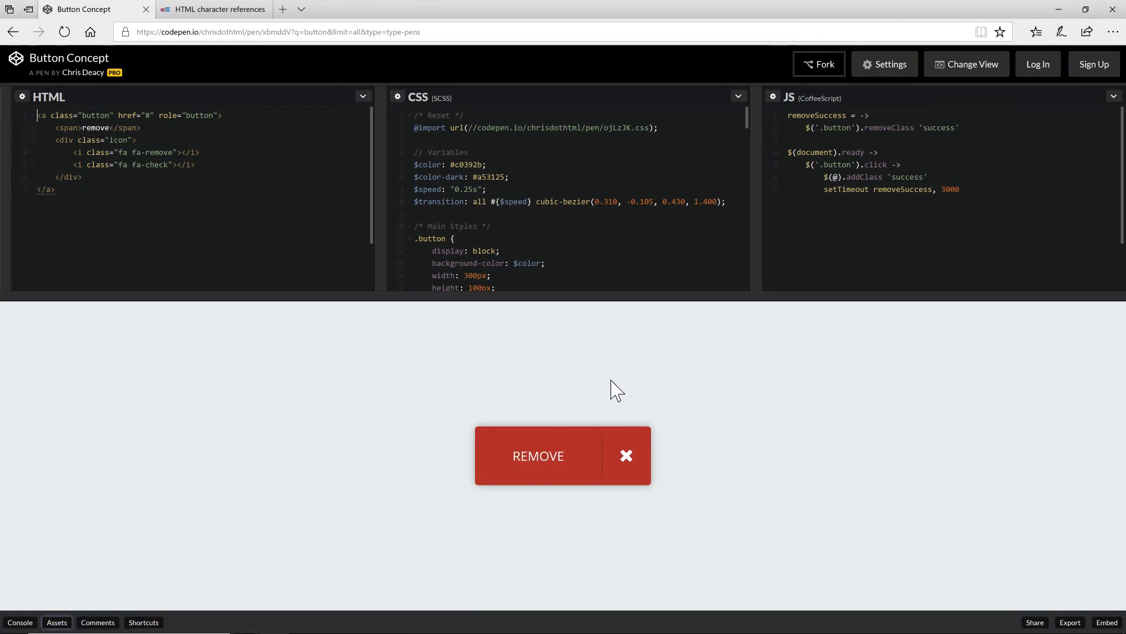
pyautogui.moveTo(437, 532)
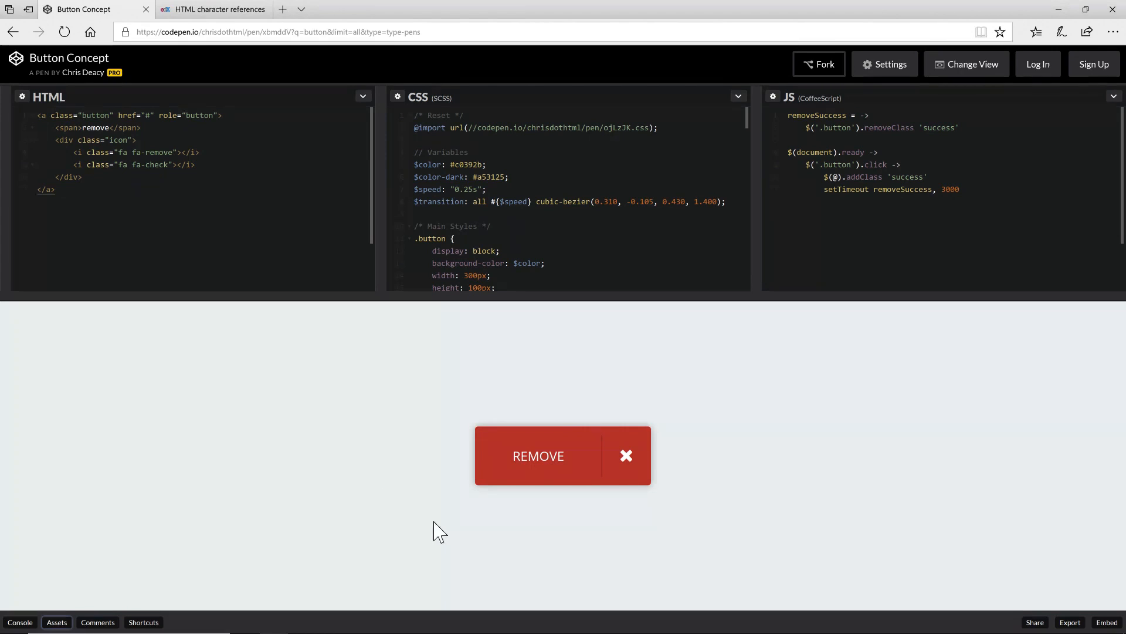
pyautogui.click(537, 455)
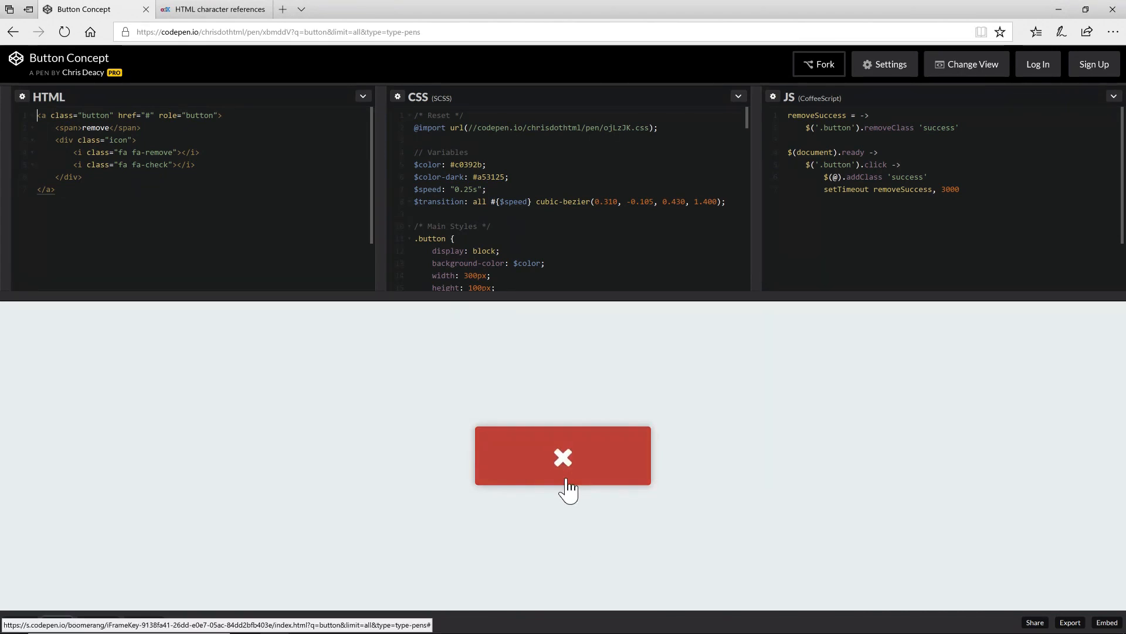
pyautogui.click(562, 455)
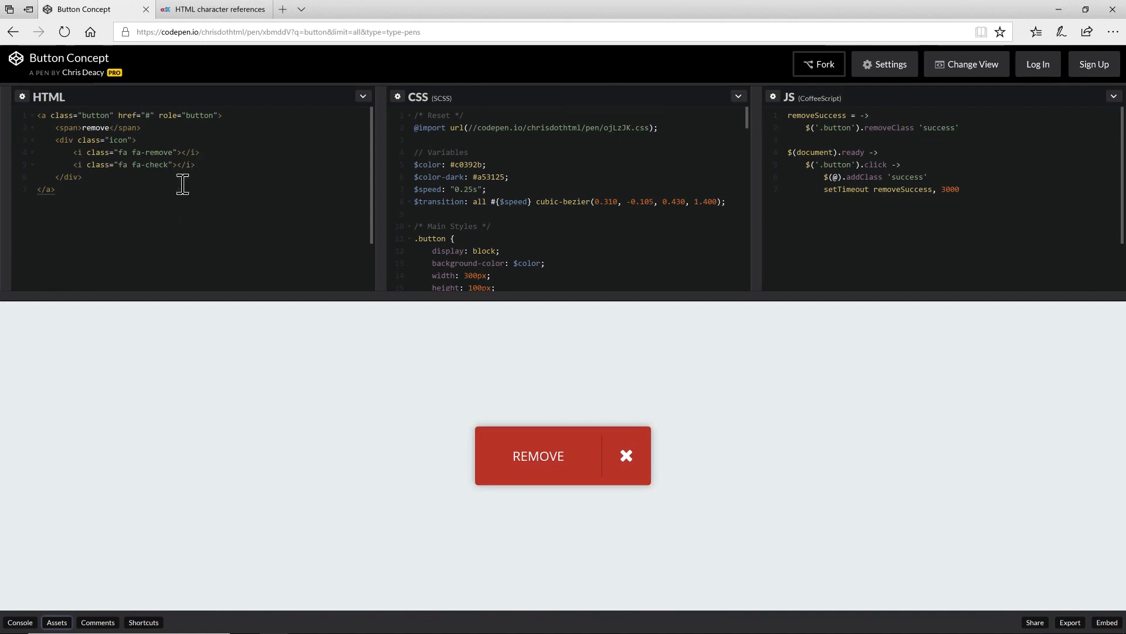
pyautogui.click(562, 455)
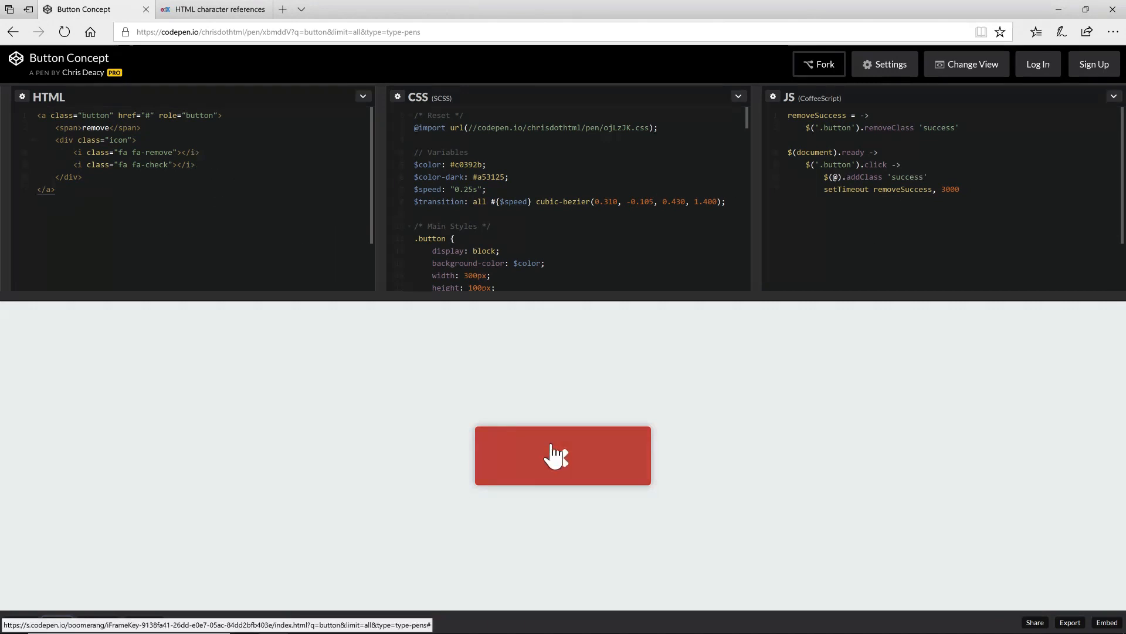
pyautogui.click(562, 455)
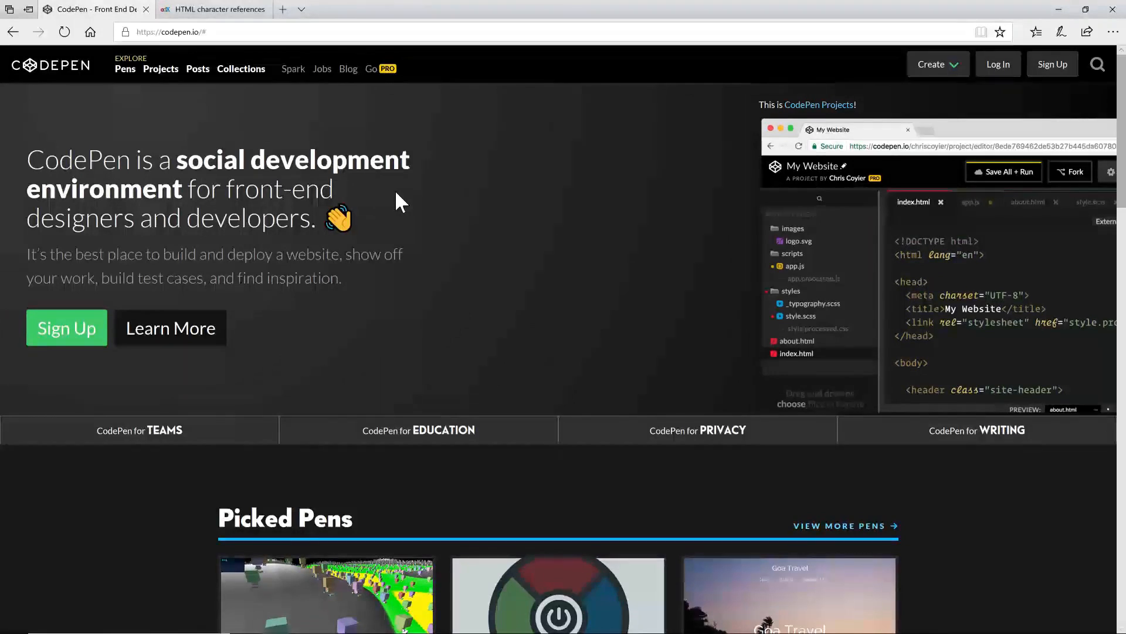
pyautogui.moveTo(518, 184)
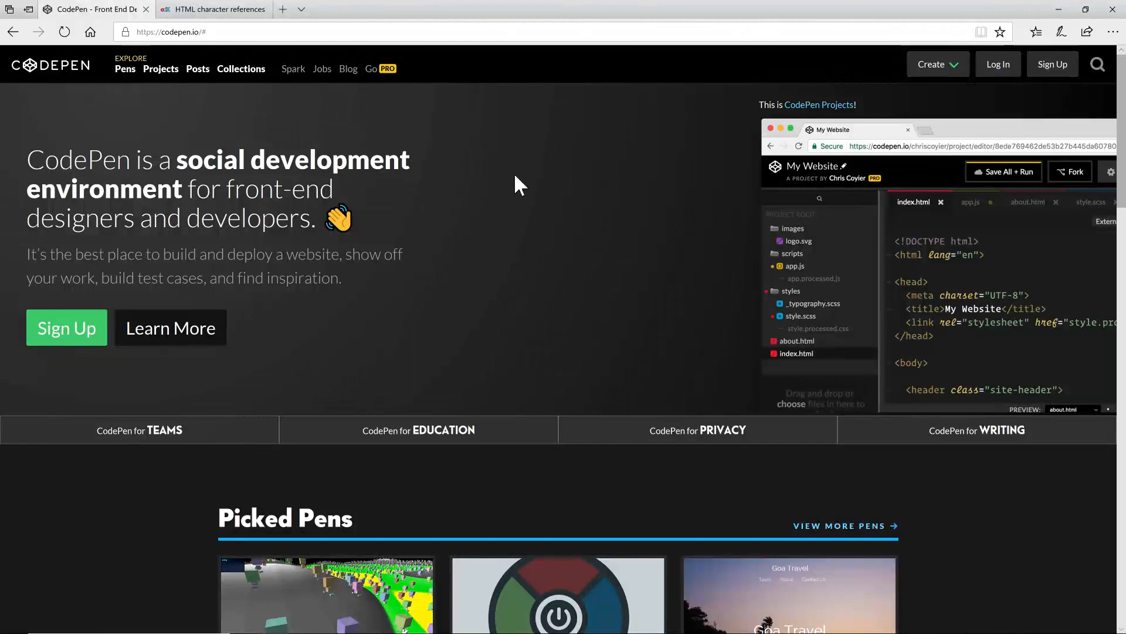
pyautogui.moveTo(938, 63)
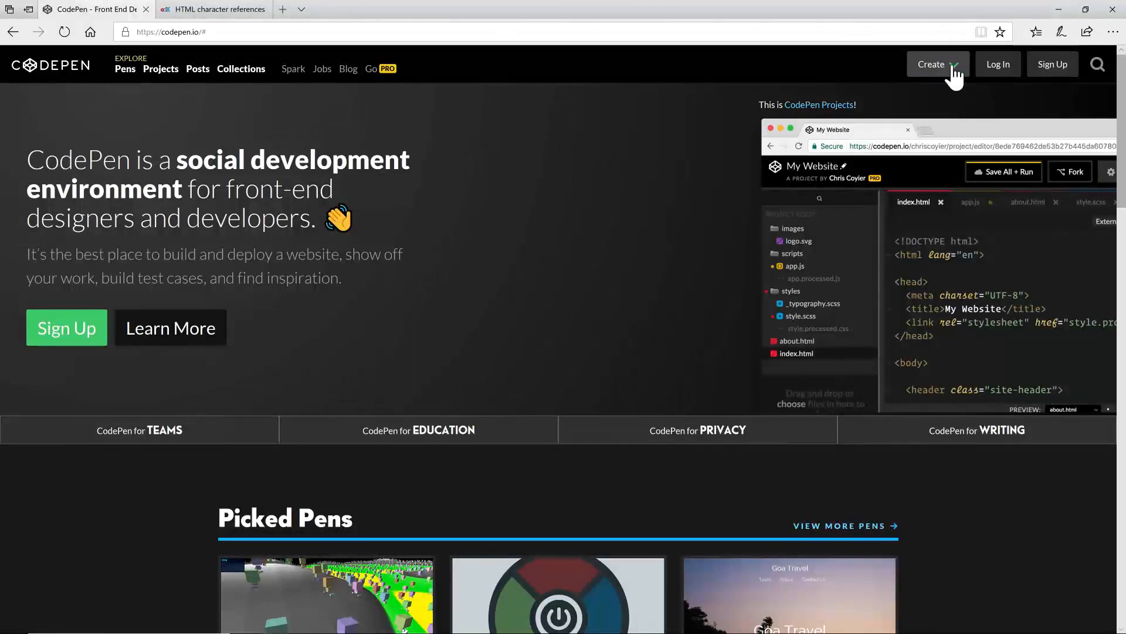
# Create a new empty untitled pen from the Create menu.
pyautogui.click(934, 64)
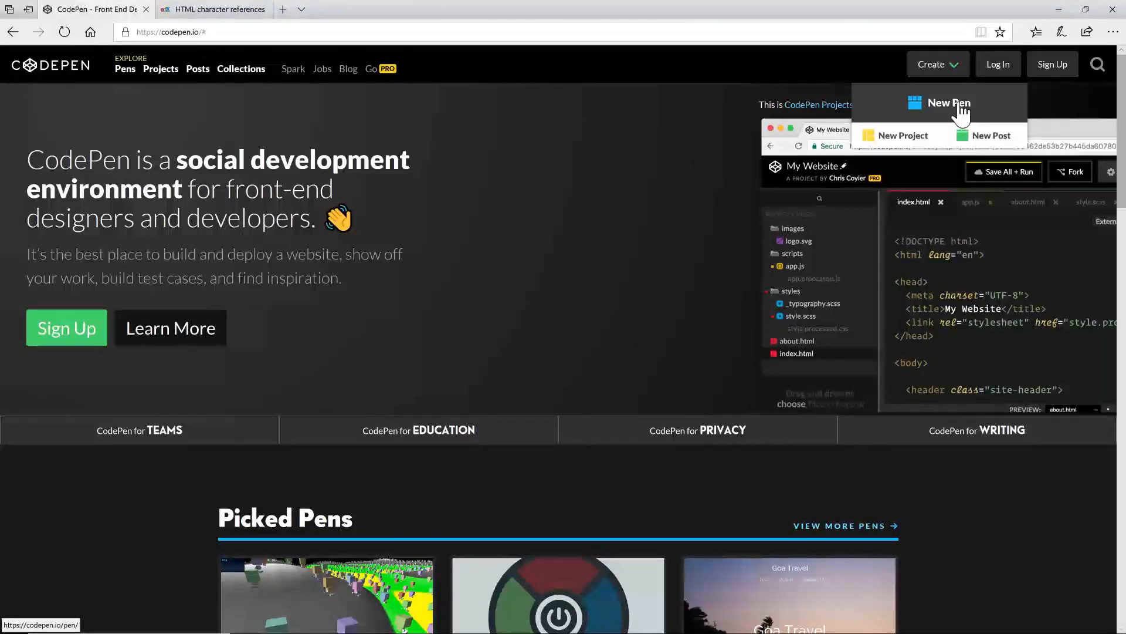
pyautogui.click(949, 103)
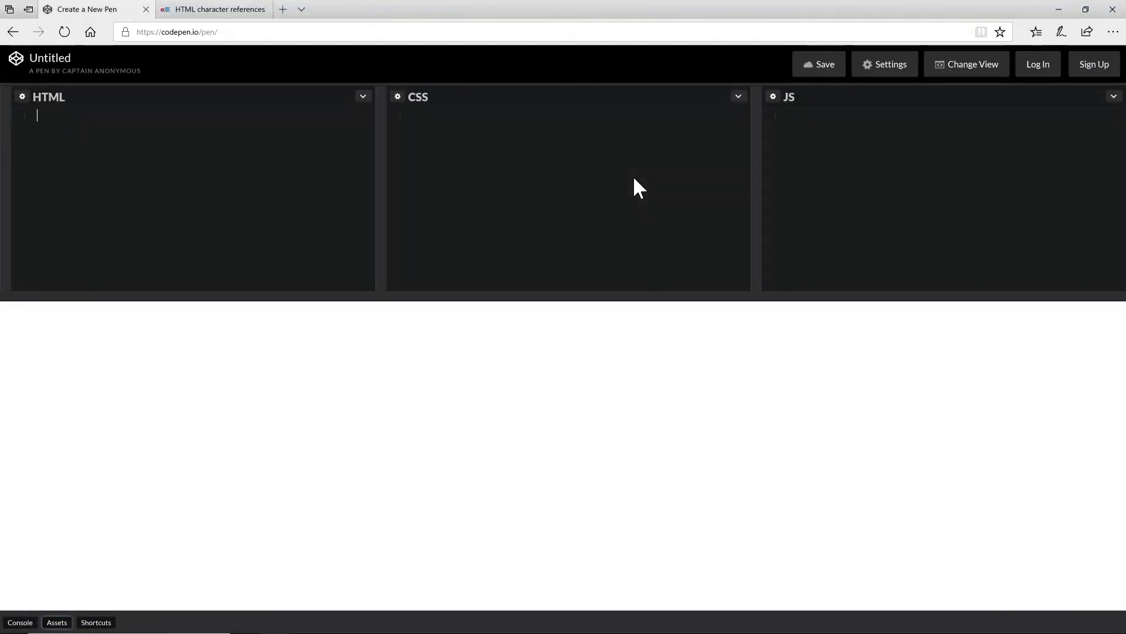
pyautogui.moveTo(257, 216)
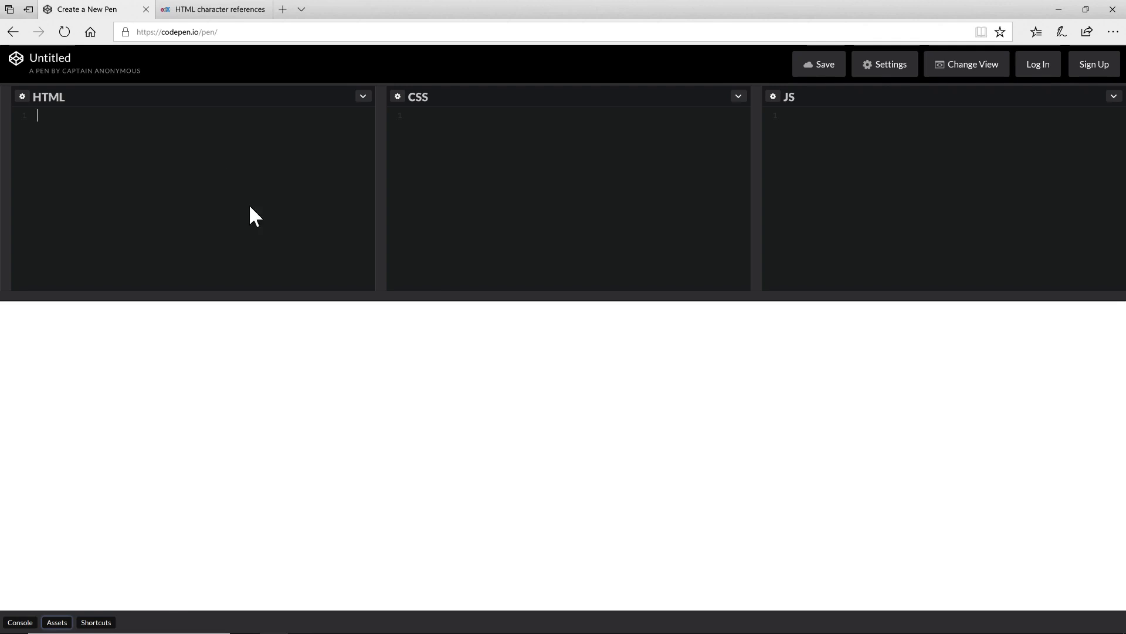
pyautogui.moveTo(599, 384)
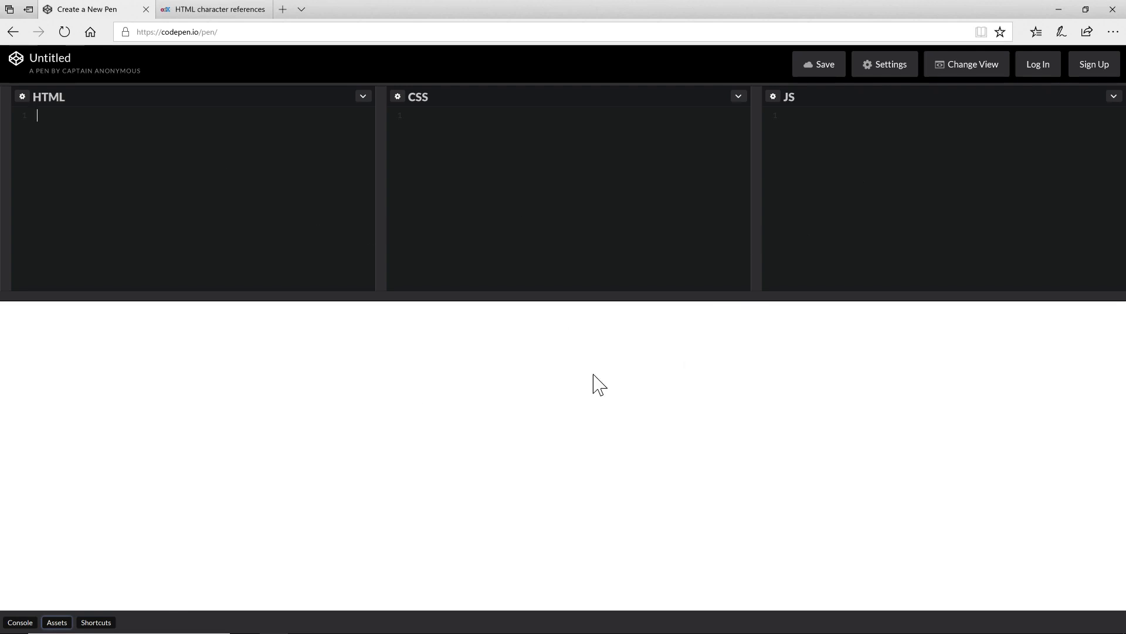
pyautogui.moveTo(577, 454)
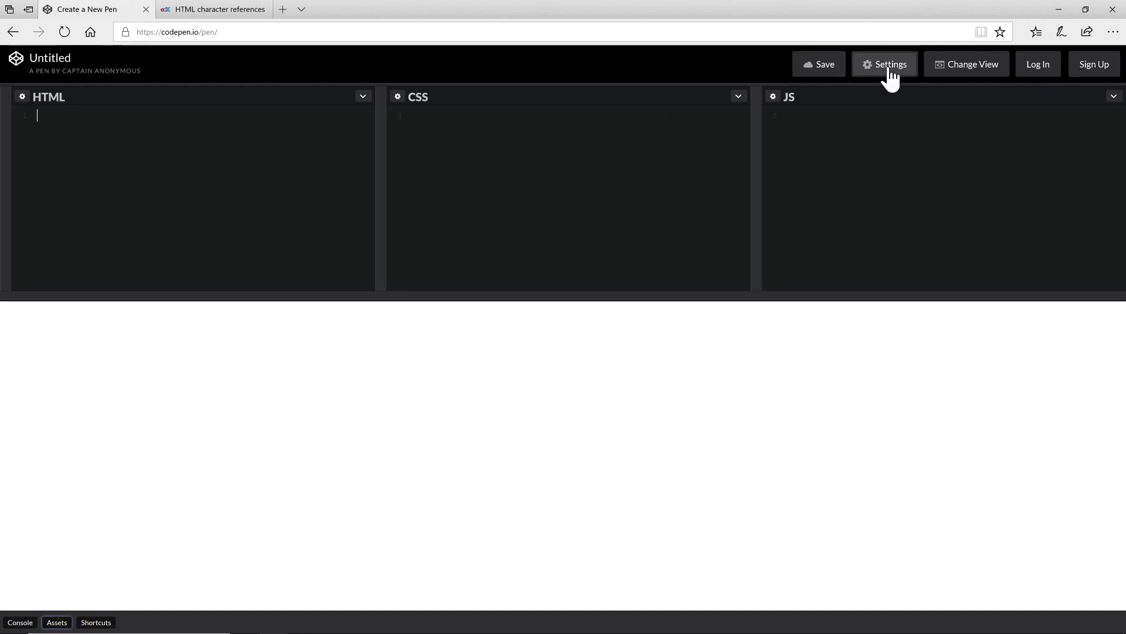
# Try the left-side editor layout via Change View, then restore the editors across the top.
pyautogui.click(965, 63)
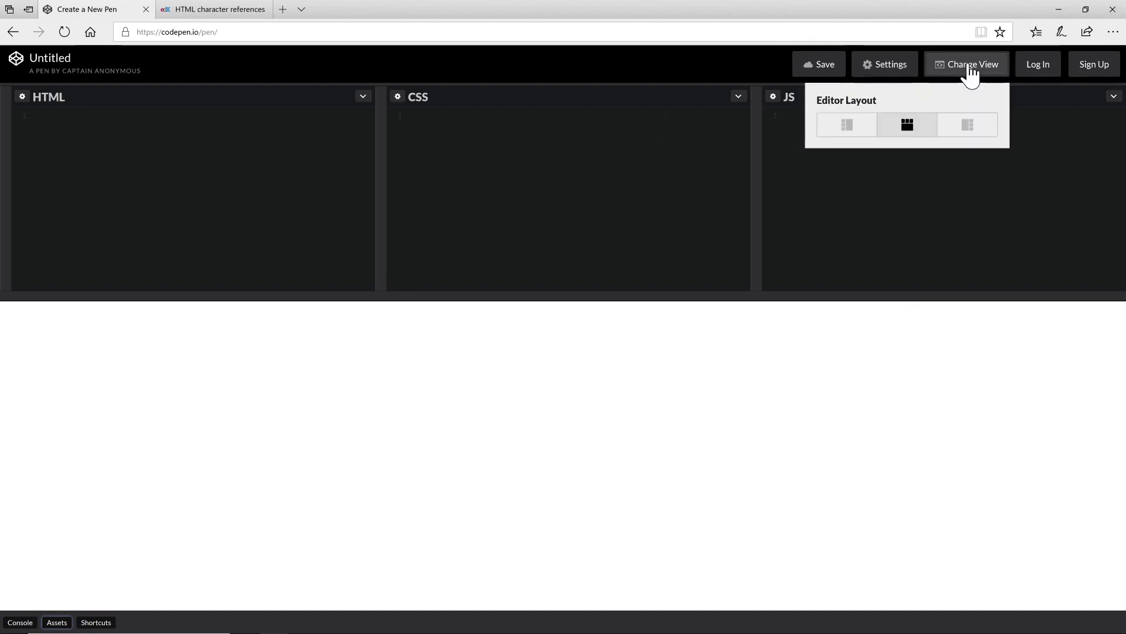
pyautogui.click(846, 124)
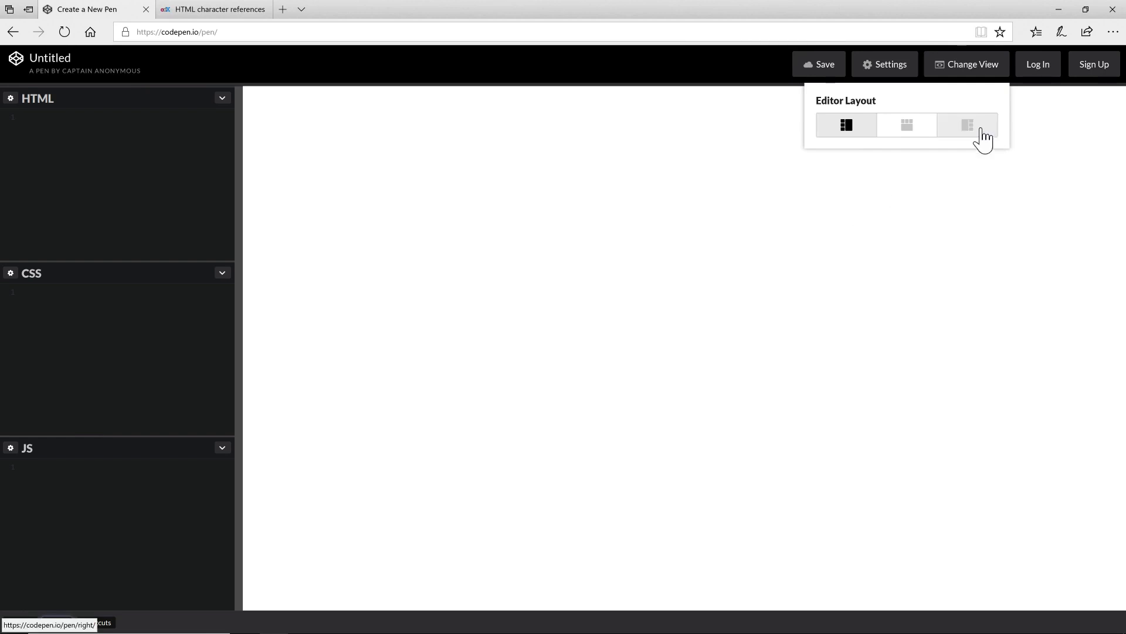
pyautogui.click(907, 126)
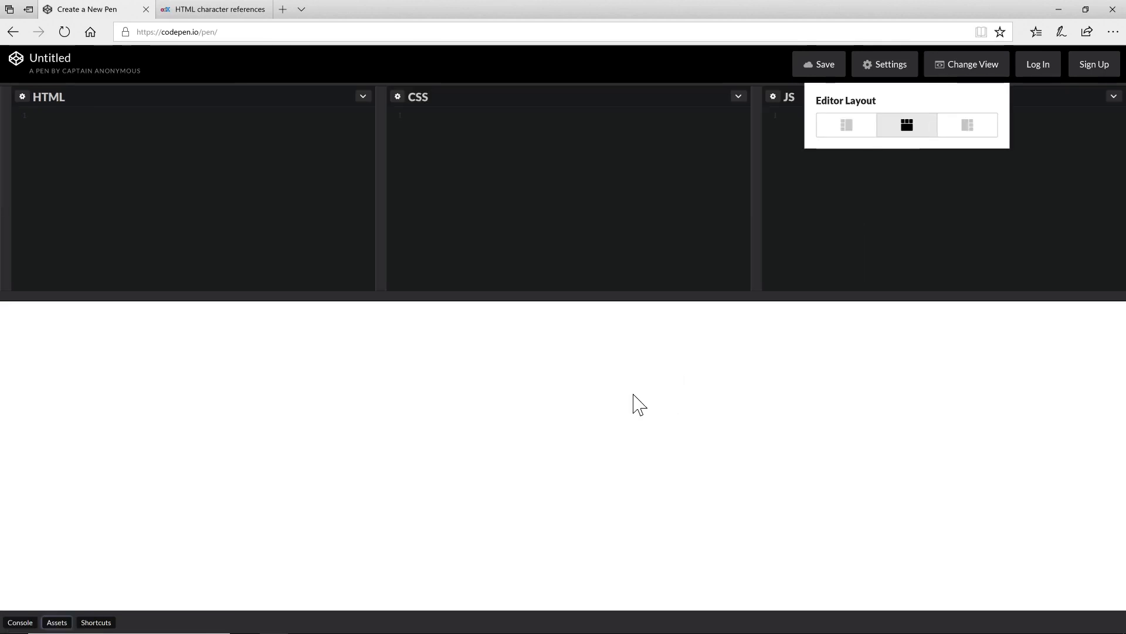
pyautogui.moveTo(558, 411)
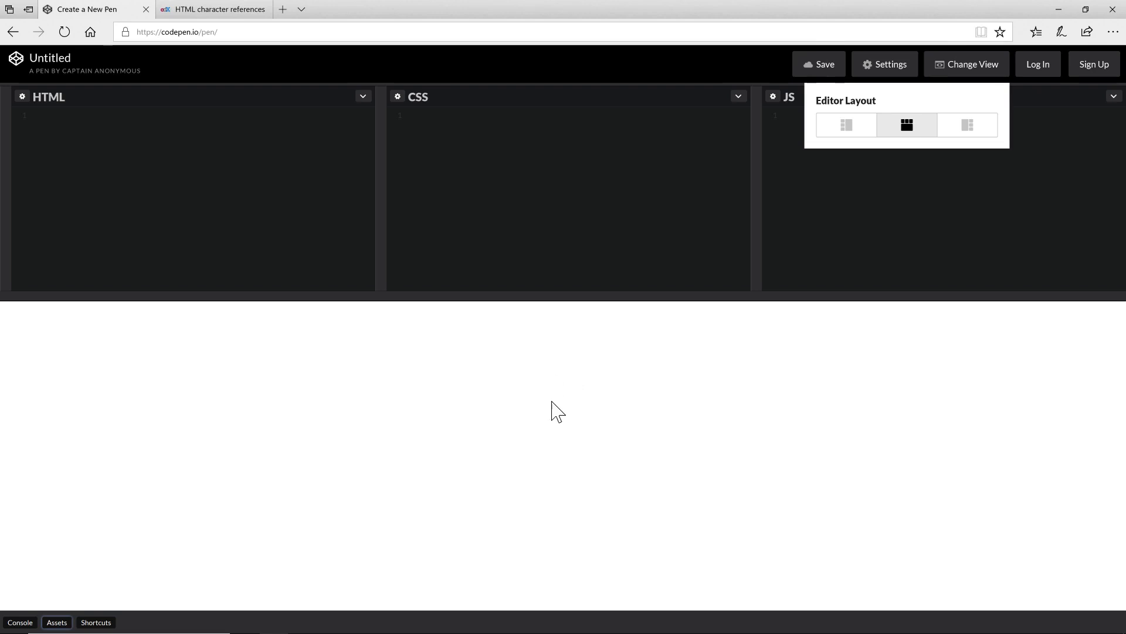
pyautogui.moveTo(374, 347)
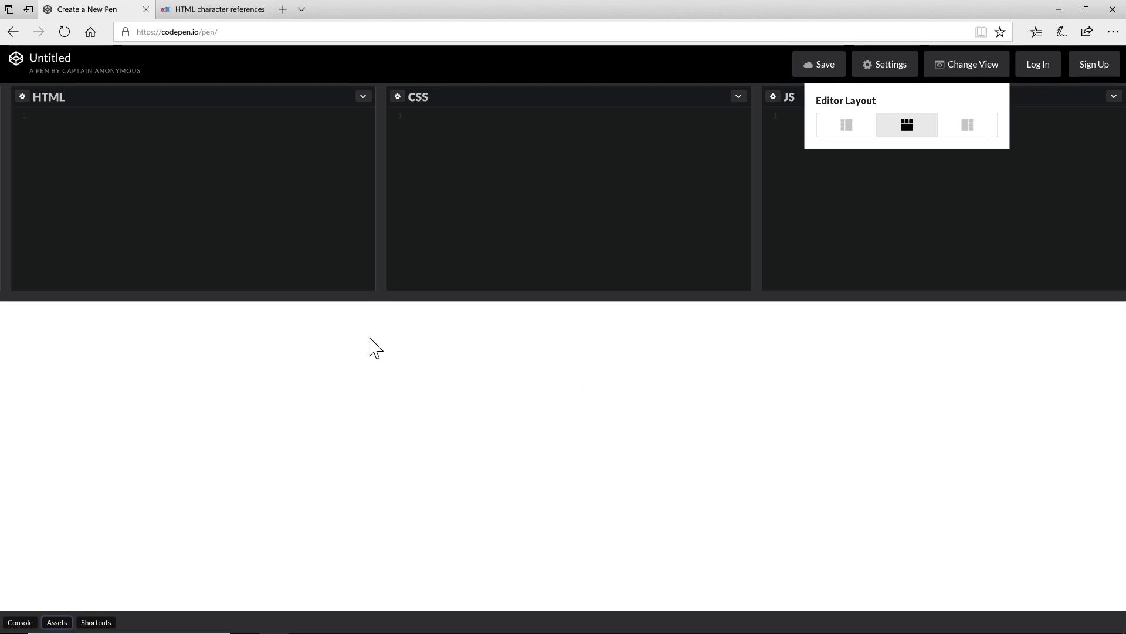
# Maximize the HTML editor so it fills the editor area, collapsing CSS and JS.
pyautogui.click(364, 97)
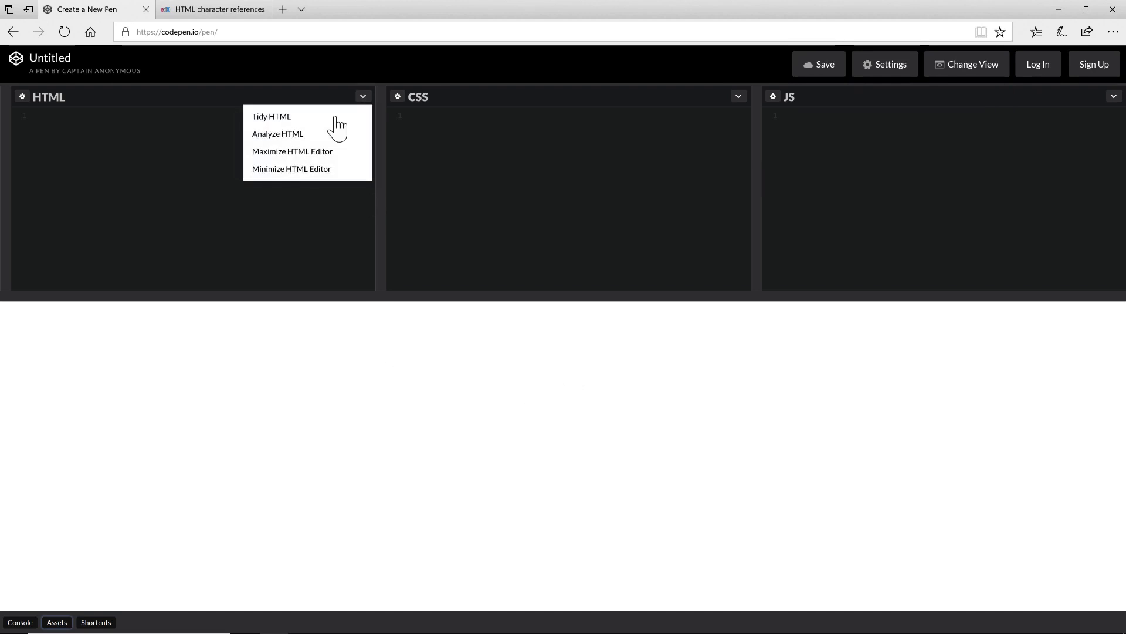
pyautogui.click(292, 152)
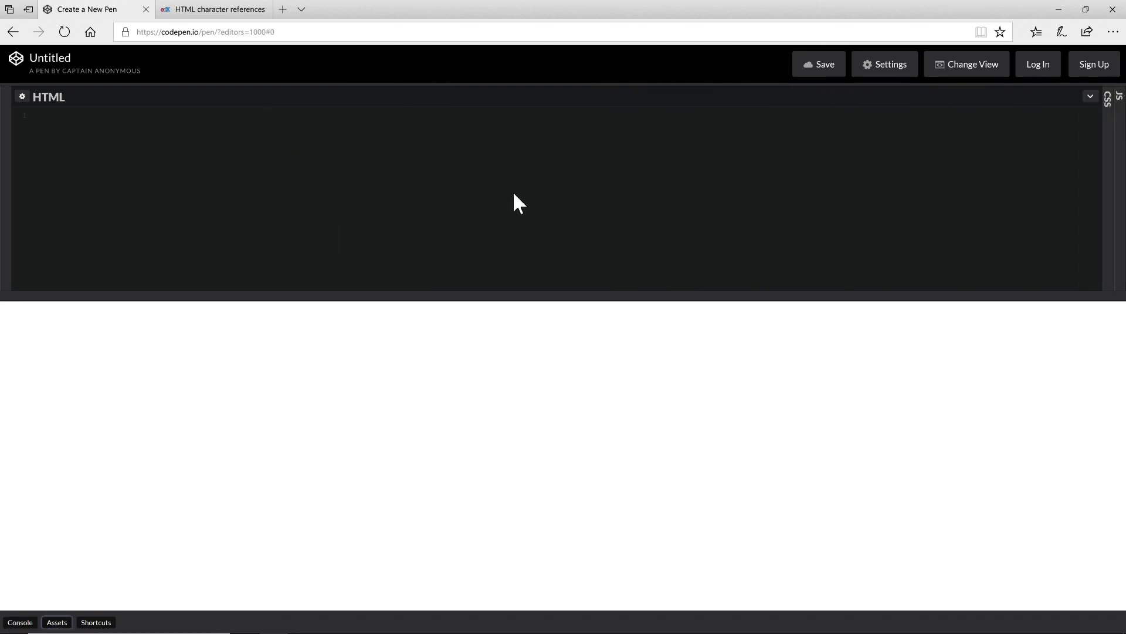
pyautogui.moveTo(745, 185)
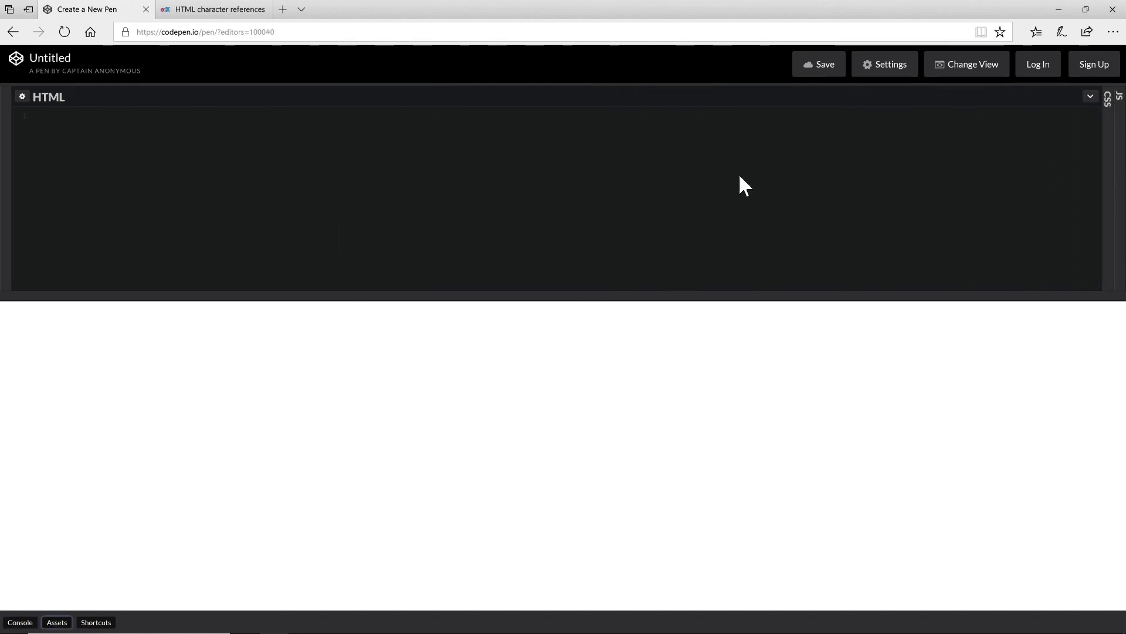
pyautogui.moveTo(357, 354)
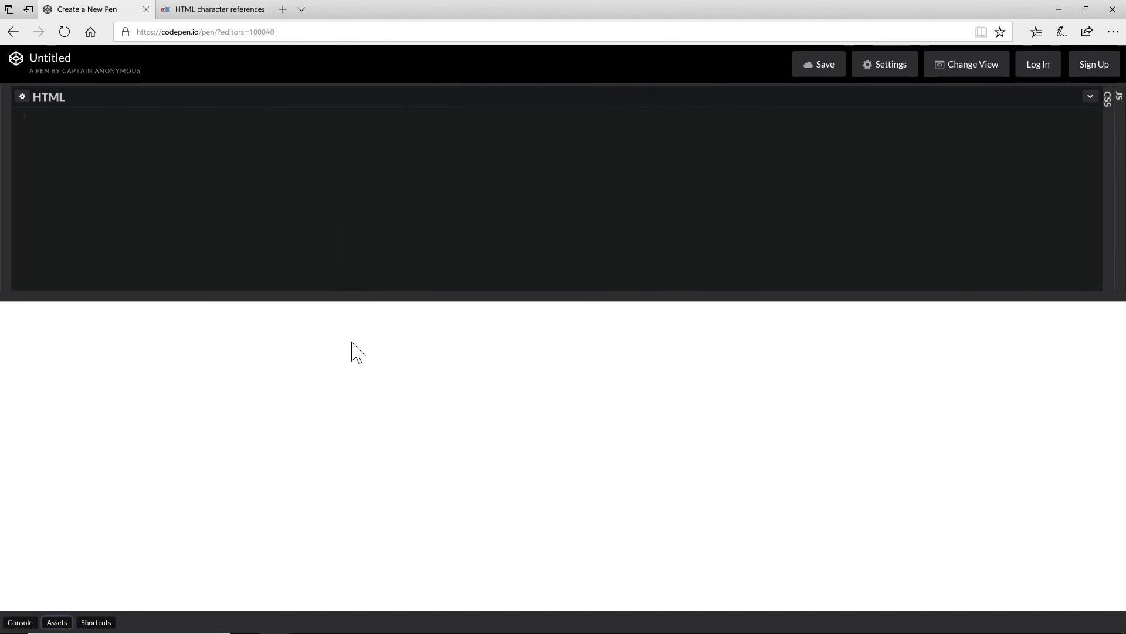
pyautogui.moveTo(266, 215)
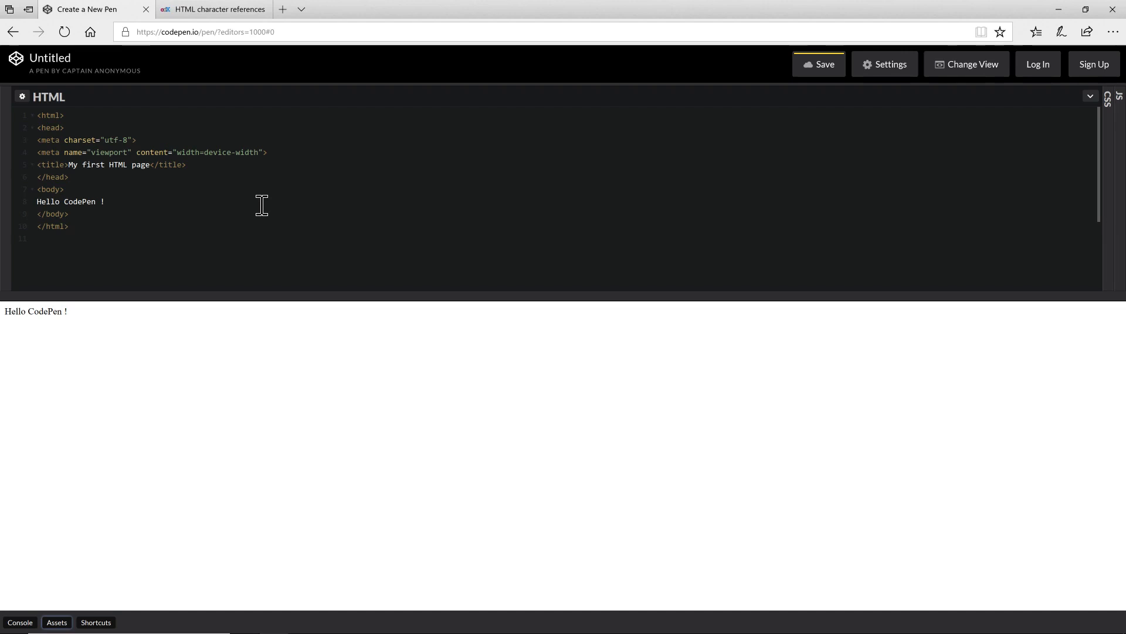
pyautogui.moveTo(149, 359)
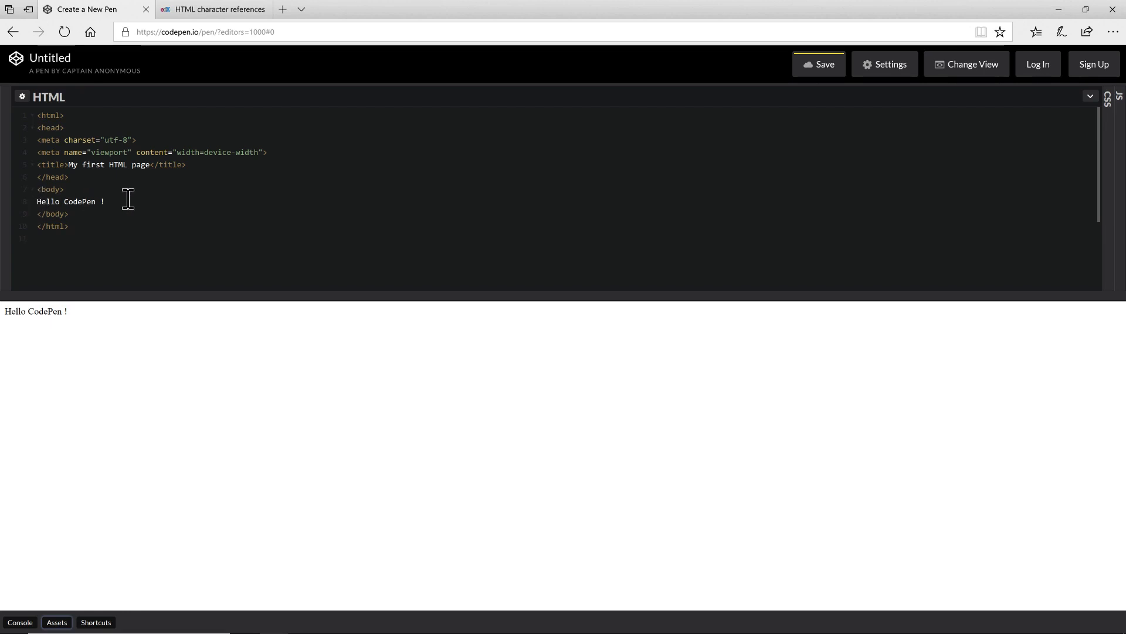
# Wrap 'Hello CodePen !' in <h1>…</h1> tags so the preview shows a large heading.
pyautogui.click(38, 200)
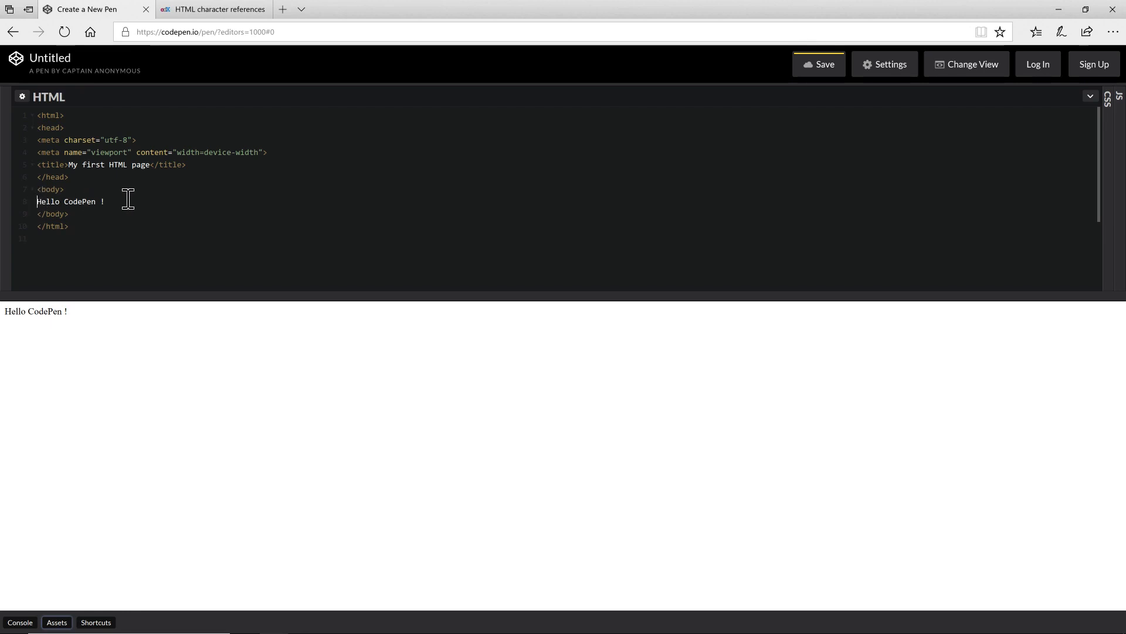
pyautogui.write('<h1>')
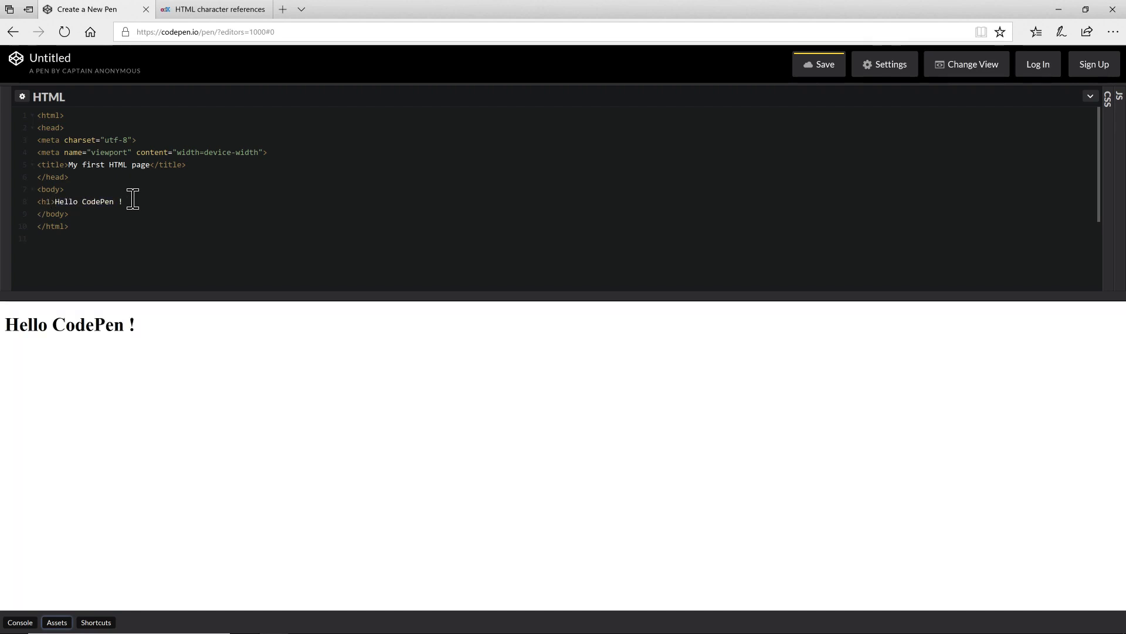
pyautogui.write('</')
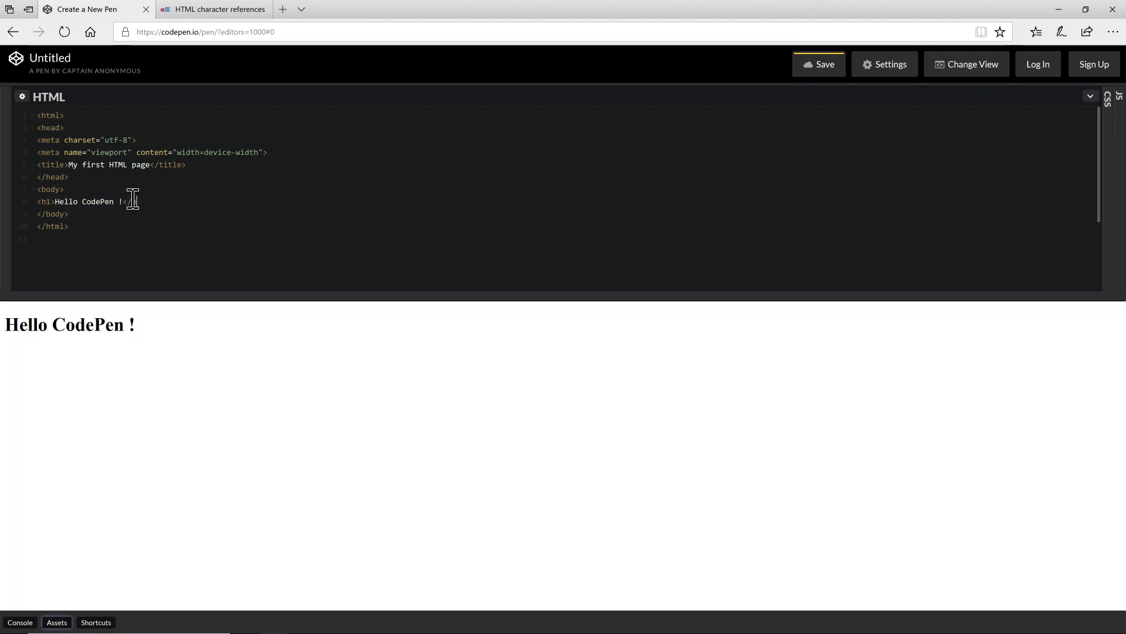
pyautogui.write('/h1>')
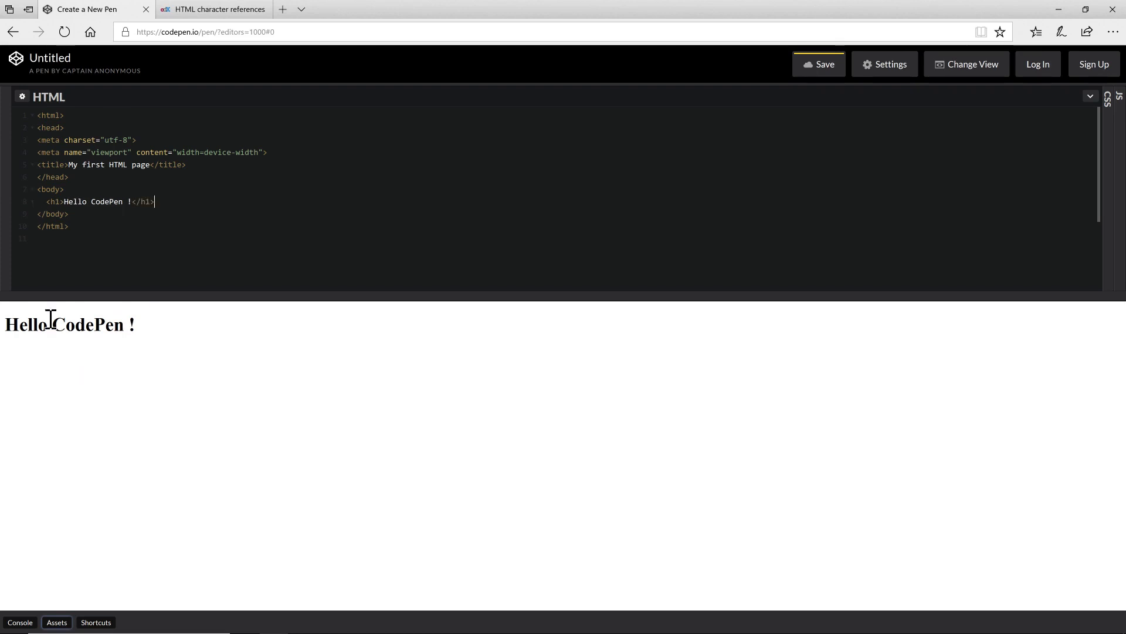
pyautogui.moveTo(306, 269)
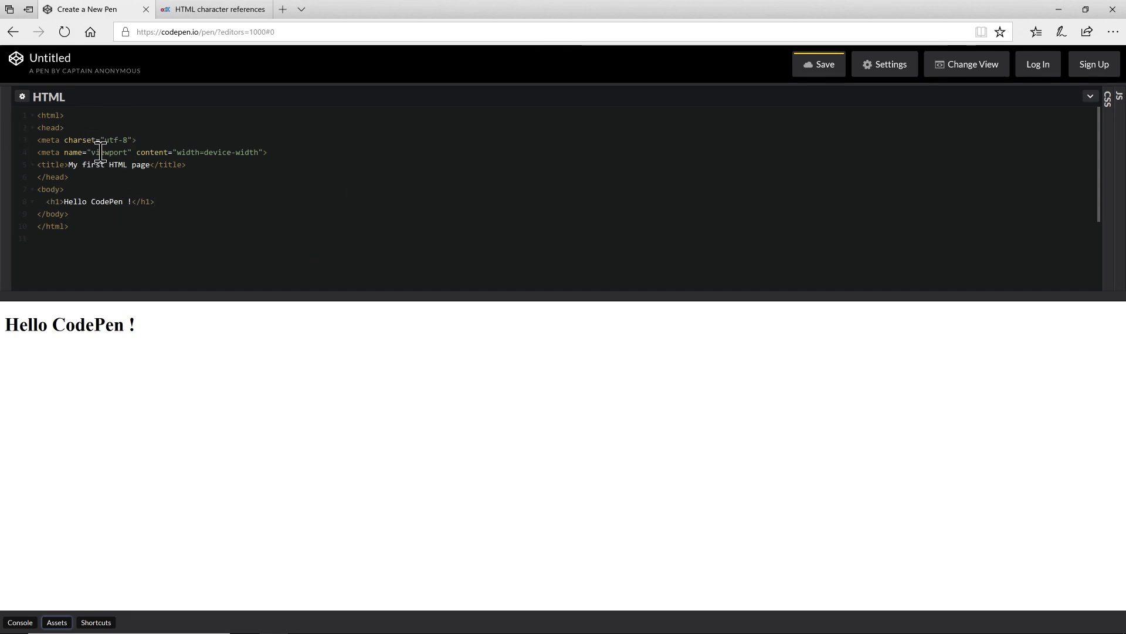
pyautogui.moveTo(1088, 96)
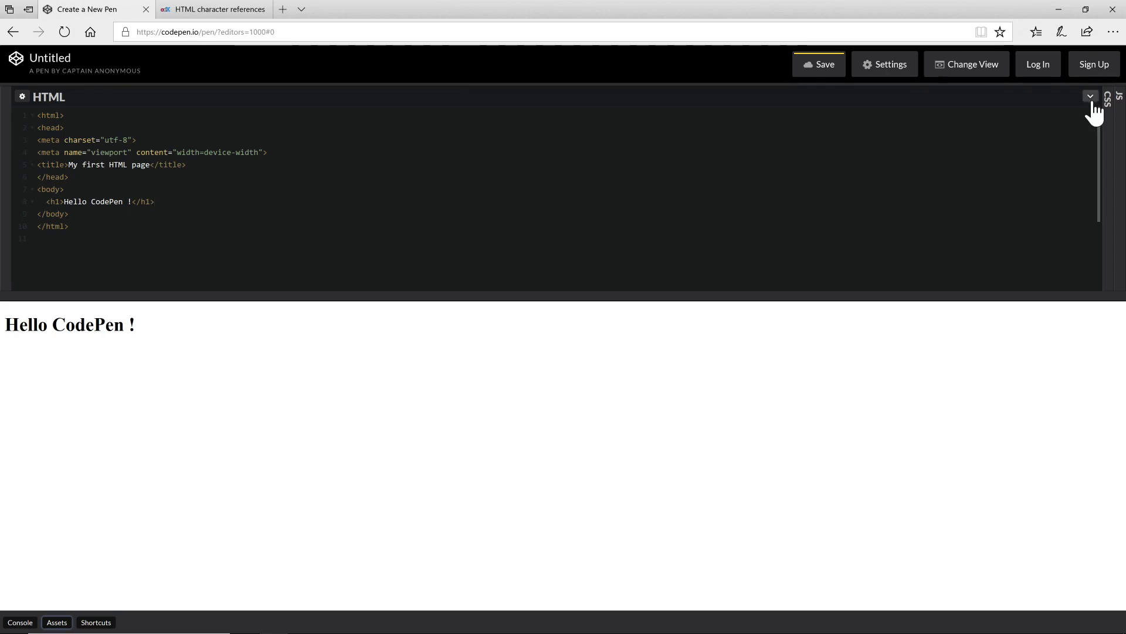
# Tidy the HTML so its indentation and spacing become consistent.
pyautogui.click(1090, 97)
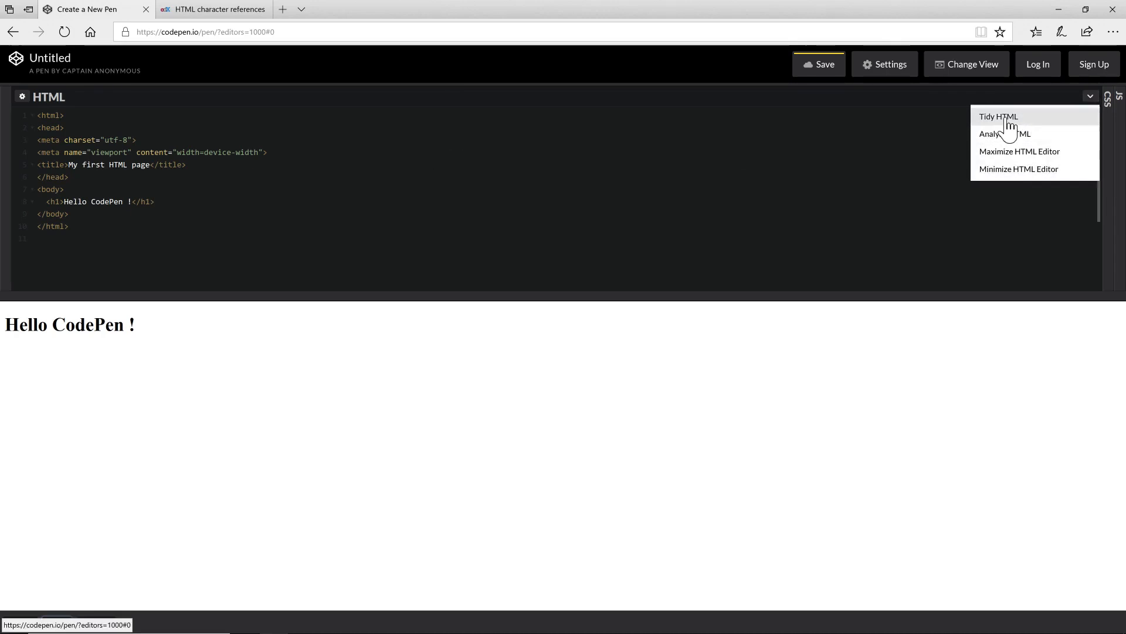
pyautogui.click(997, 116)
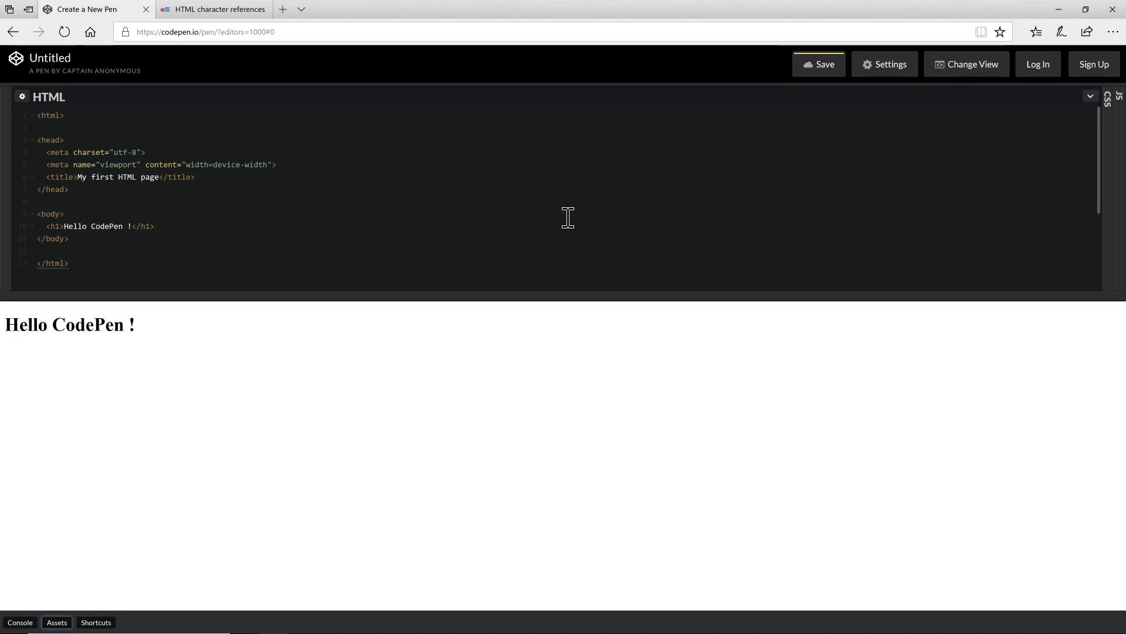
pyautogui.moveTo(909, 57)
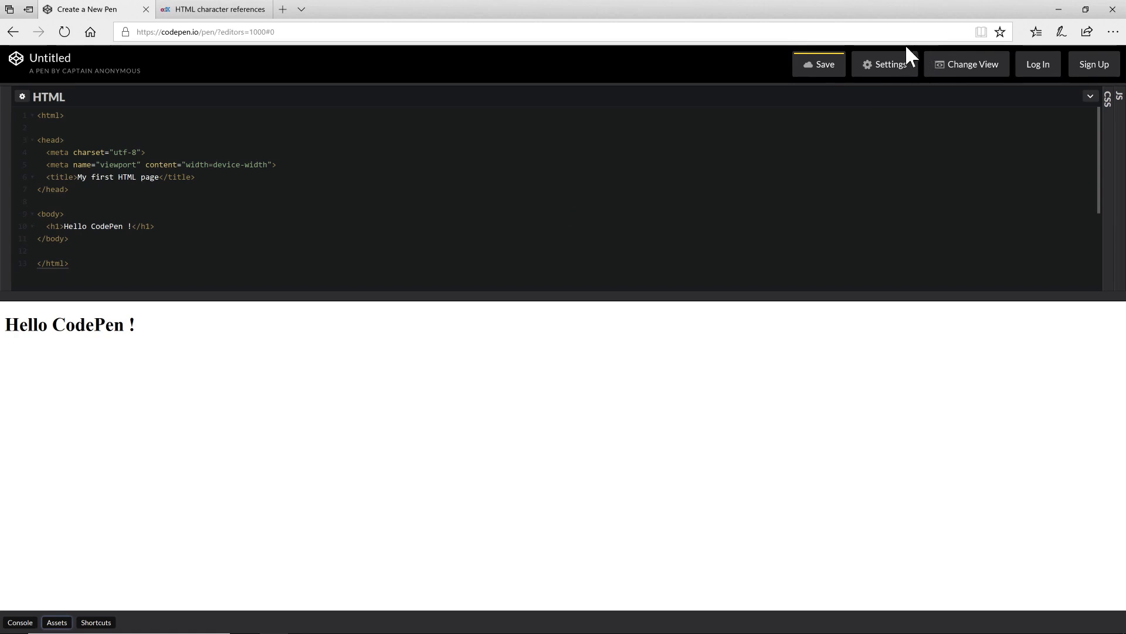
# Review the pen settings' Behavior options (indentation, autosave) and close them unchanged.
pyautogui.click(885, 63)
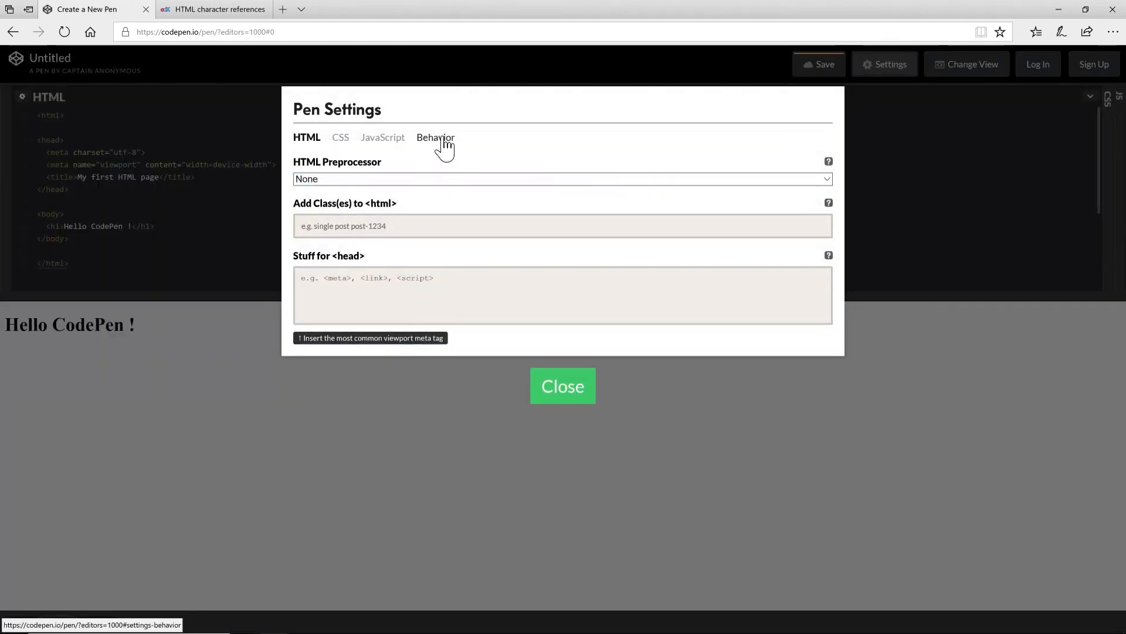
pyautogui.click(436, 137)
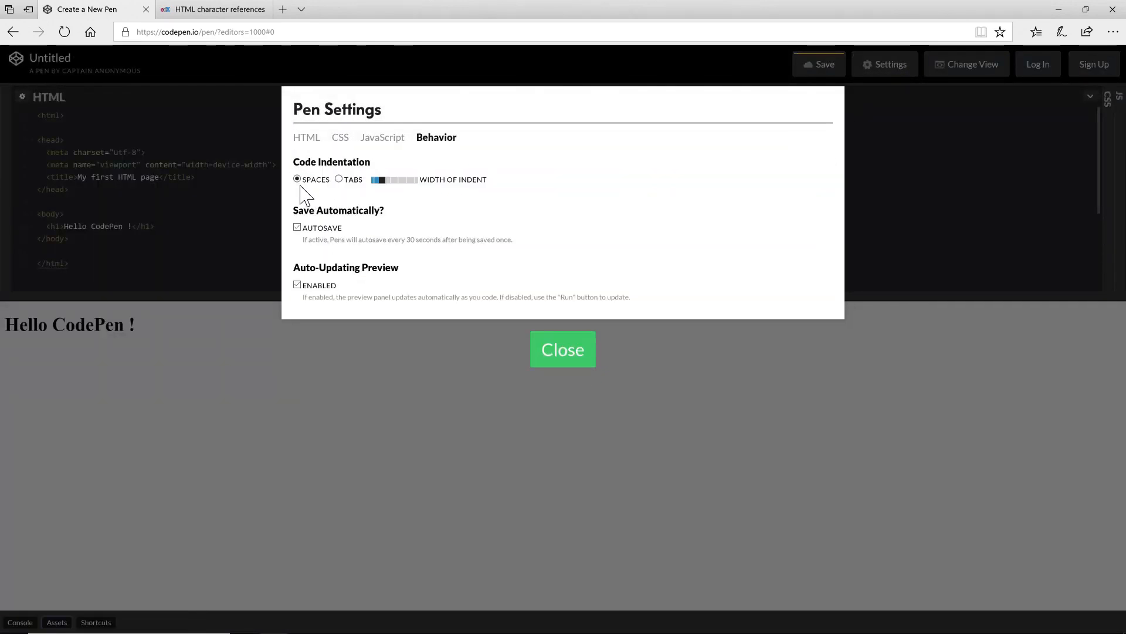
pyautogui.click(562, 349)
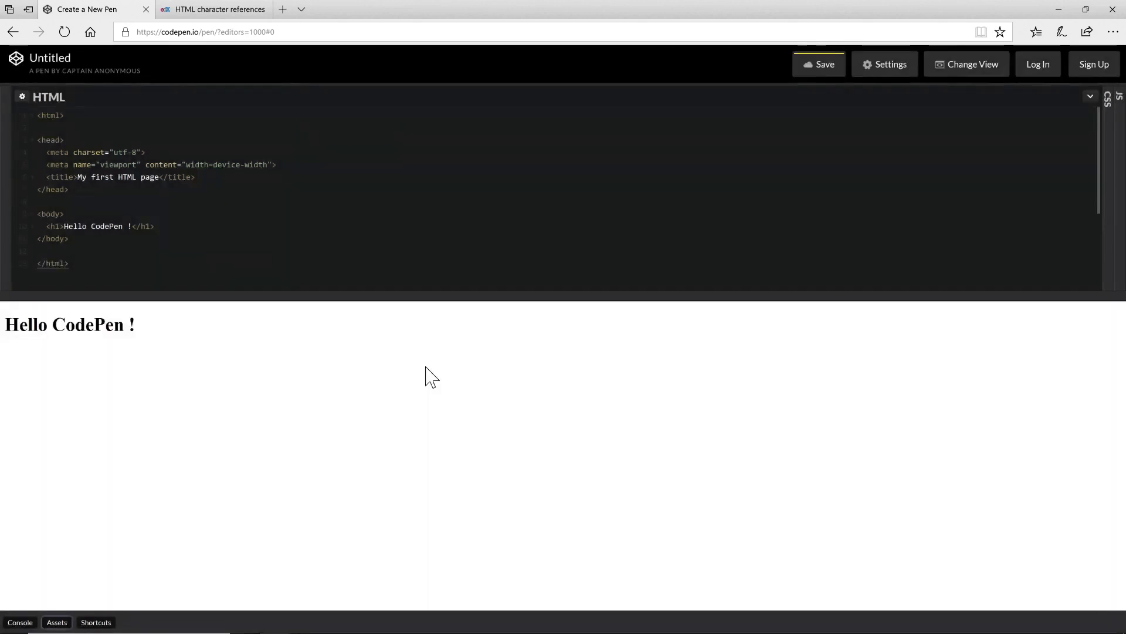
pyautogui.moveTo(319, 176)
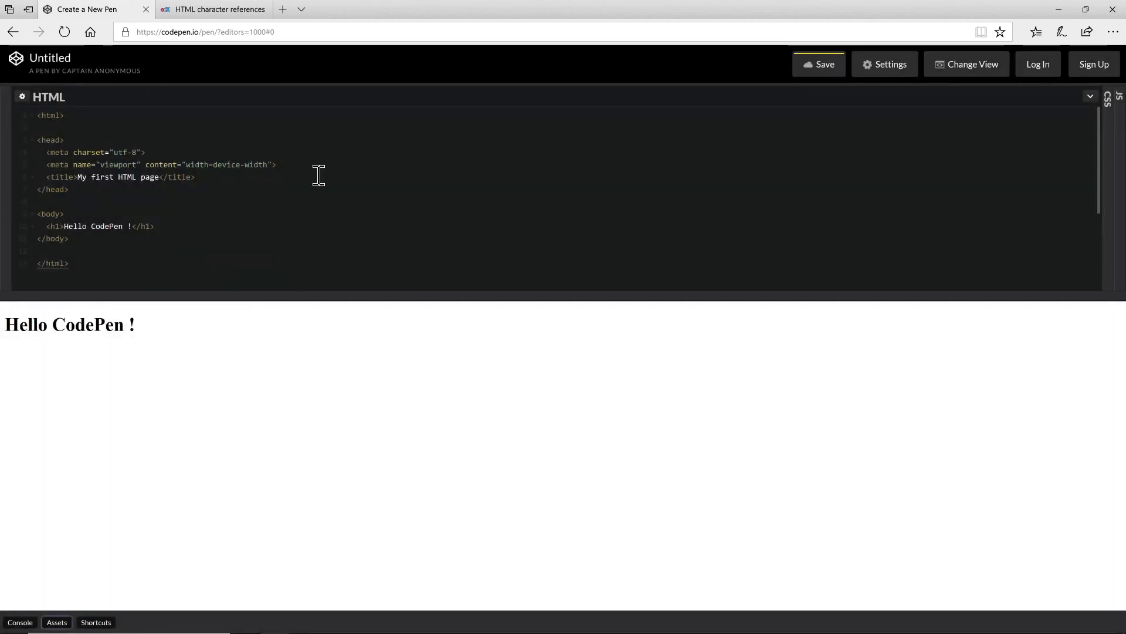
pyautogui.moveTo(347, 183)
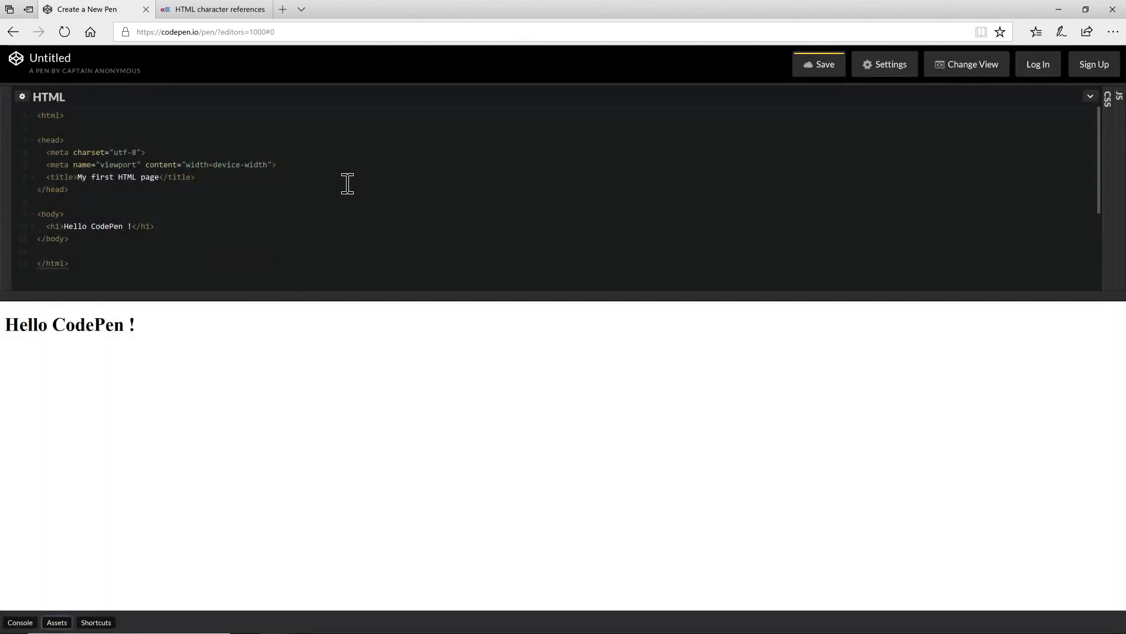
pyautogui.moveTo(341, 297)
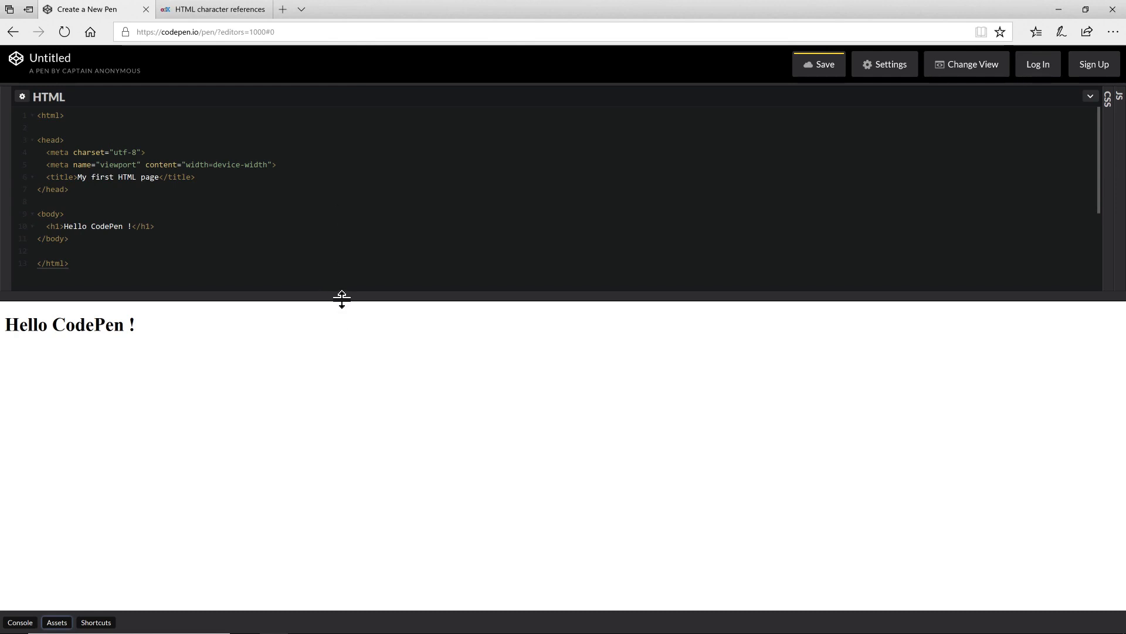
pyautogui.moveTo(332, 259)
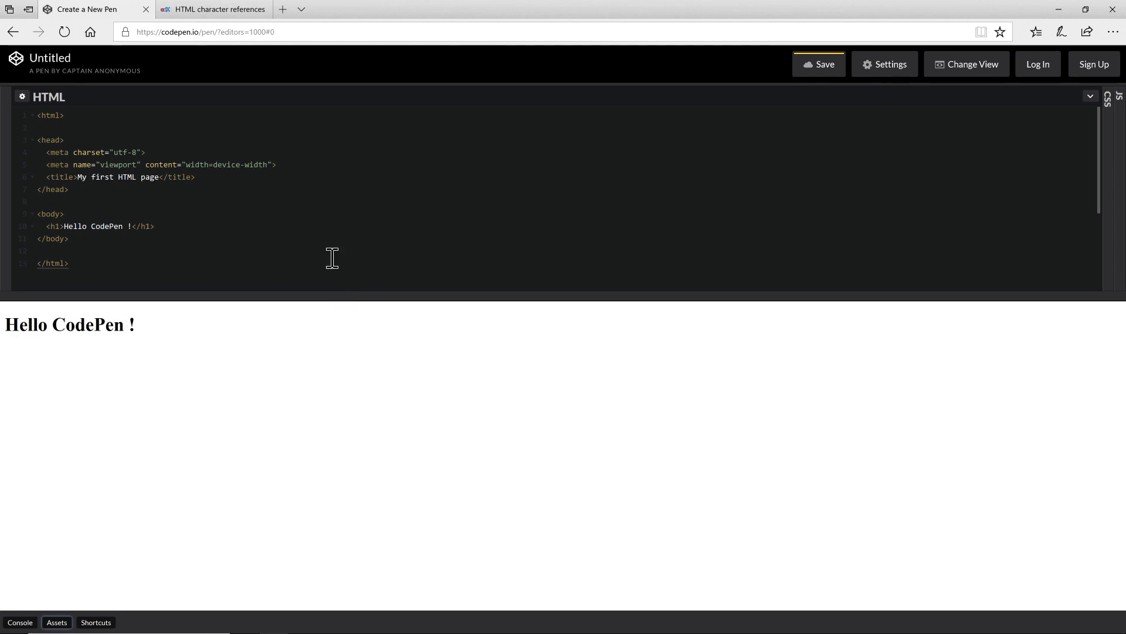
pyautogui.moveTo(243, 229)
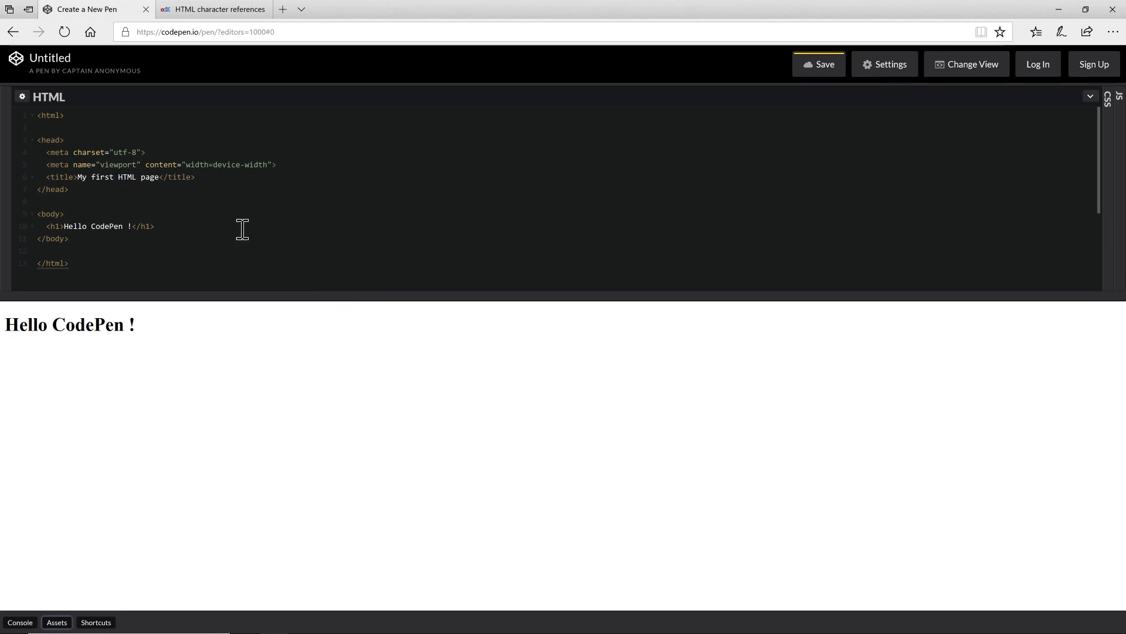
pyautogui.moveTo(56, 335)
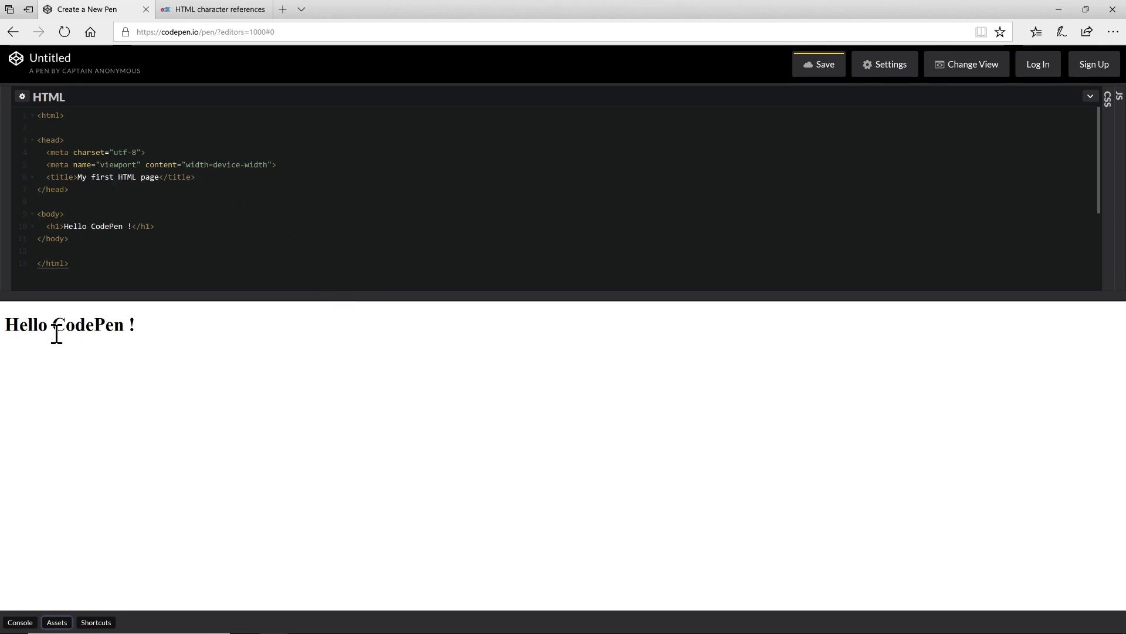
pyautogui.moveTo(277, 351)
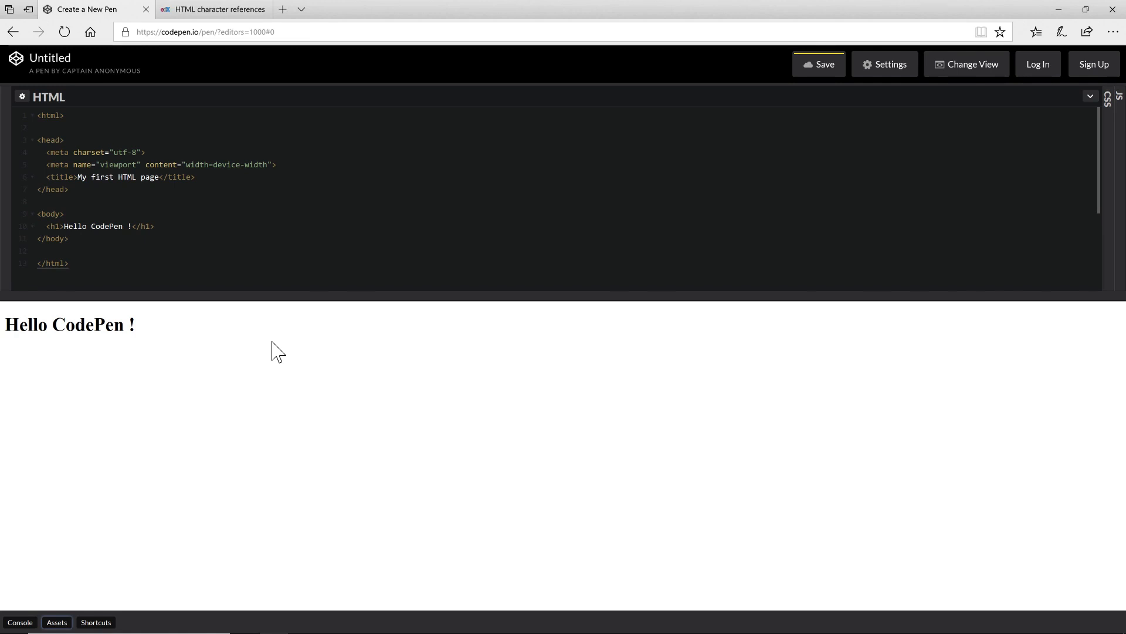
pyautogui.moveTo(291, 339)
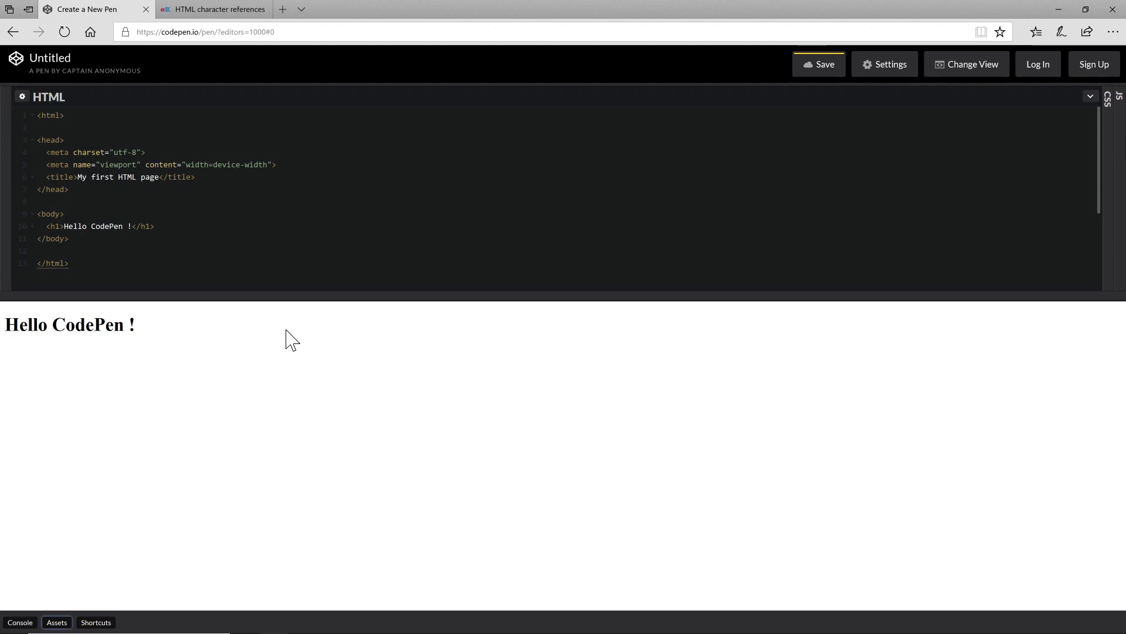
pyautogui.moveTo(227, 323)
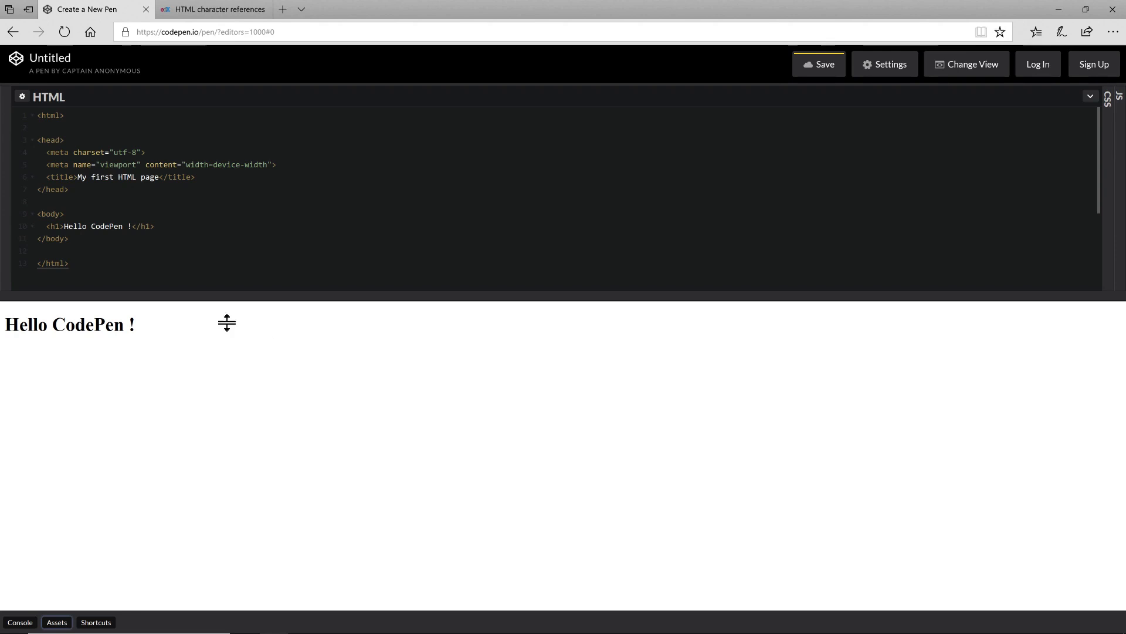
# Switch to the 'HTML character references' lesson browser tab.
pyautogui.click(213, 8)
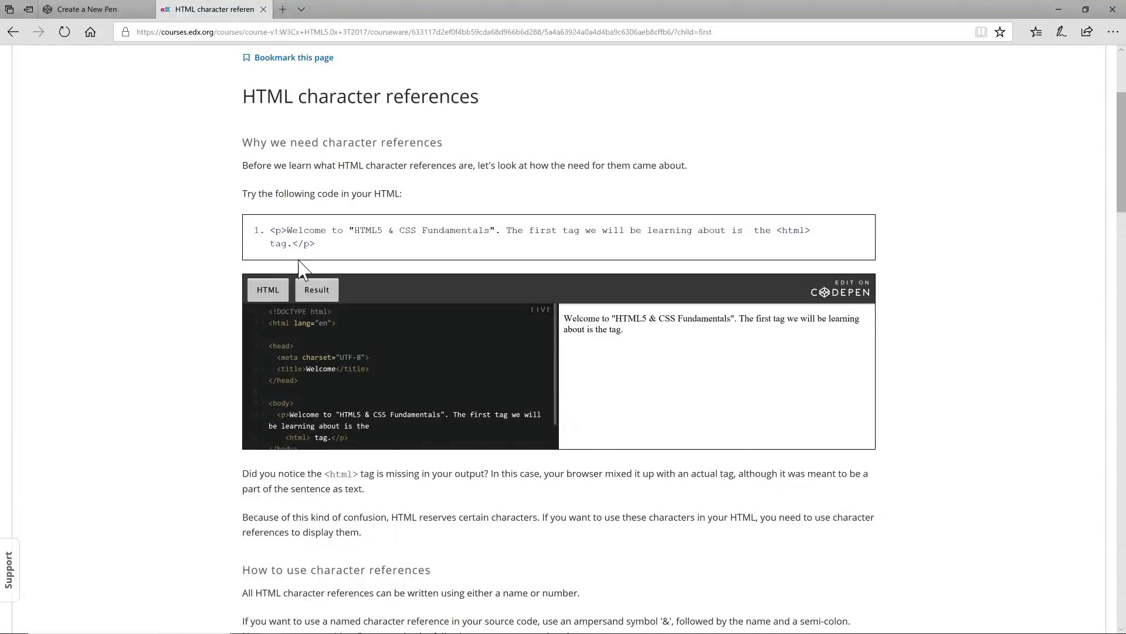
pyautogui.moveTo(567, 453)
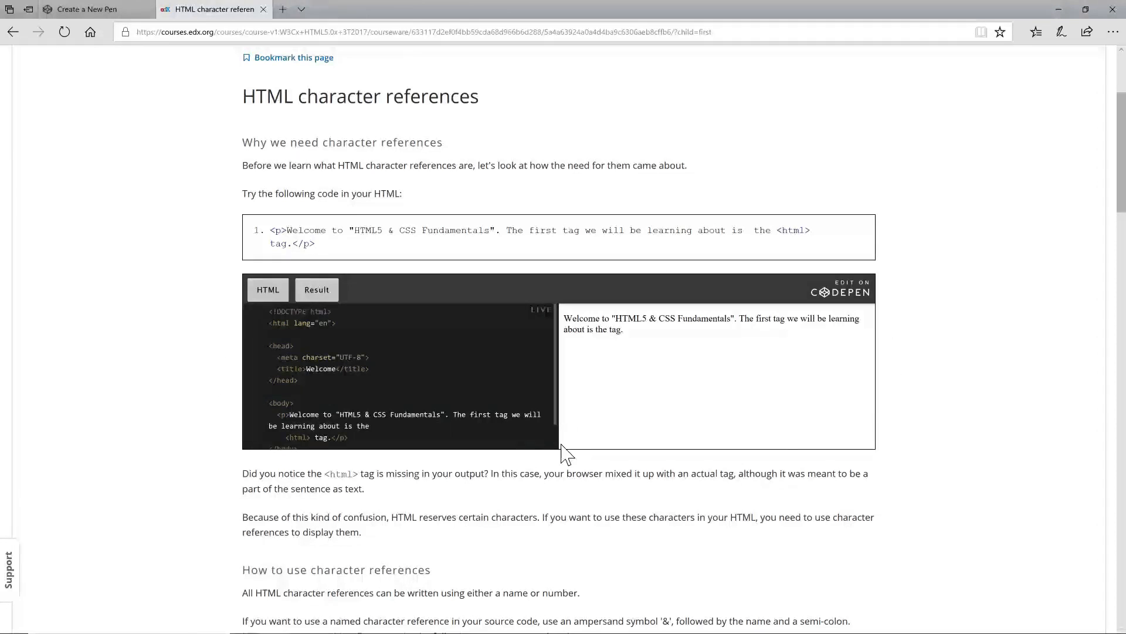
pyautogui.moveTo(572, 446)
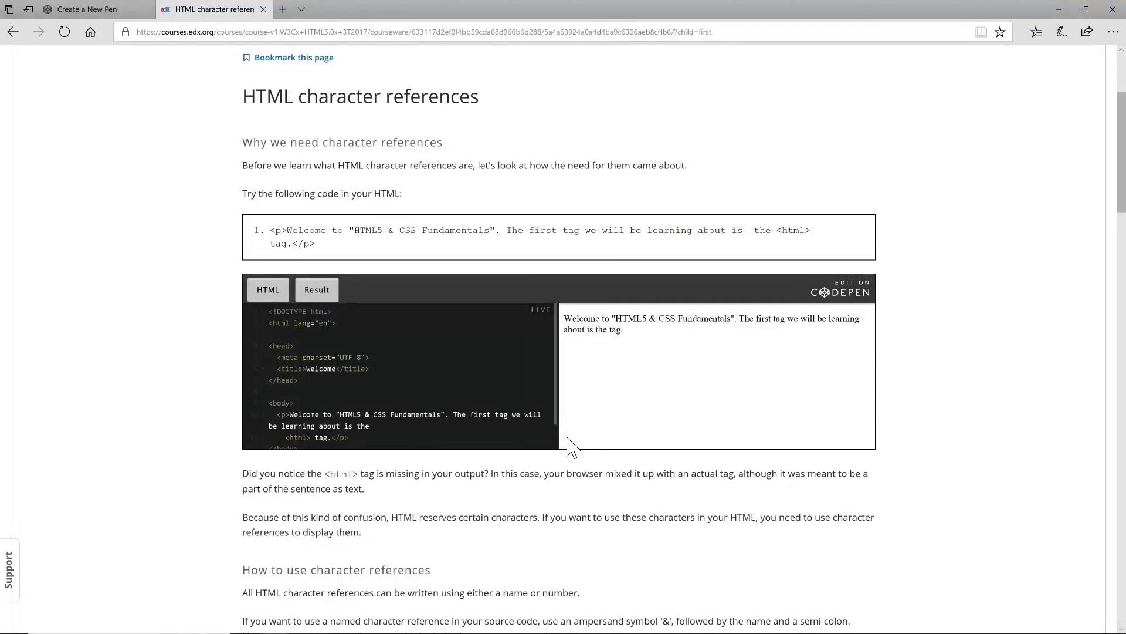
pyautogui.moveTo(319, 325)
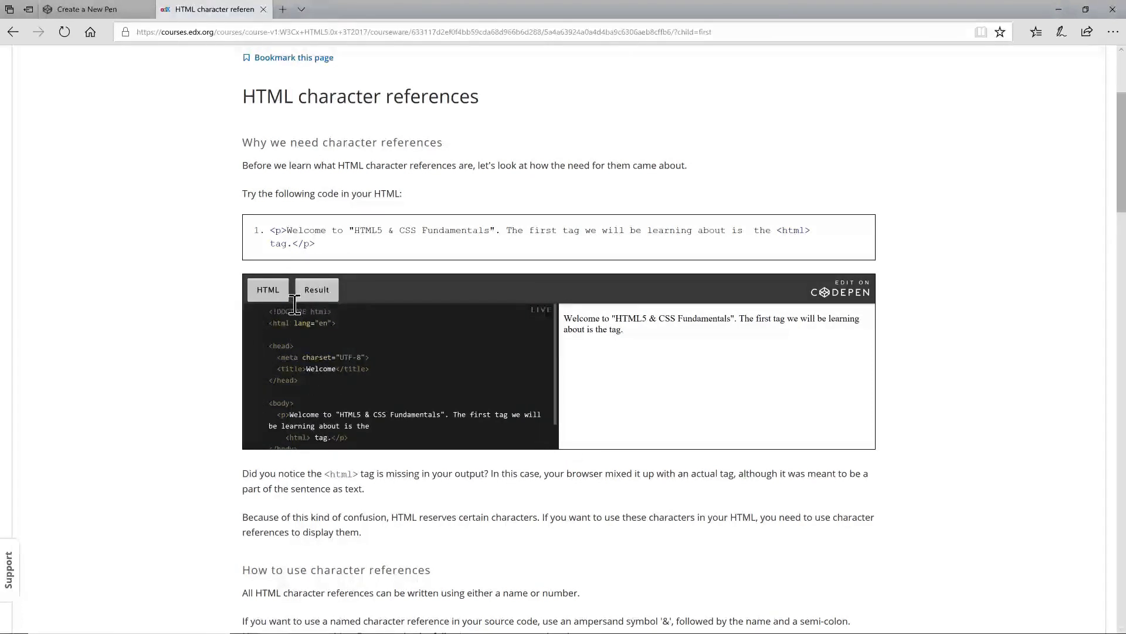
pyautogui.moveTo(341, 380)
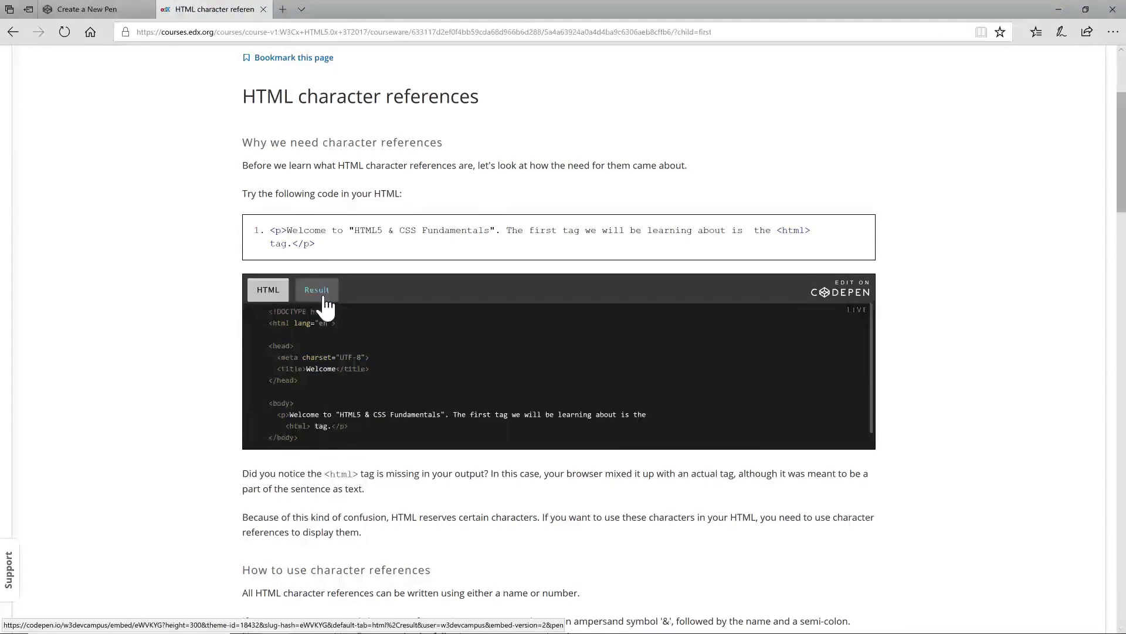
# Show the embedded pen's result with 'Hi!' added, then request opening it on CodePen.
pyautogui.click(316, 290)
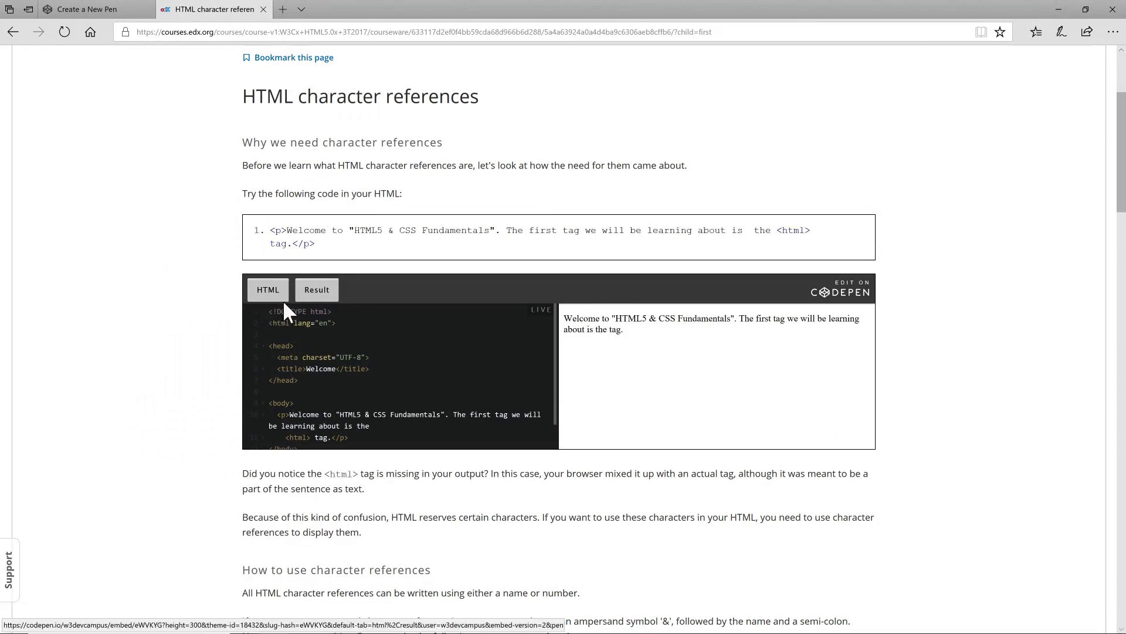
pyautogui.moveTo(288, 395)
pyautogui.write('Hi! ')
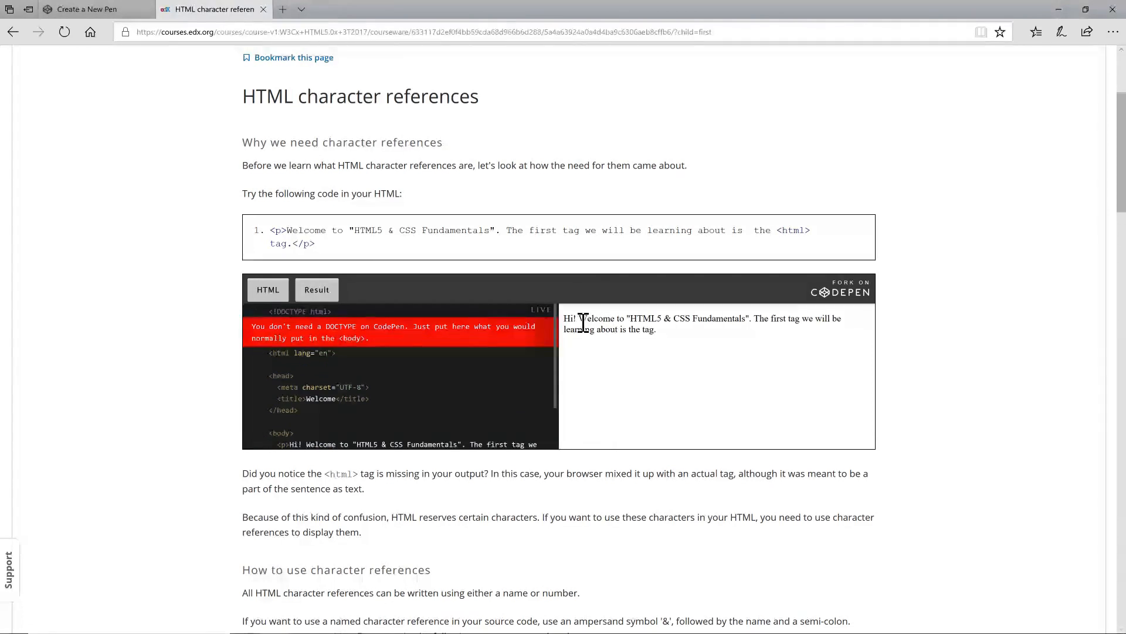
pyautogui.doubleClick(570, 318)
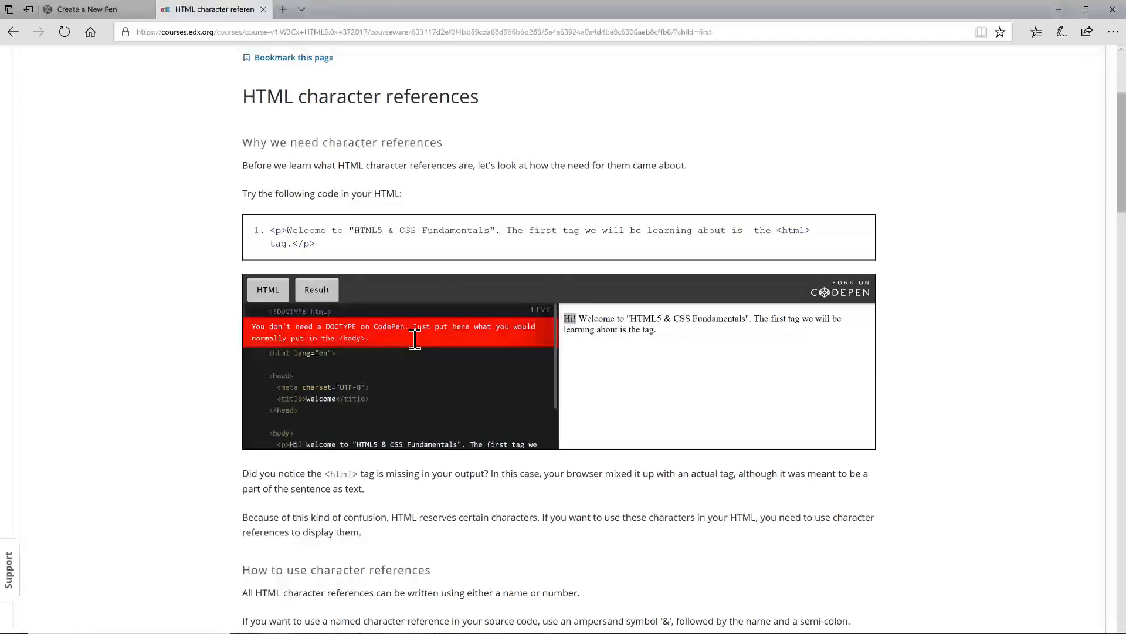
pyautogui.moveTo(596, 369)
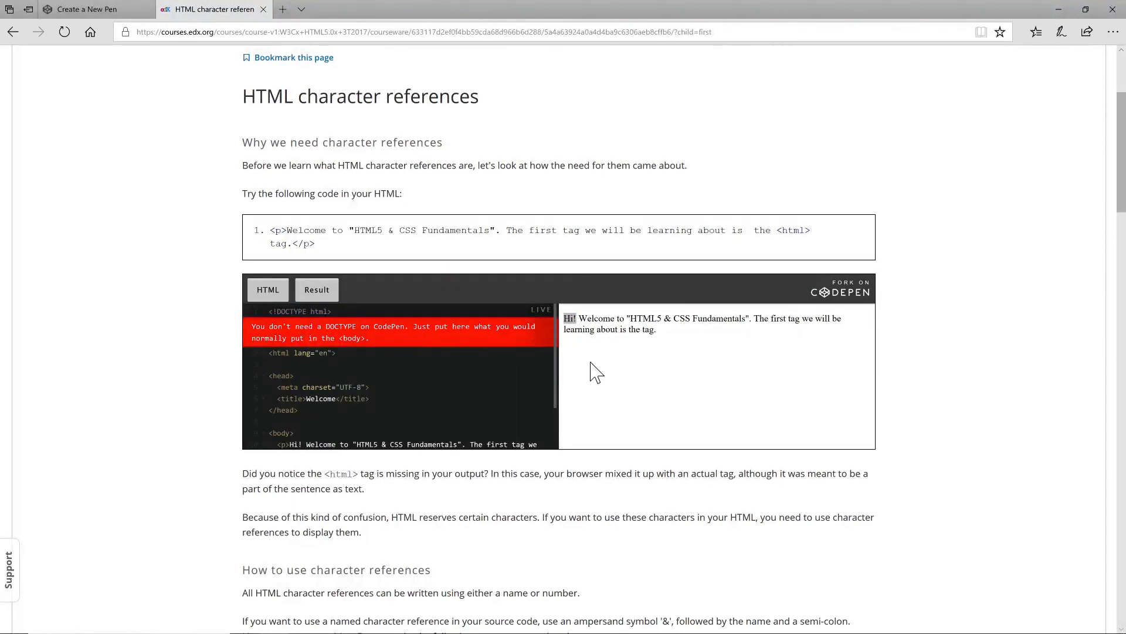
pyautogui.moveTo(544, 325)
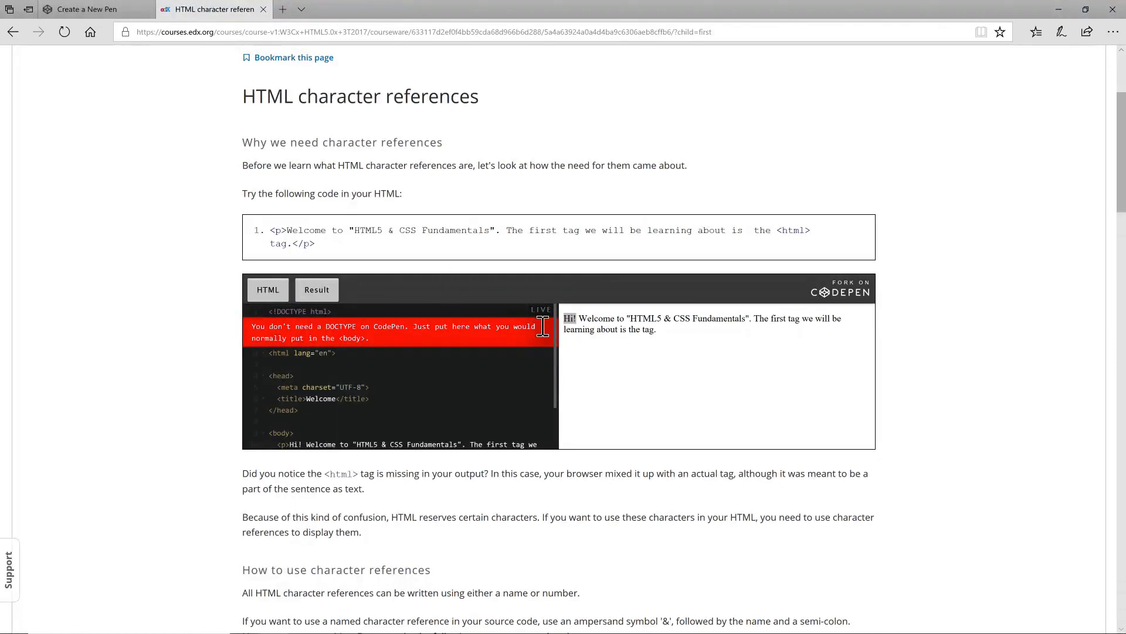
pyautogui.moveTo(488, 334)
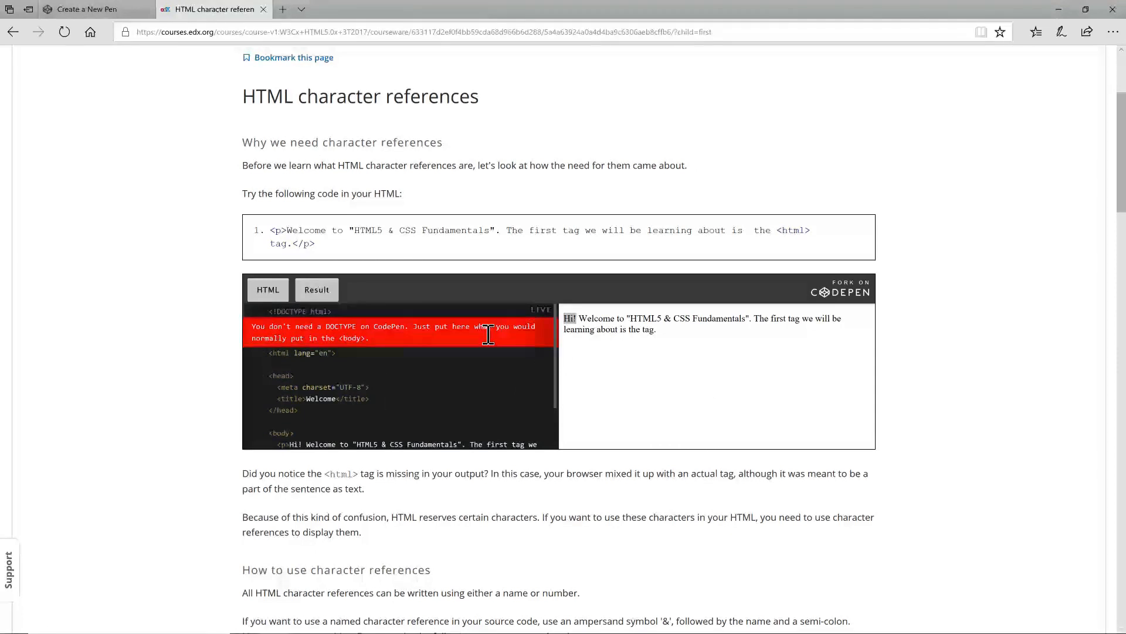
pyautogui.moveTo(852, 297)
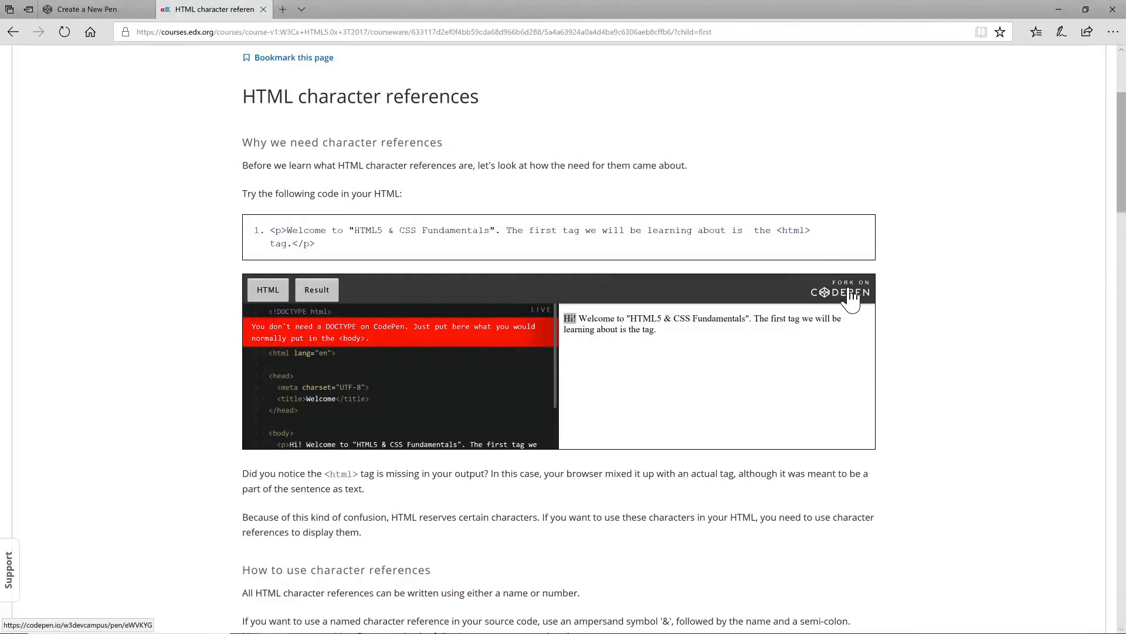
pyautogui.click(850, 293)
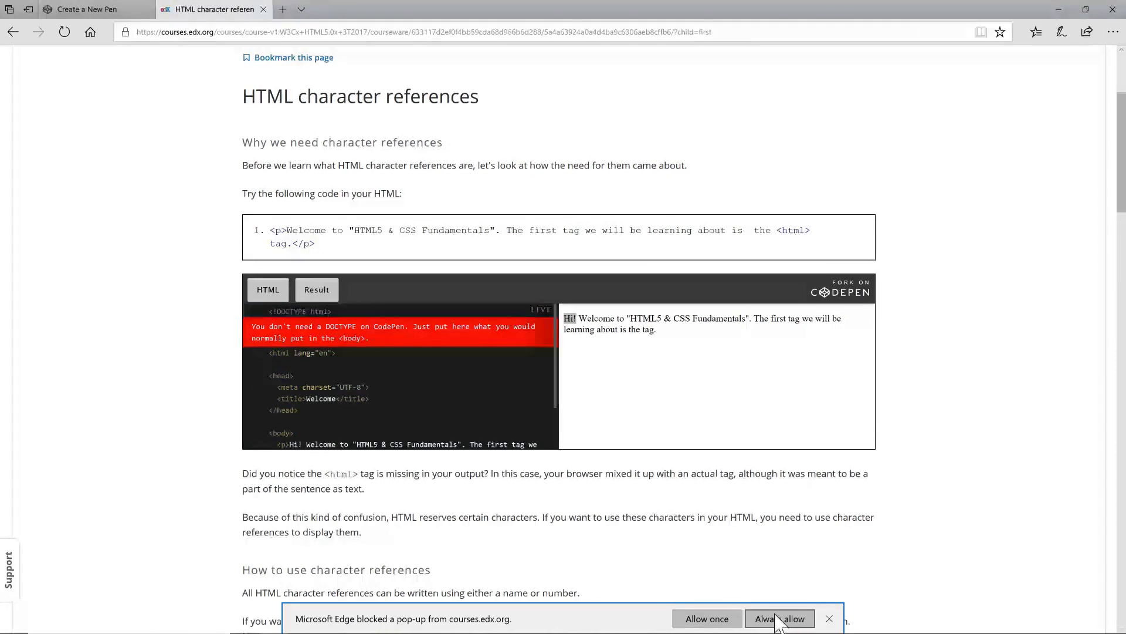
# Always allow edX pop-ups so the example pen opens on CodePen, then return to the lesson tab.
pyautogui.click(780, 619)
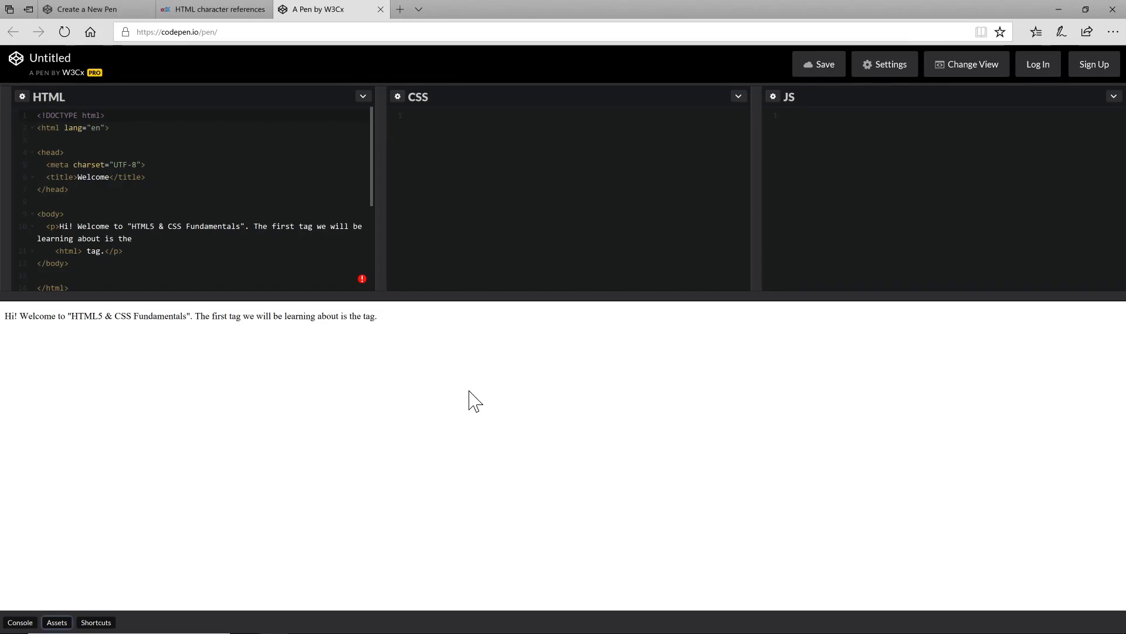
pyautogui.moveTo(194, 204)
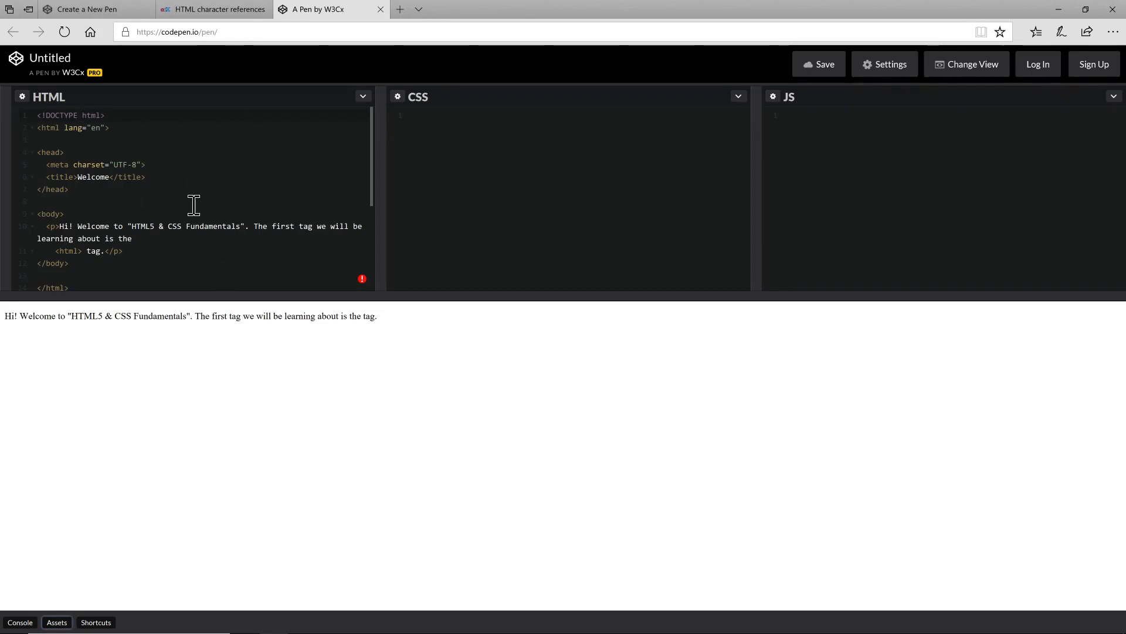
pyautogui.moveTo(1020, 165)
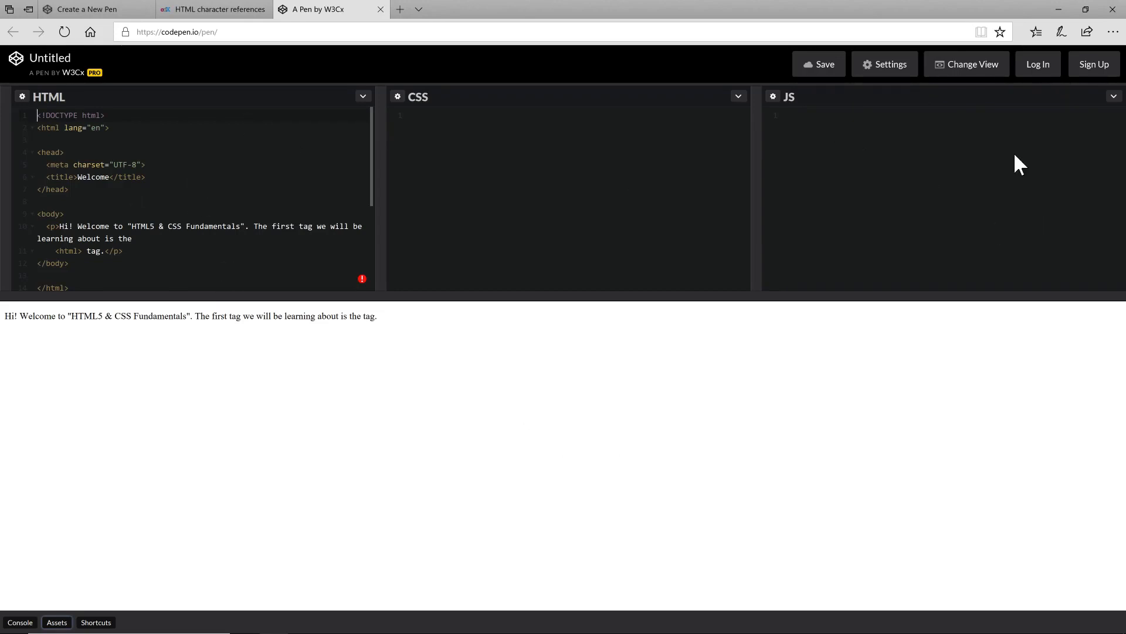
pyautogui.moveTo(790, 202)
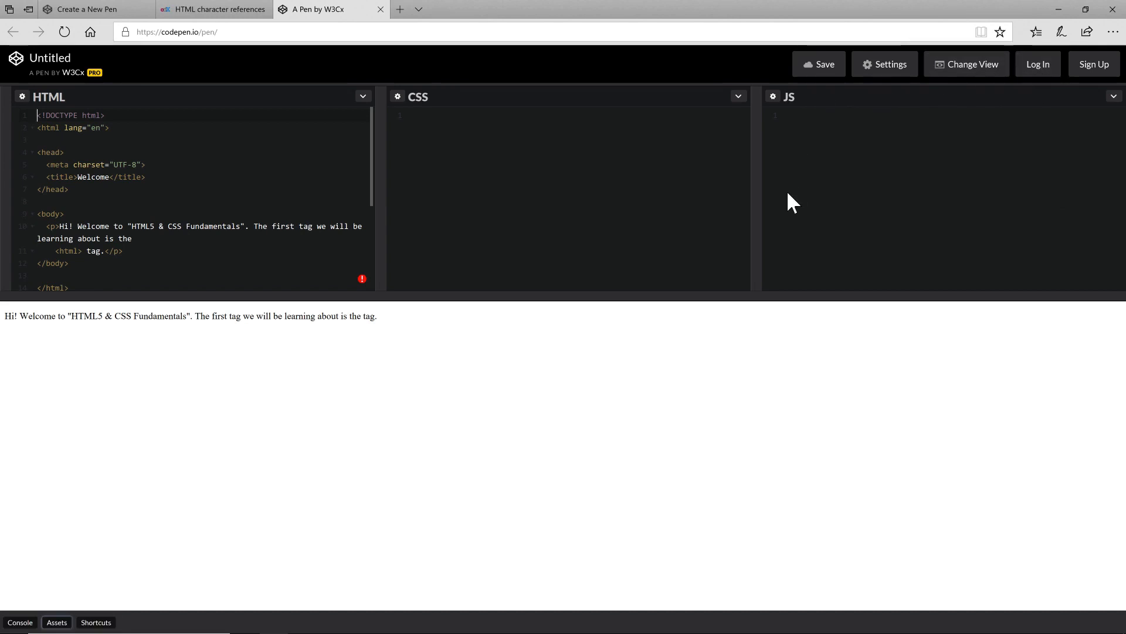
pyautogui.moveTo(307, 193)
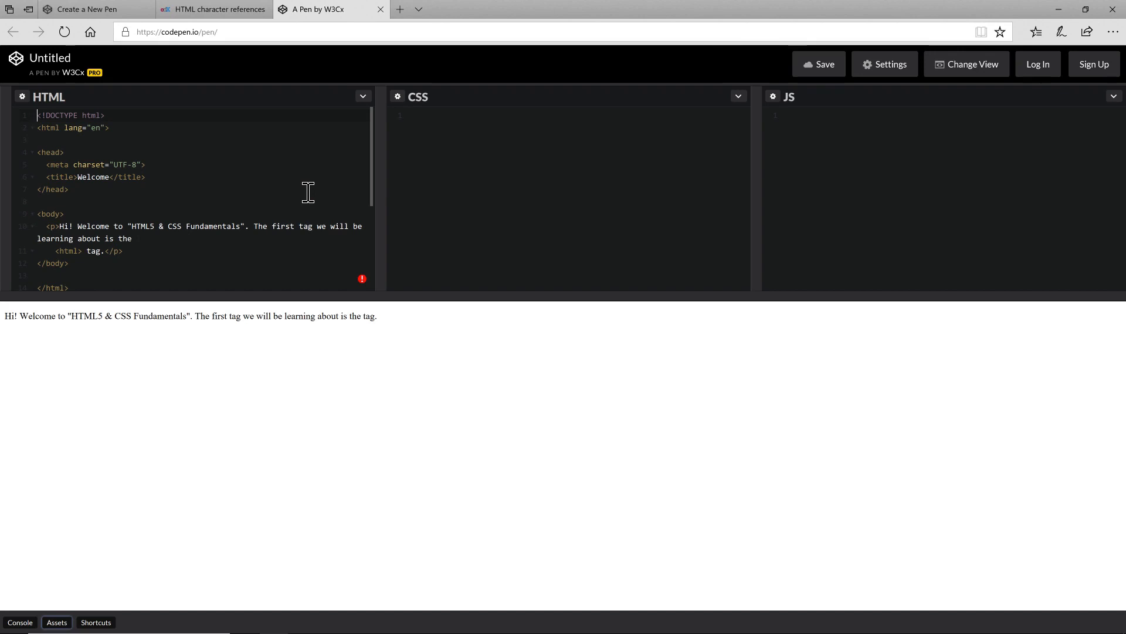
pyautogui.moveTo(318, 219)
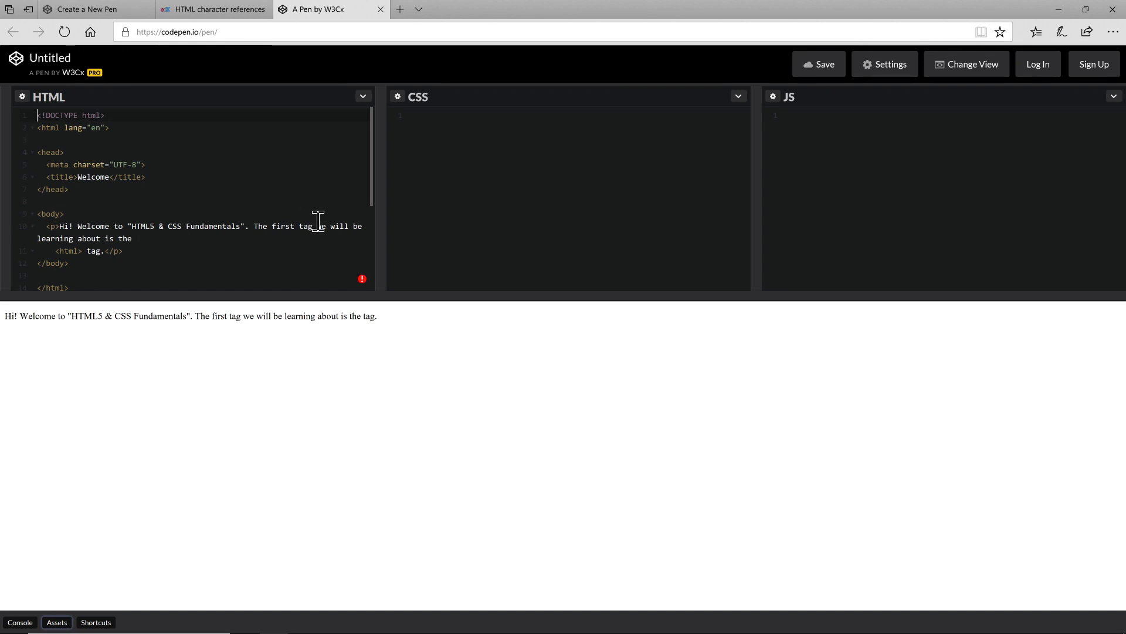
pyautogui.moveTo(210, 236)
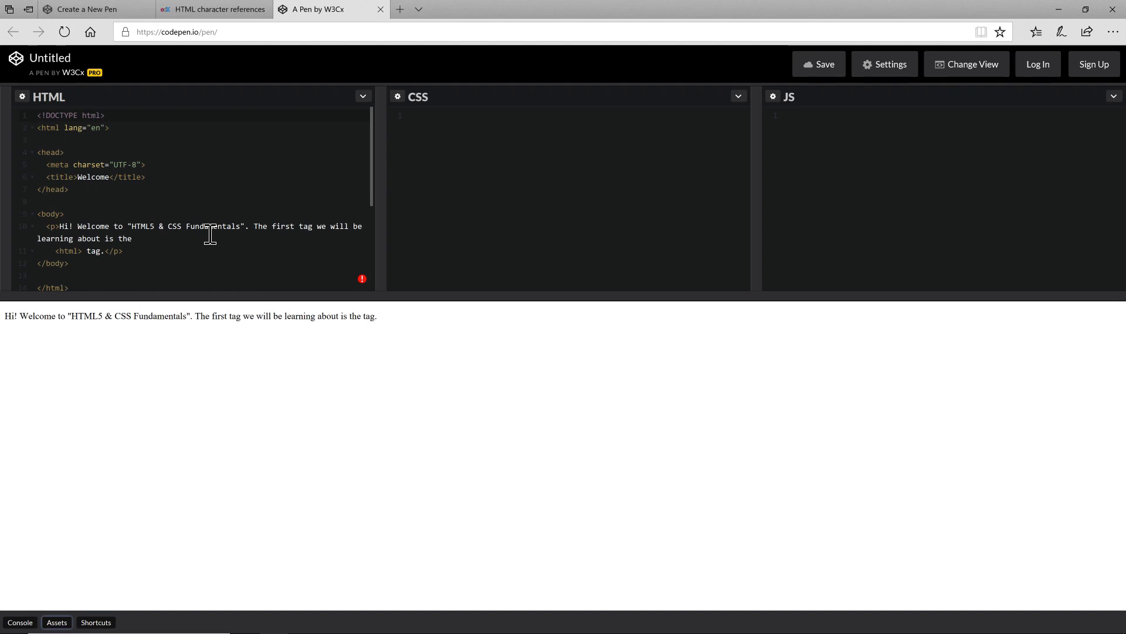
pyautogui.moveTo(408, 219)
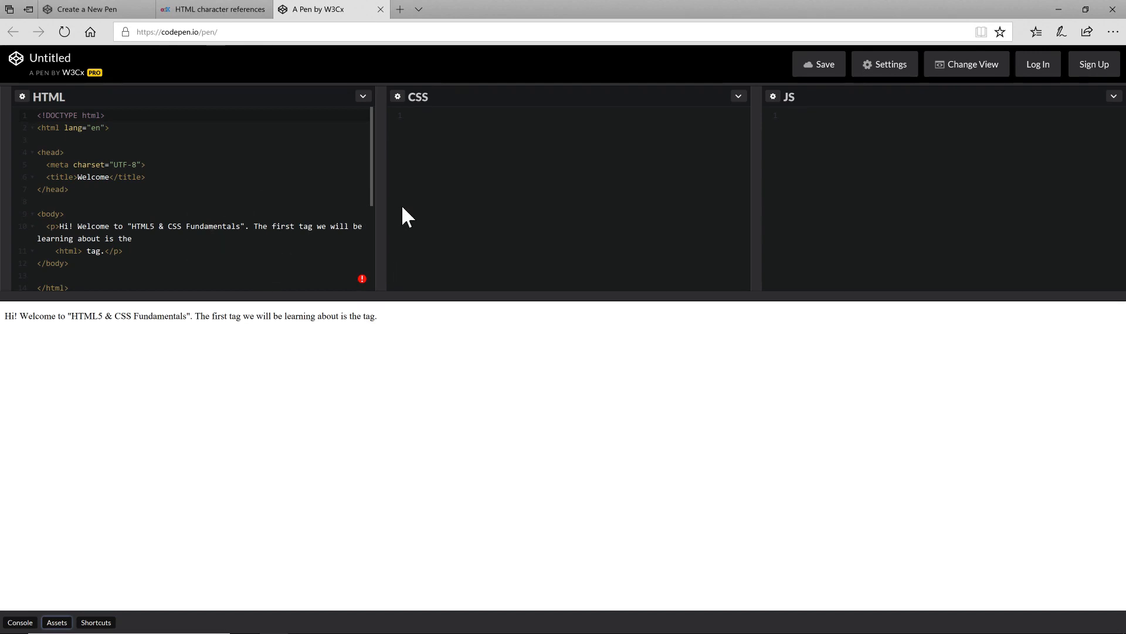
pyautogui.click(214, 10)
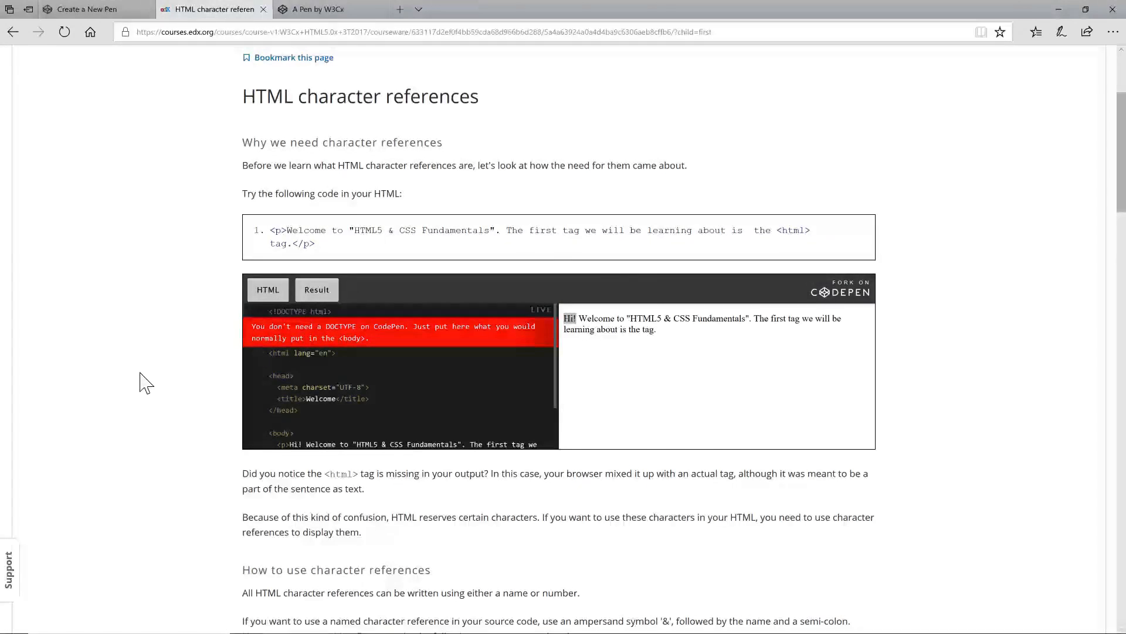
# Return to the 'A Pen by W3Cx' CodePen tab showing the Welcome example.
pyautogui.scroll(-3)
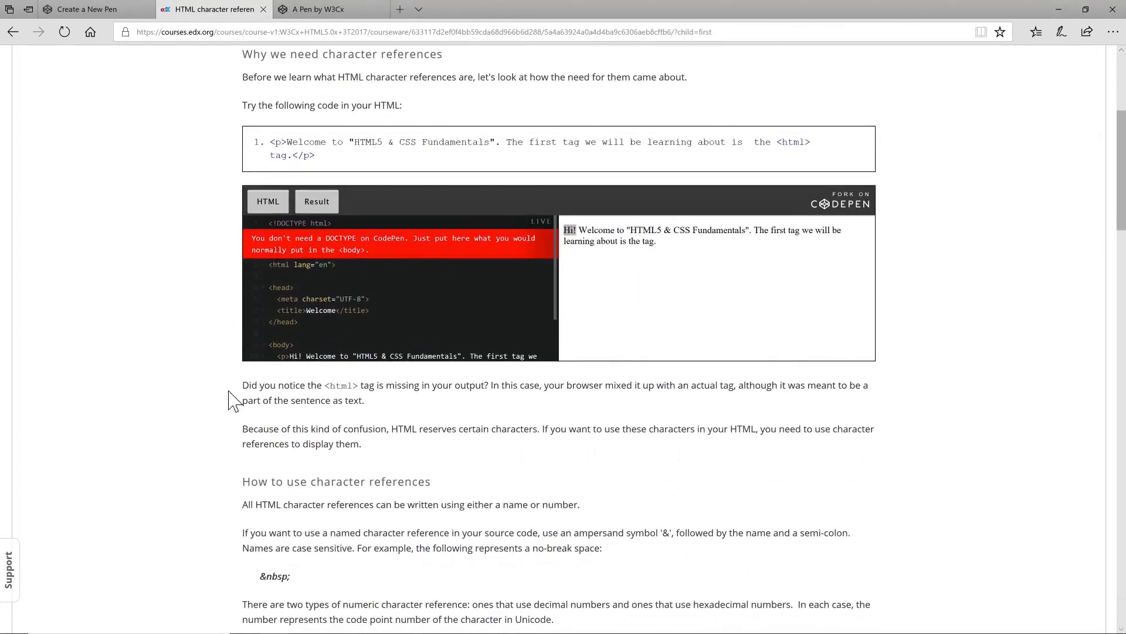
pyautogui.scroll(3)
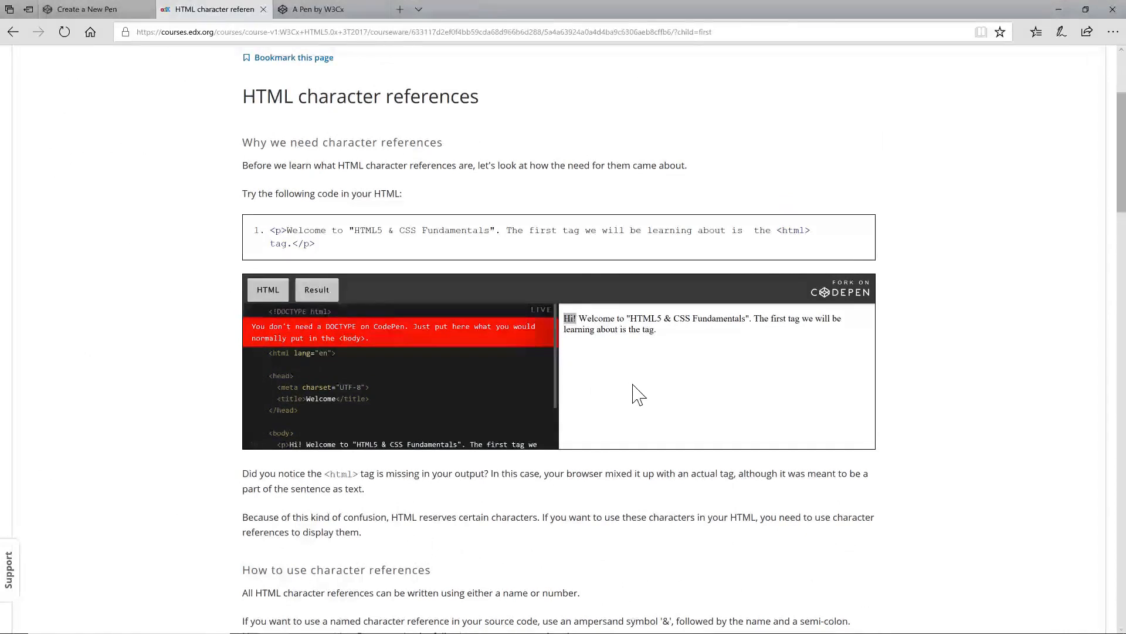
pyautogui.moveTo(316, 58)
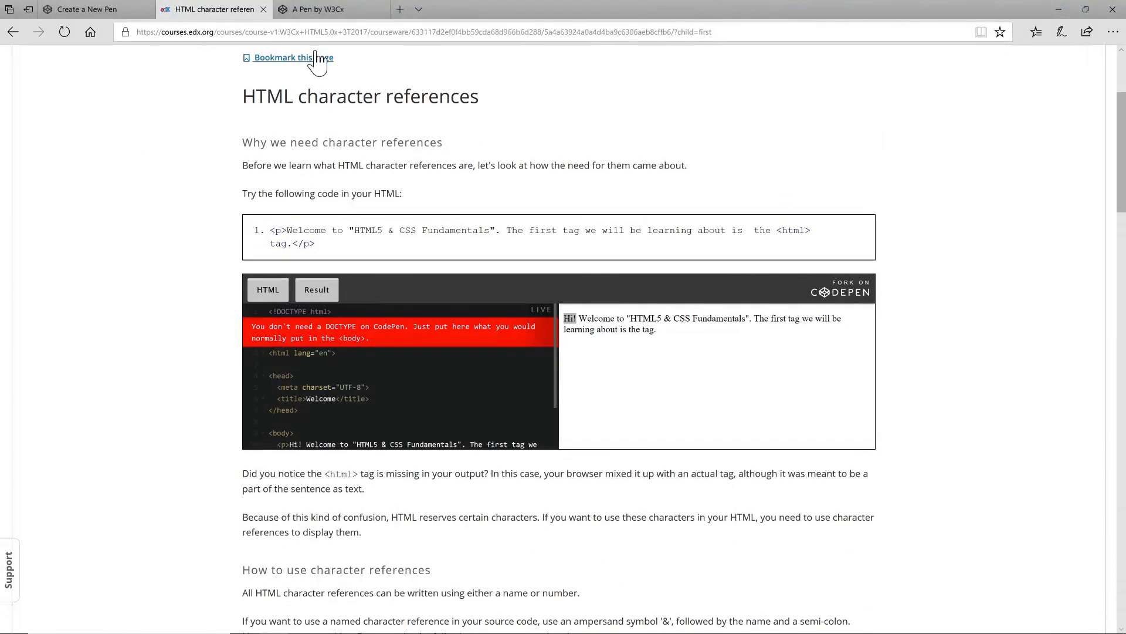
pyautogui.click(331, 10)
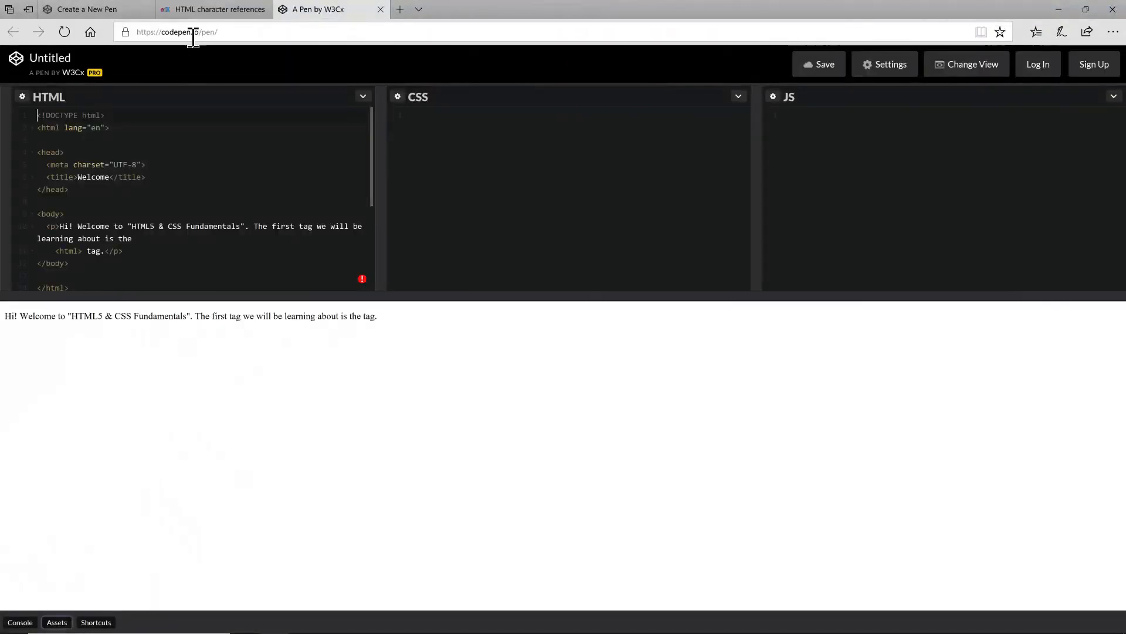
pyautogui.moveTo(213, 9)
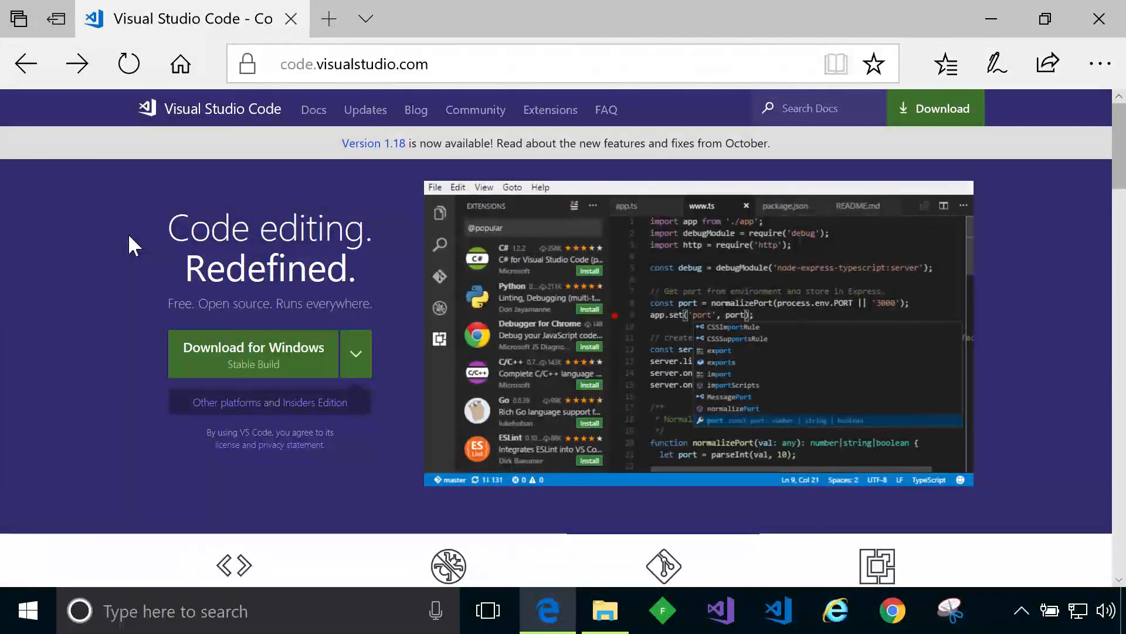
pyautogui.moveTo(349, 176)
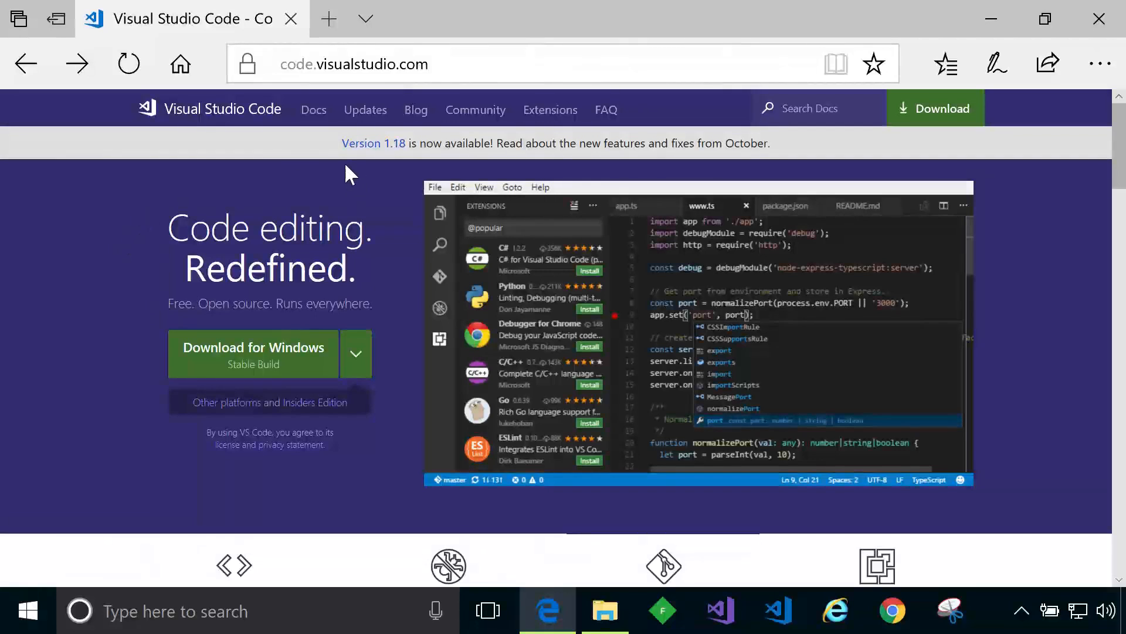
pyautogui.moveTo(281, 177)
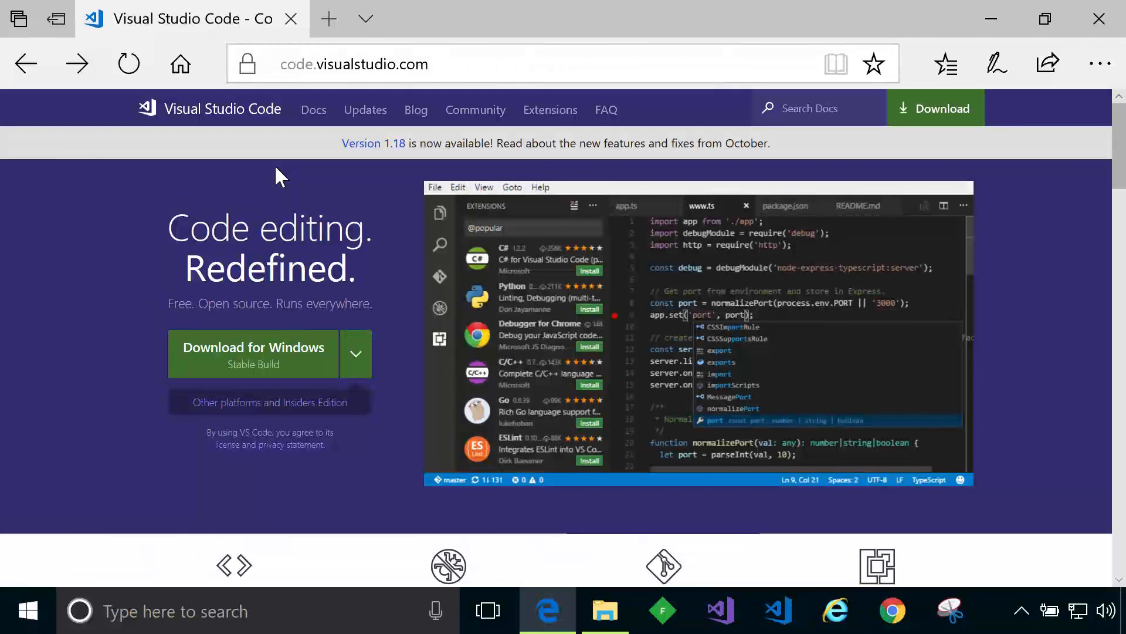
pyautogui.moveTo(357, 353)
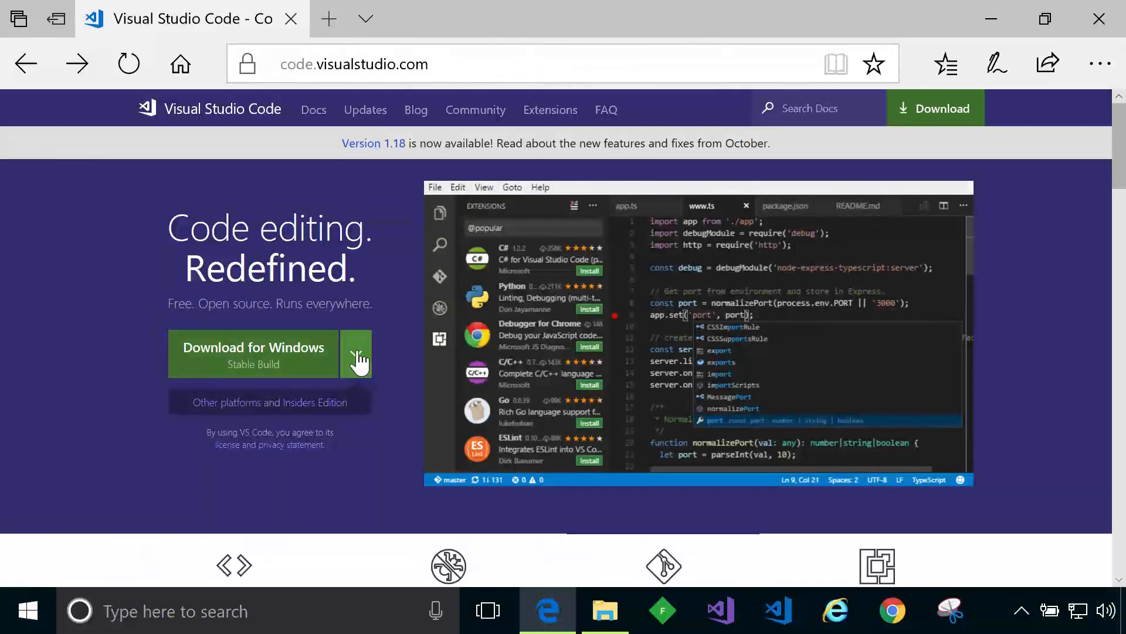
# Bring up code.visualstudio.com with its Download for Windows offer.
pyautogui.click(357, 356)
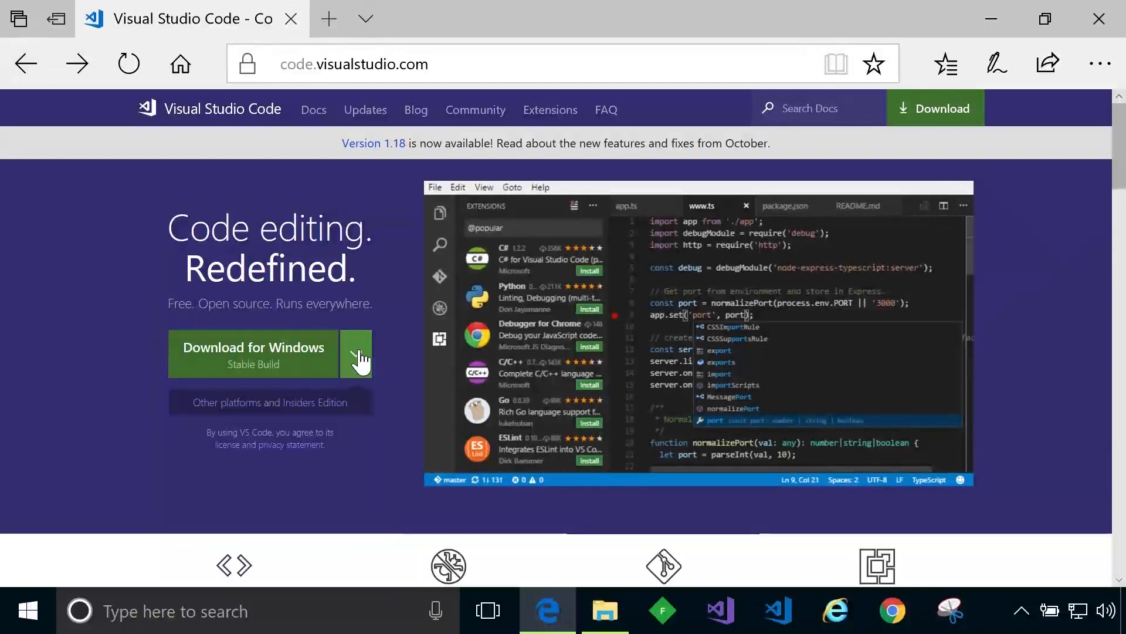
pyautogui.moveTo(135, 282)
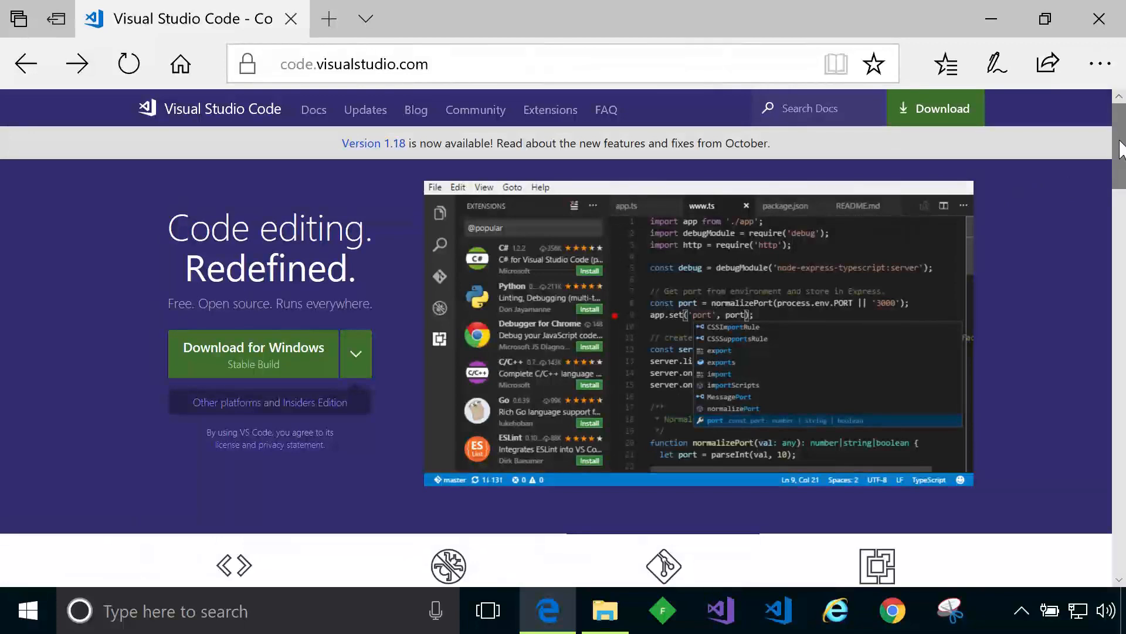
pyautogui.scroll(-3)
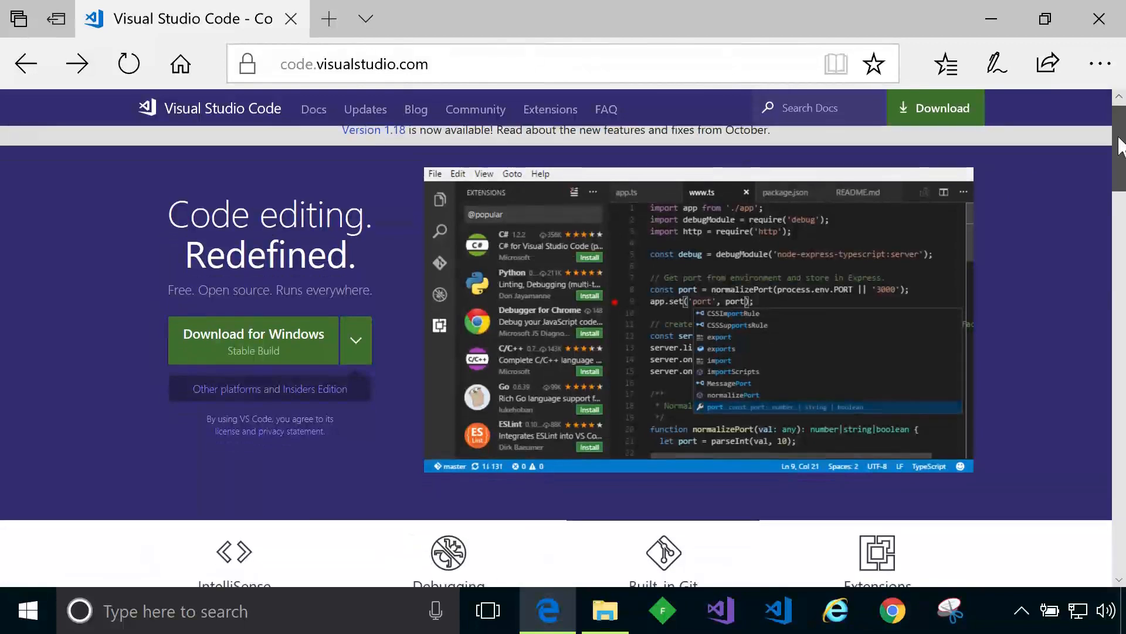
pyautogui.scroll(-3)
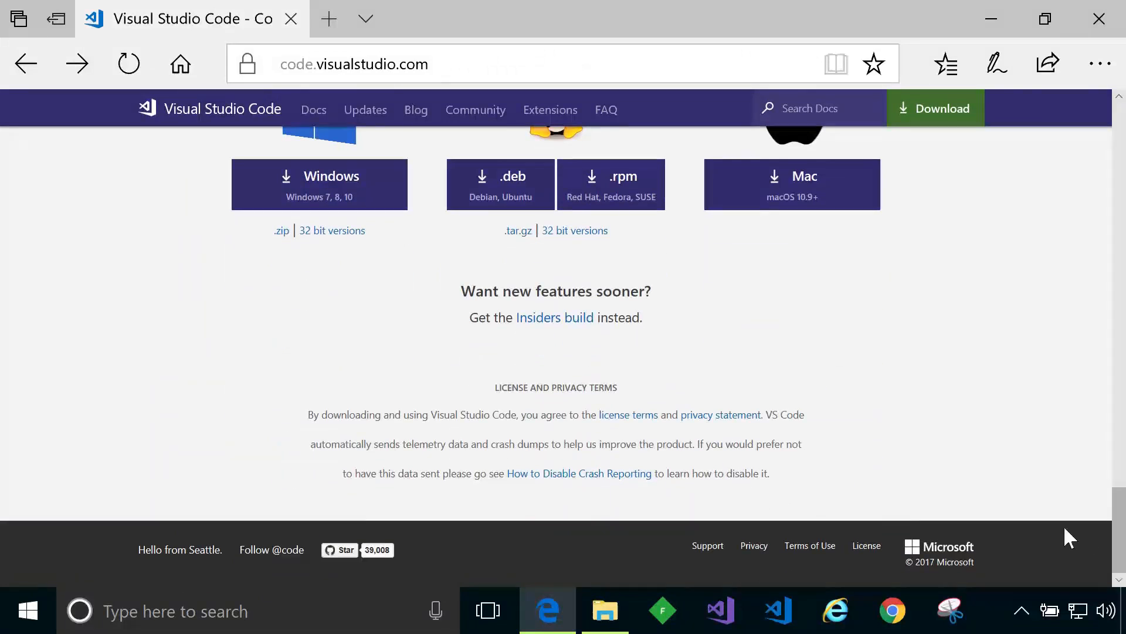
pyautogui.moveTo(342, 555)
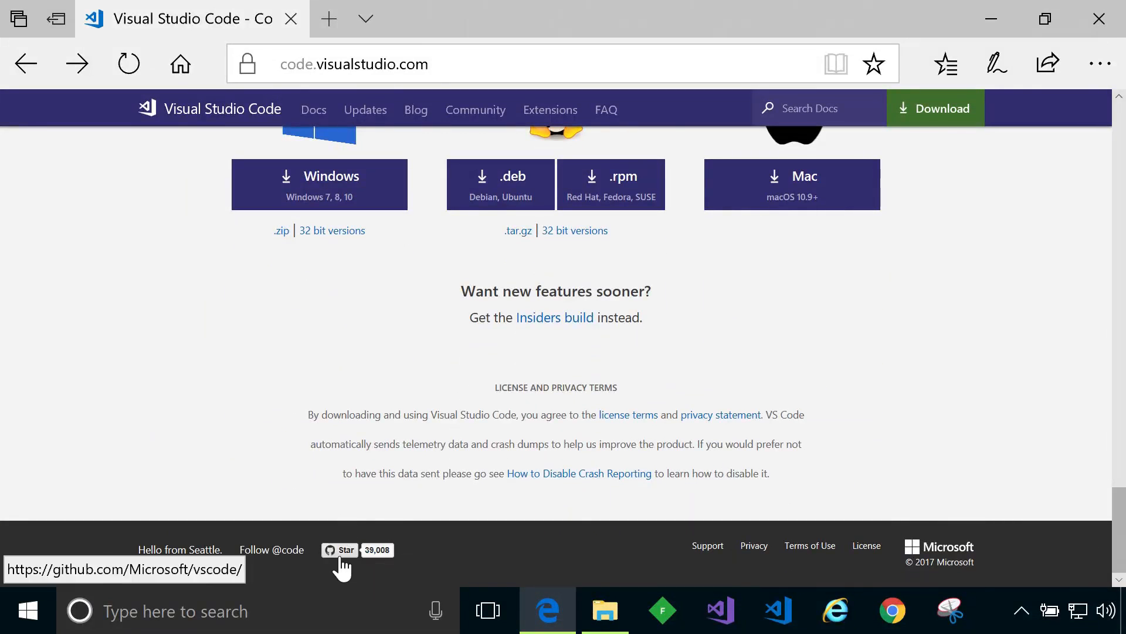
pyautogui.moveTo(1031, 360)
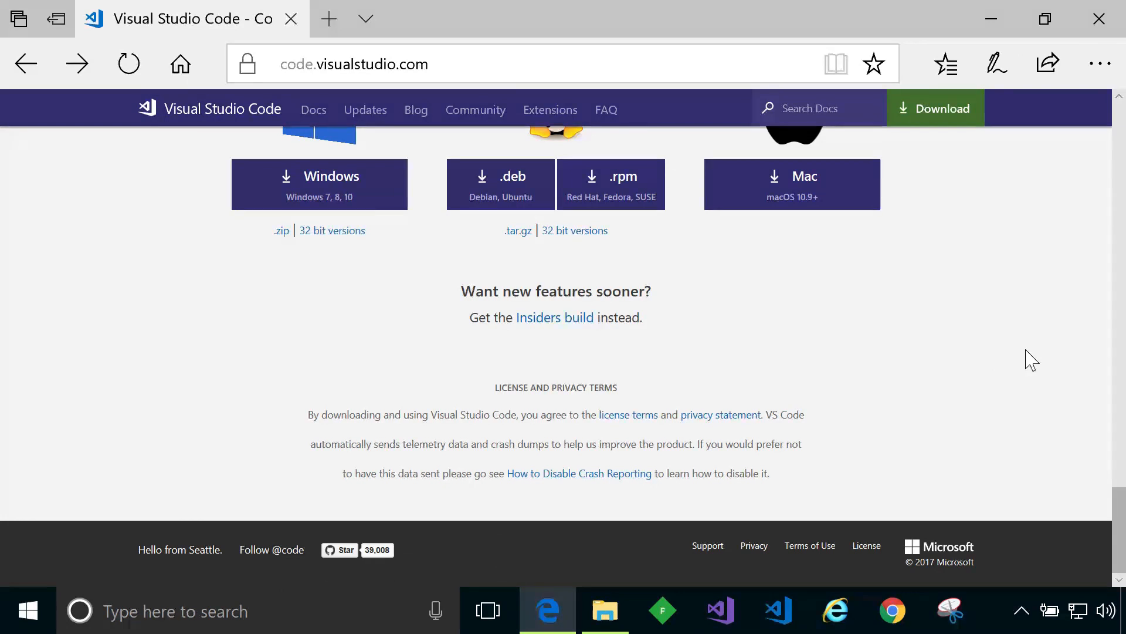
pyautogui.moveTo(1028, 368)
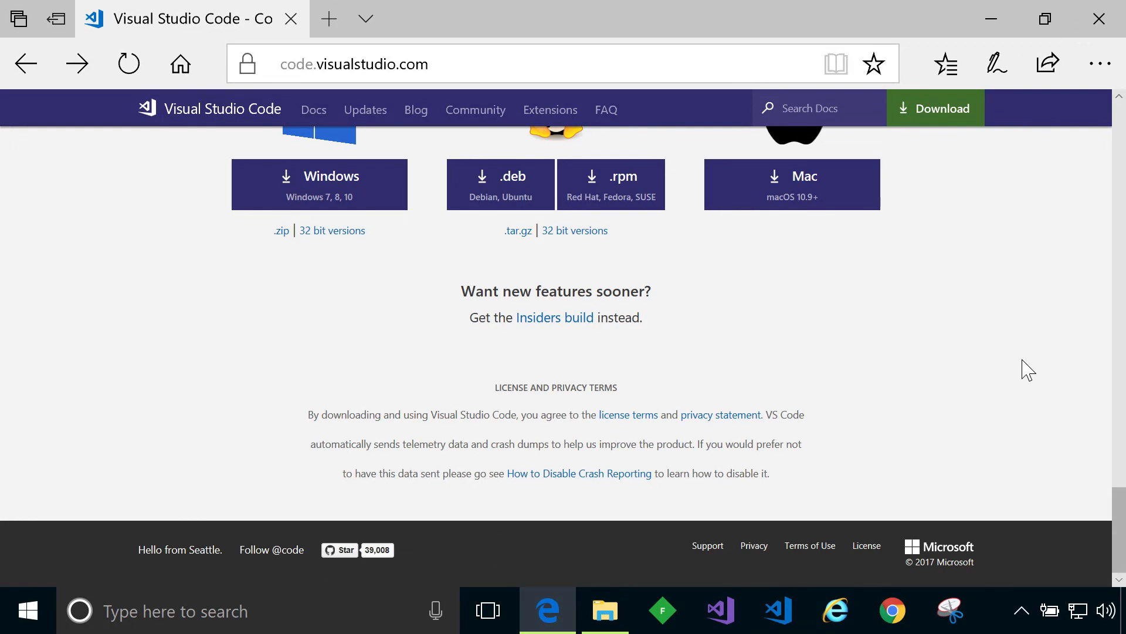
pyautogui.scroll(3)
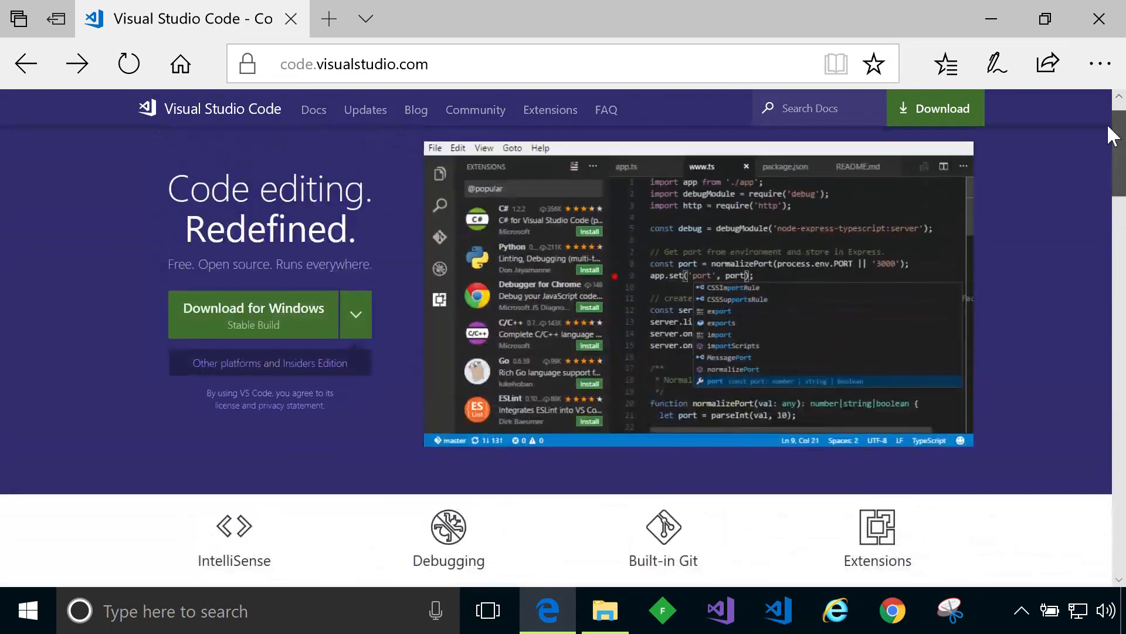